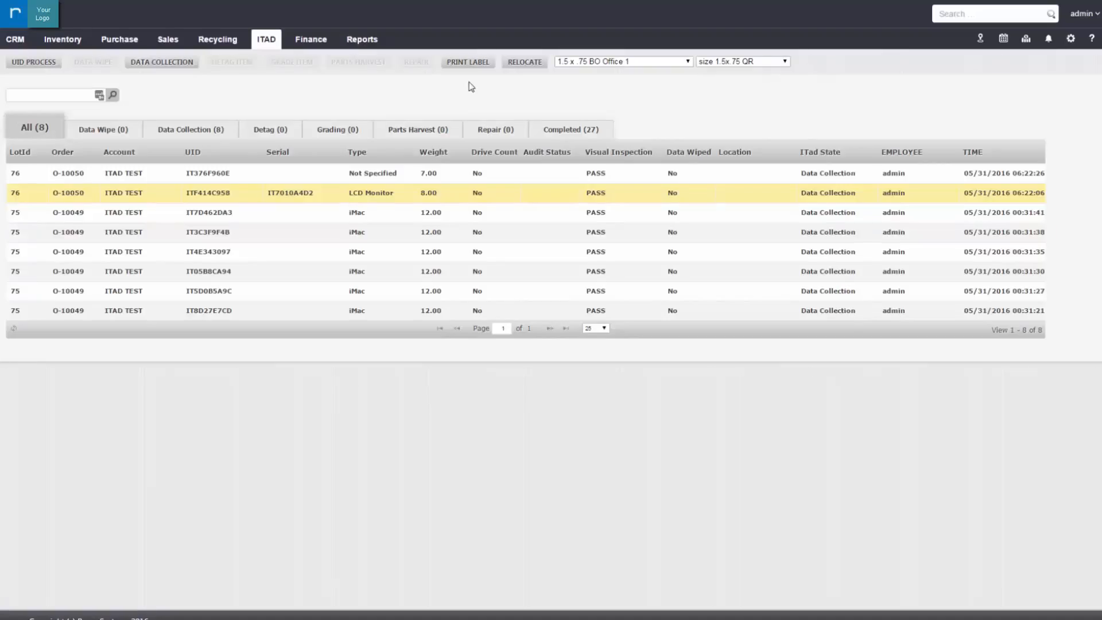
Bring up the ITAD section's list of pages from the top navigation
click(211, 232)
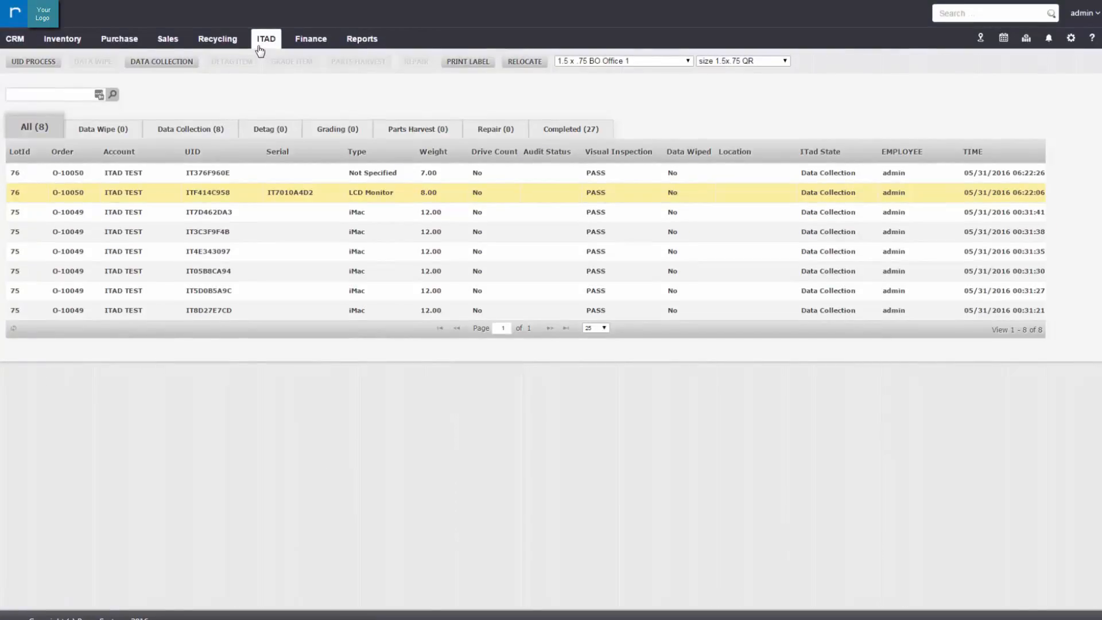
click(265, 38)
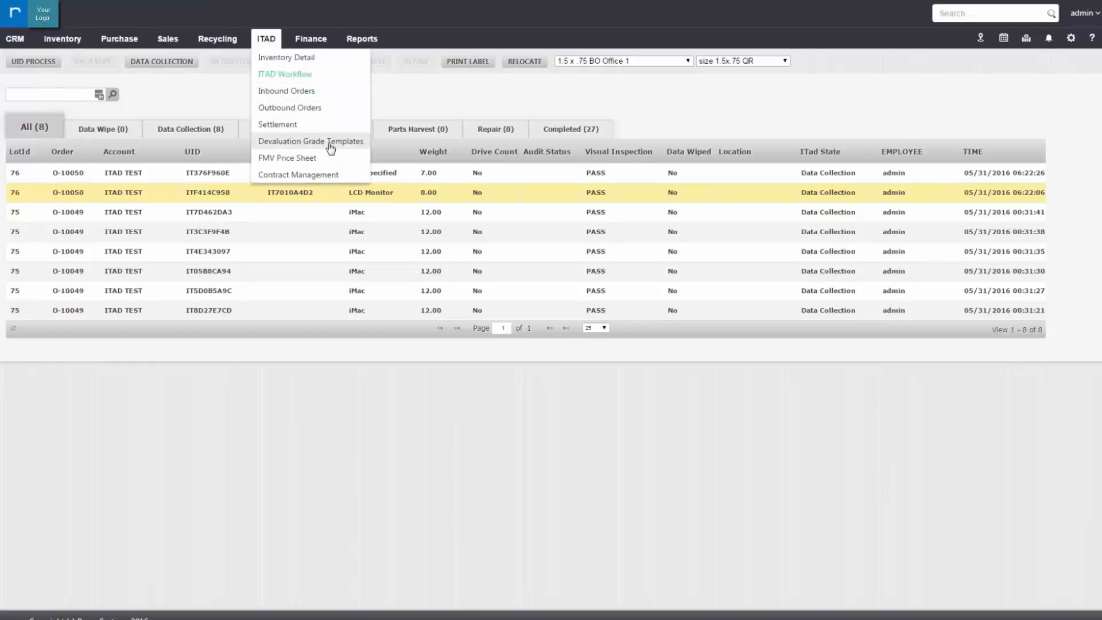
Open the General Demo Template from Devaluation Grade Templates for editing
click(311, 140)
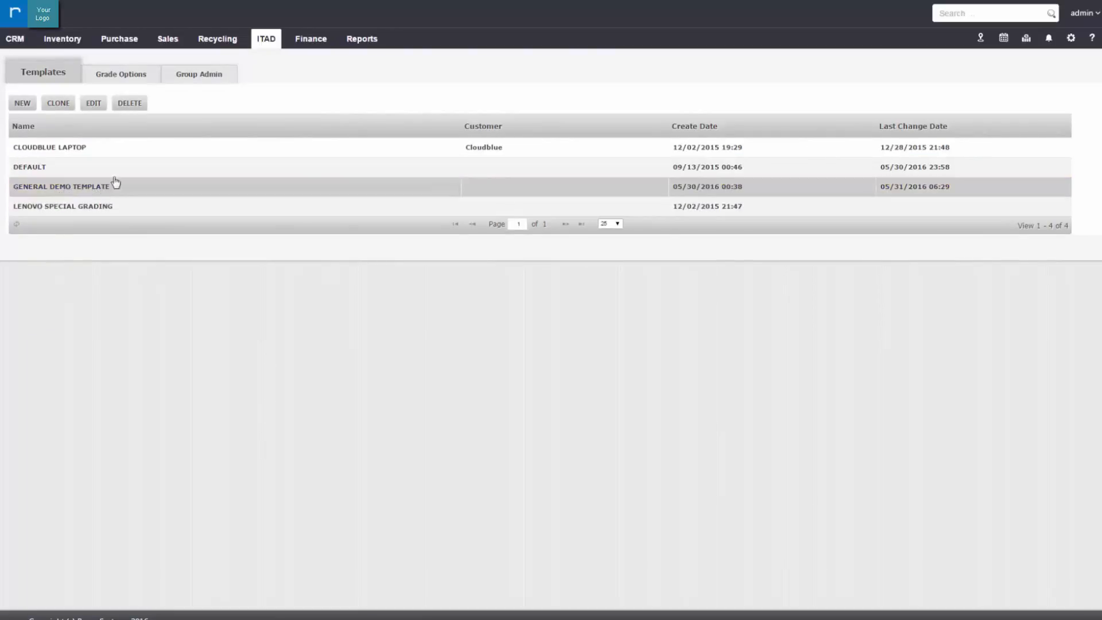
click(61, 186)
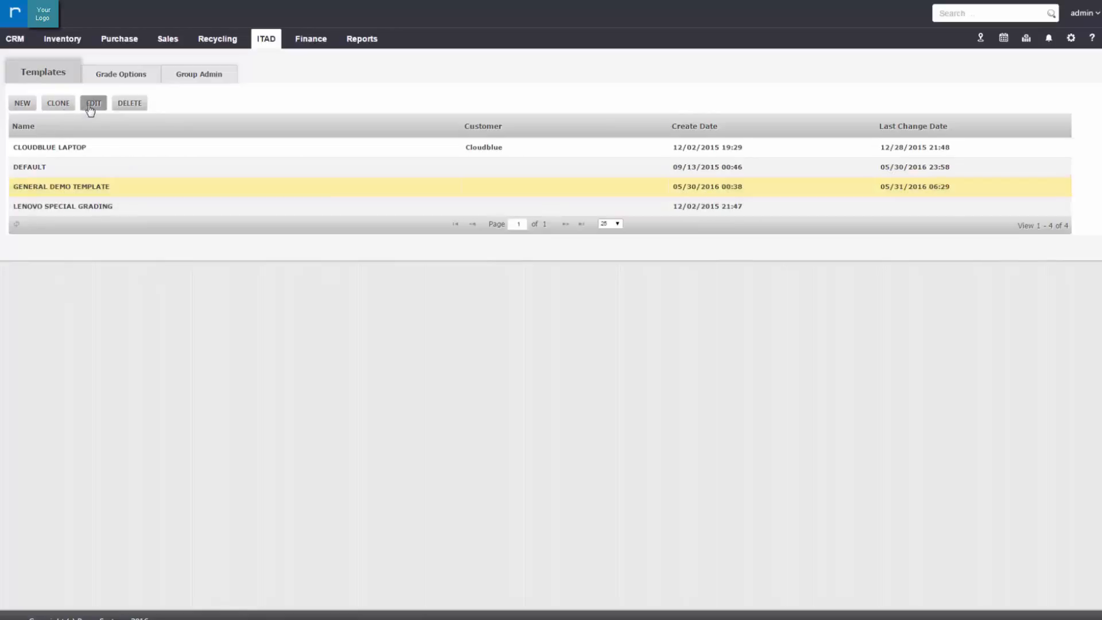
click(93, 103)
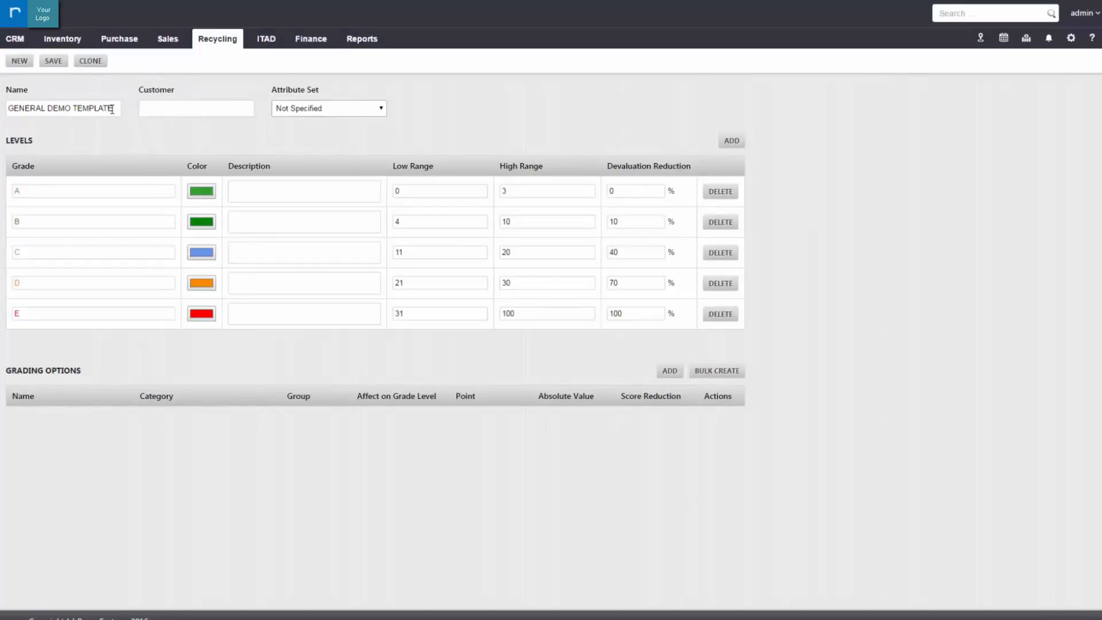
Switch the template to the LCD Monitor attribute set and review Missing Base and AC Adaptor reductions
click(327, 108)
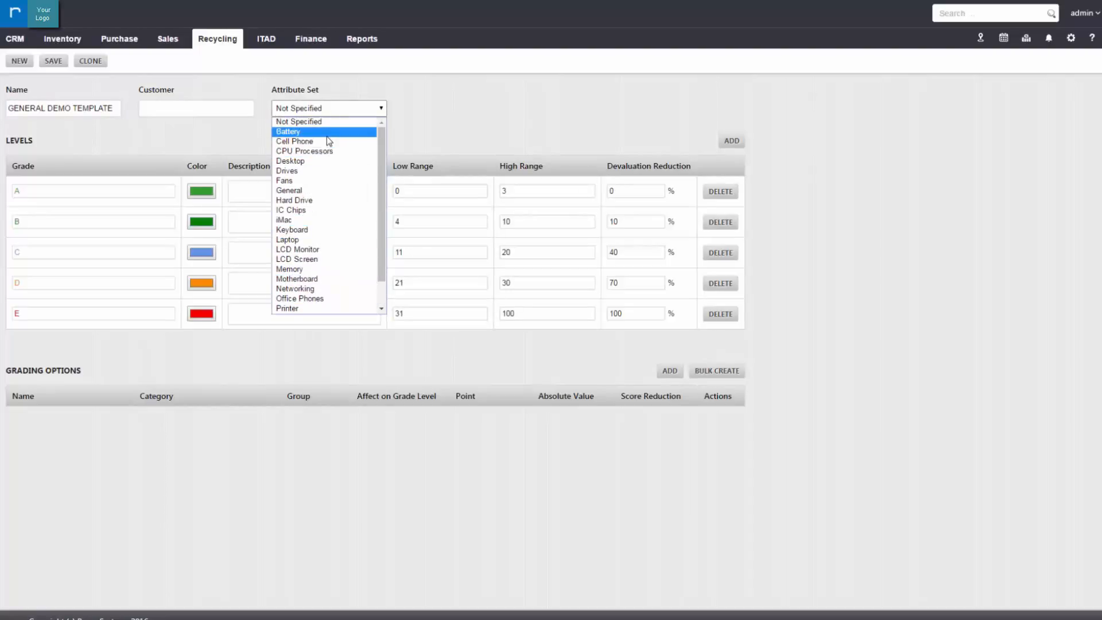
mouse_move(326, 210)
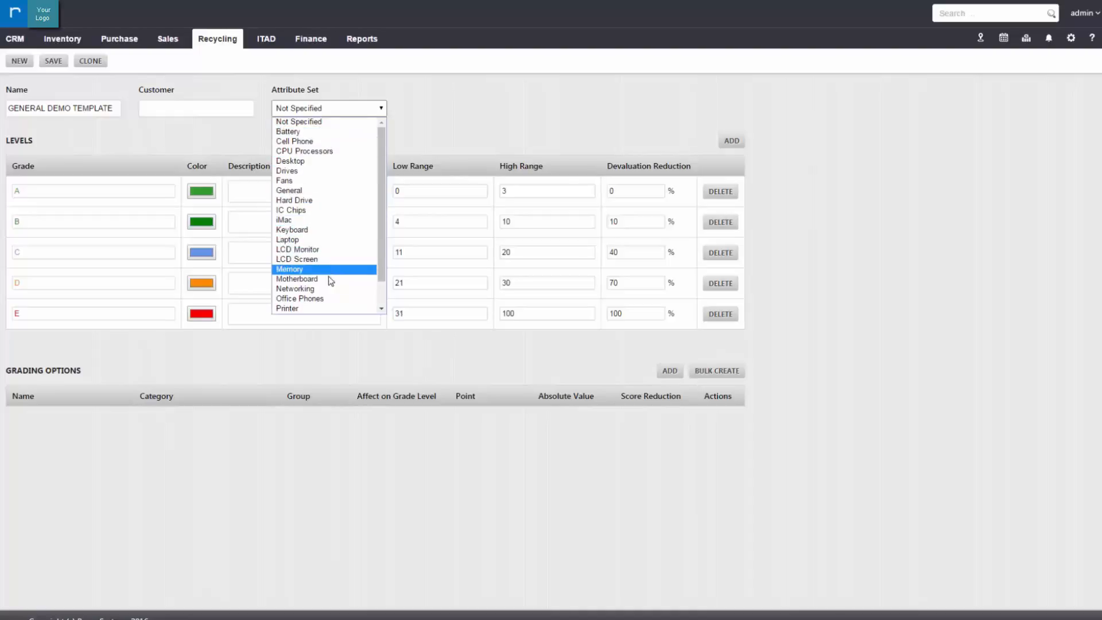
mouse_move(328, 253)
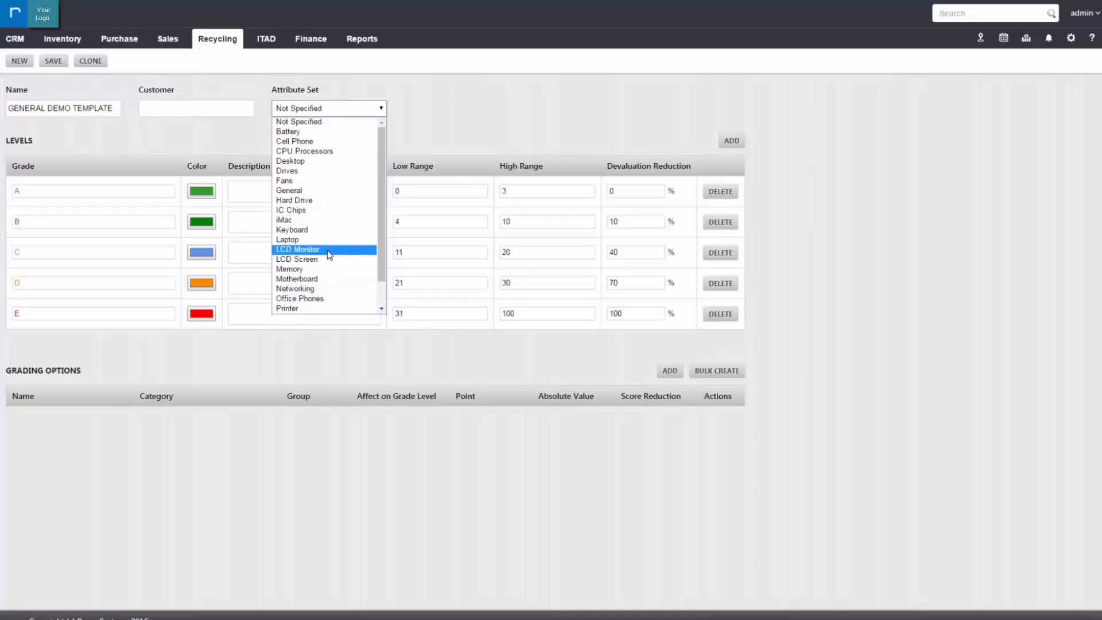
click(297, 249)
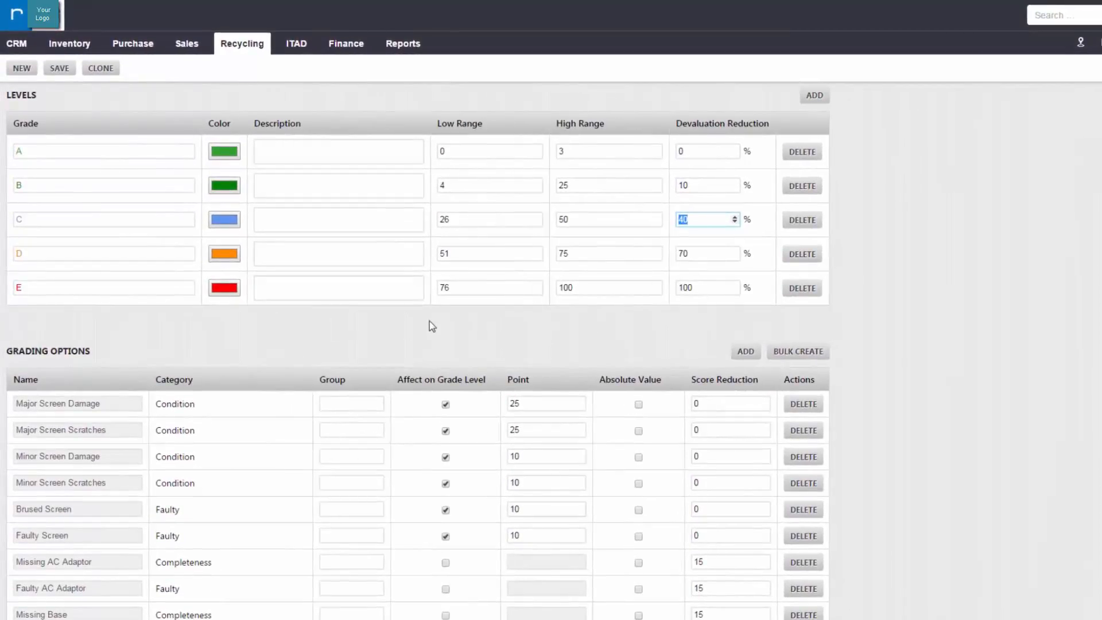
mouse_move(510, 323)
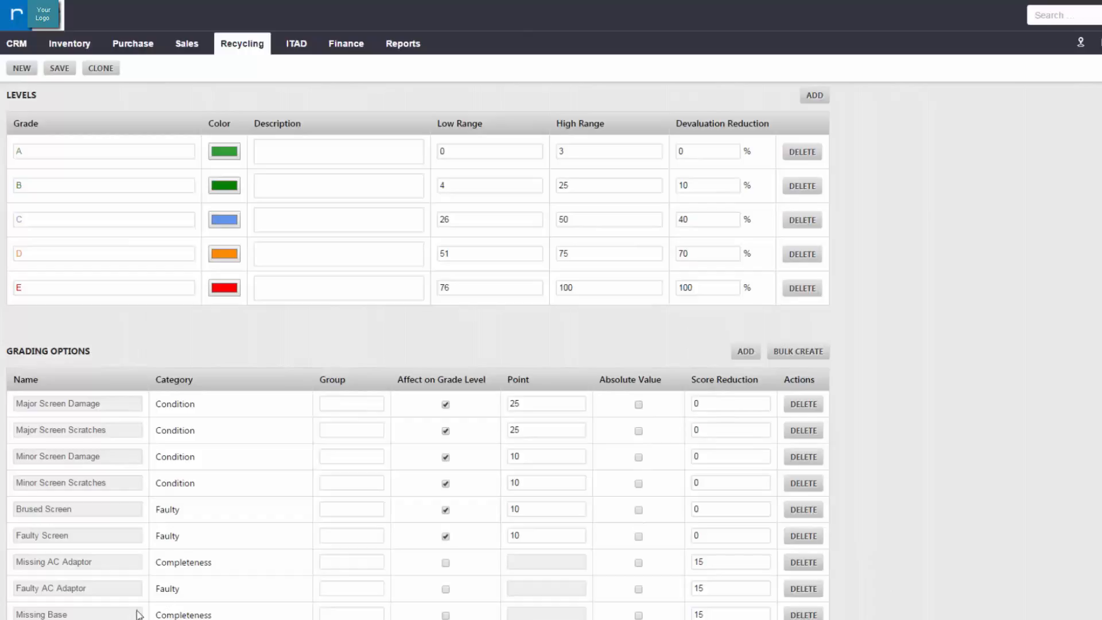
double_click(54, 561)
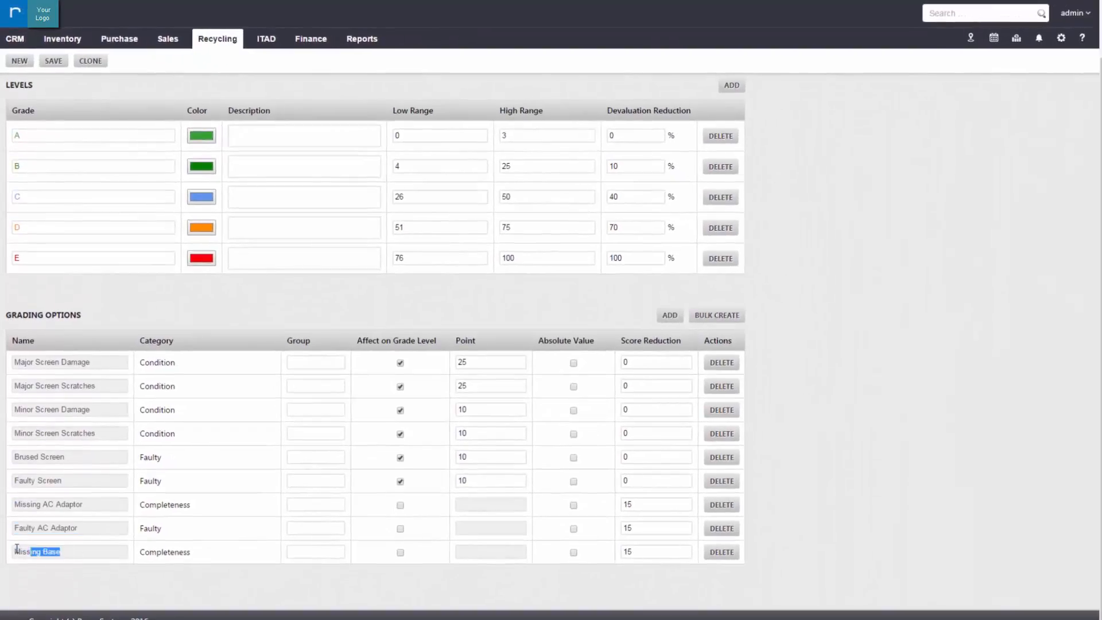
click(649, 504)
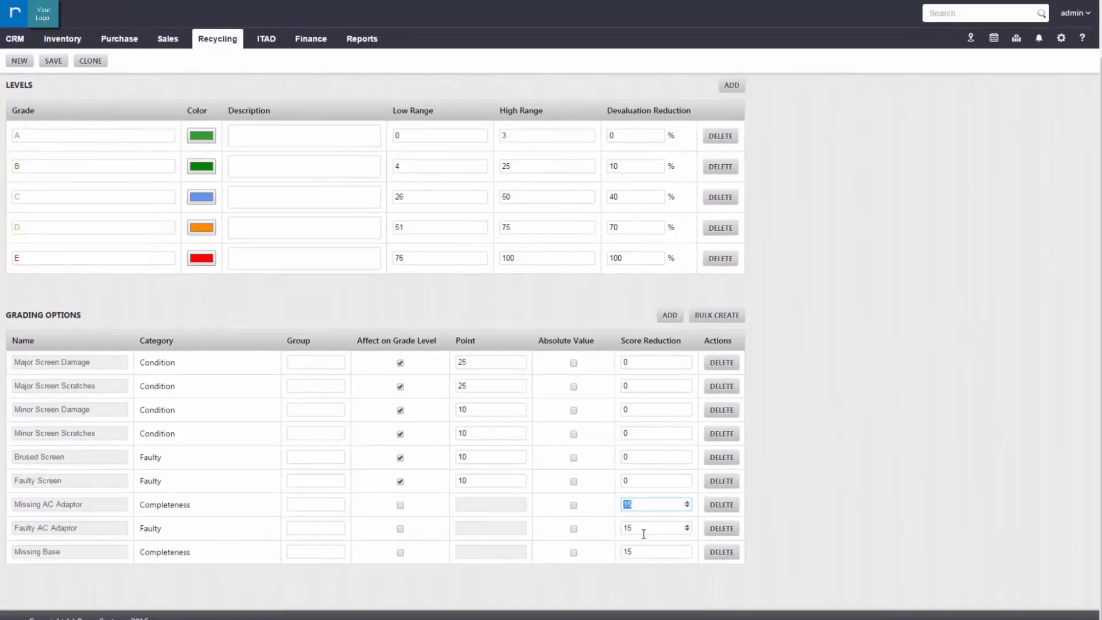
click(654, 552)
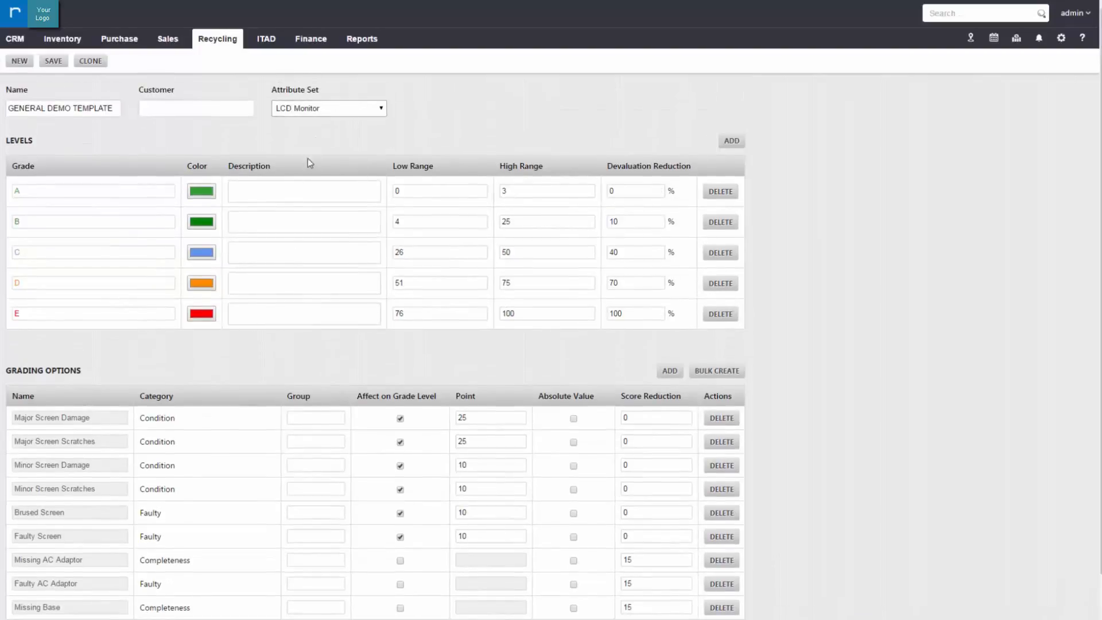
Switch the template to the iMac attribute set and review the Knicks and Dented Case point values
click(328, 108)
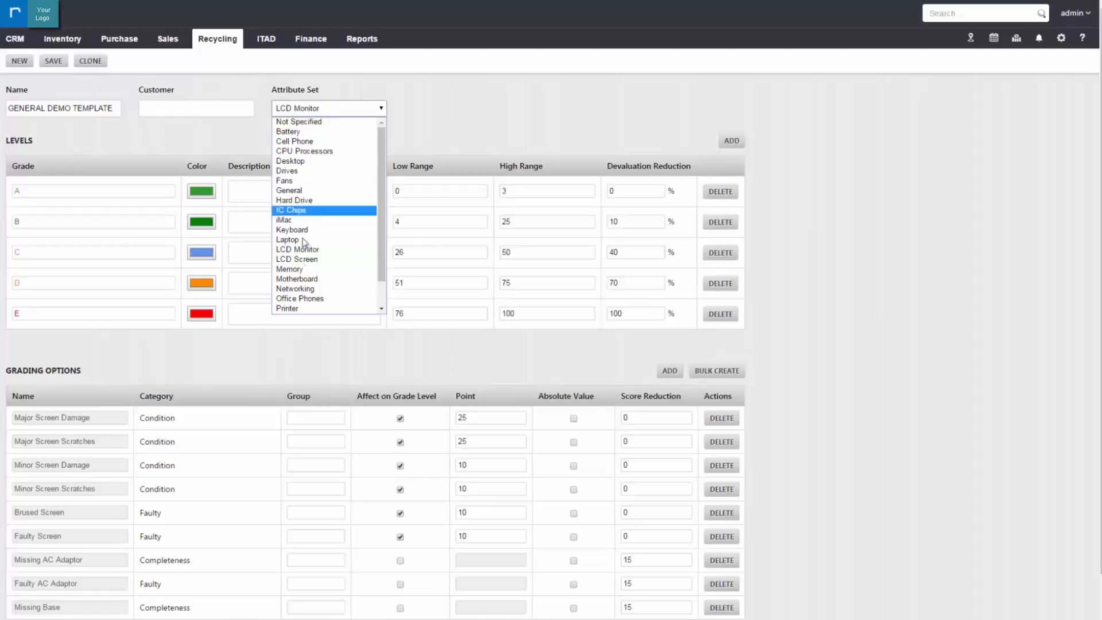
mouse_move(302, 230)
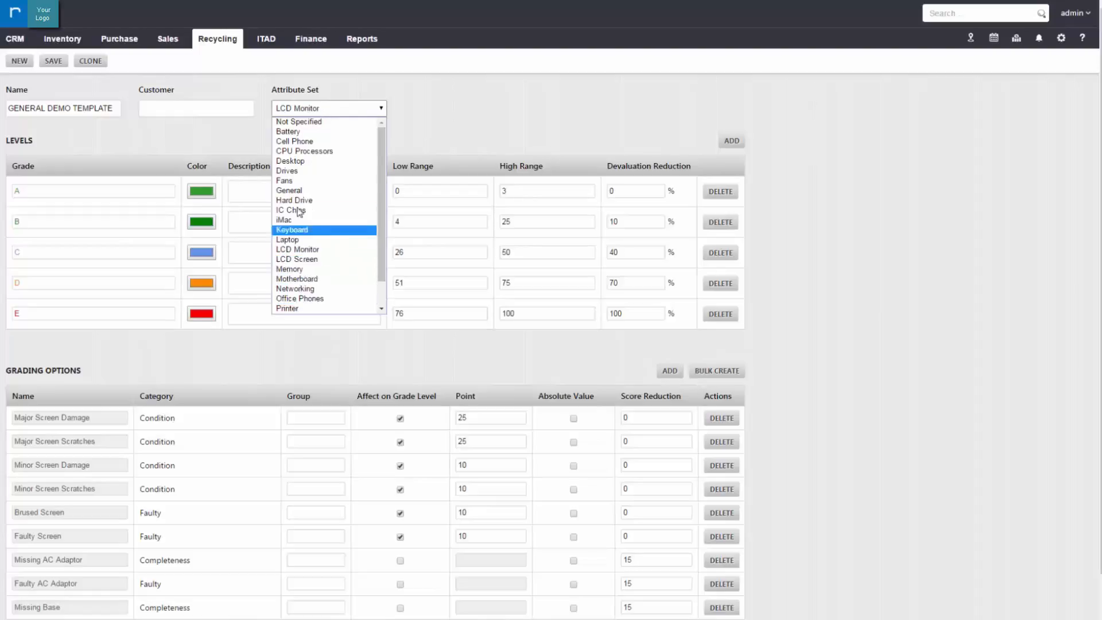
click(284, 219)
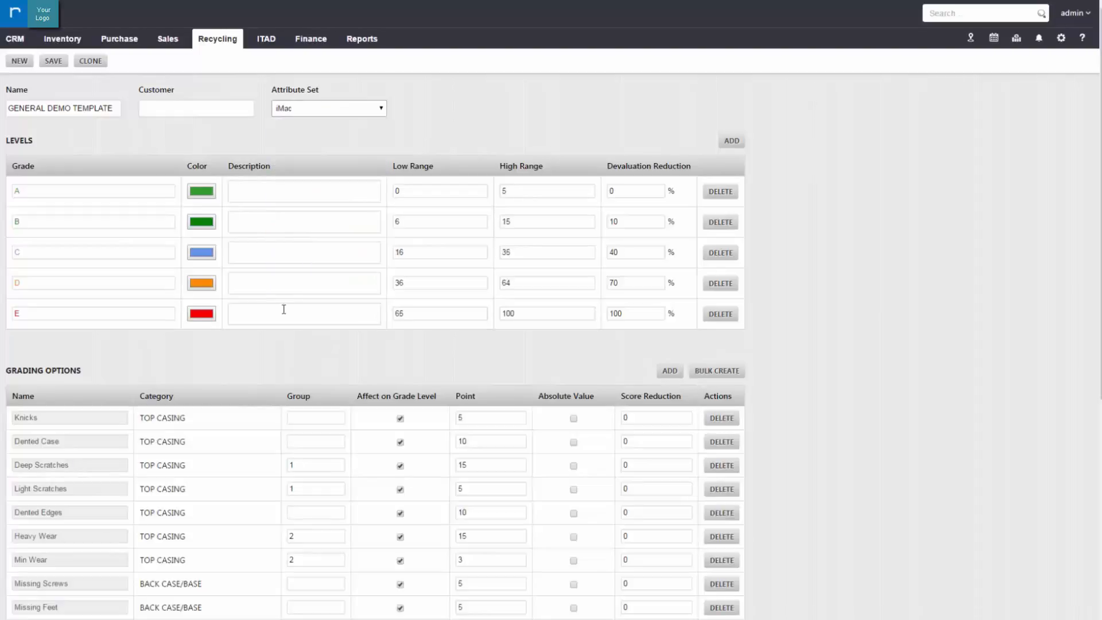
scroll(down, 3)
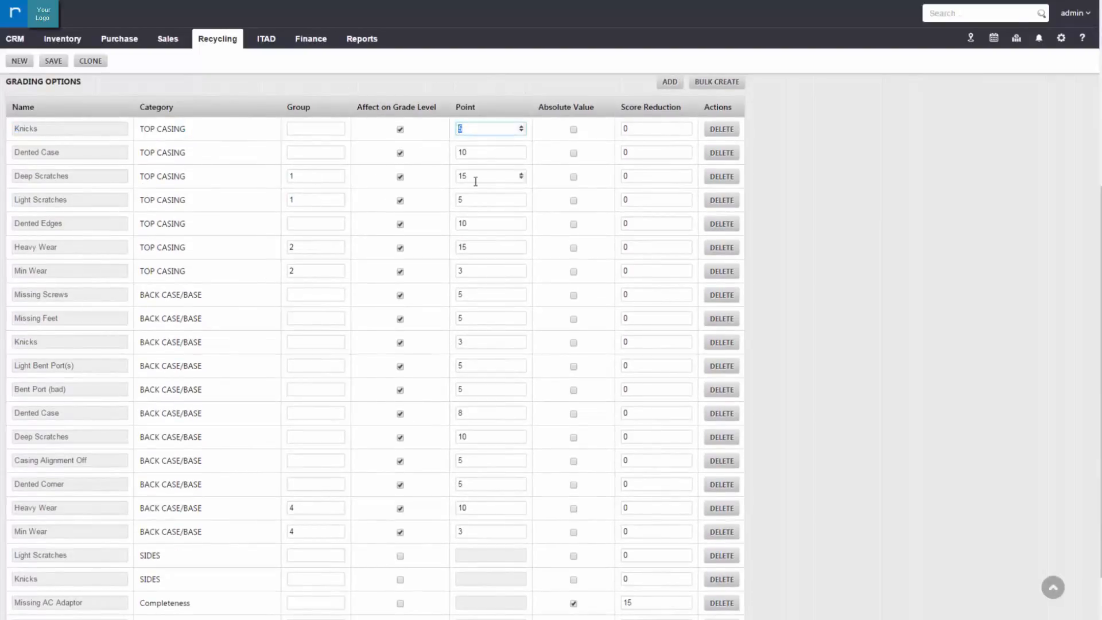
click(490, 153)
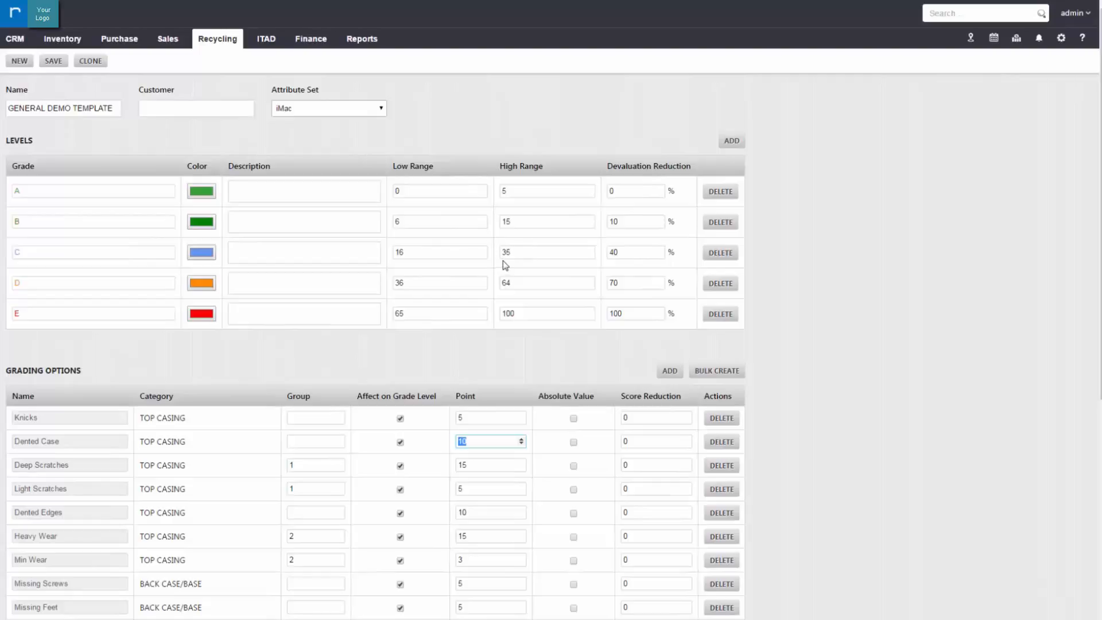
click(635, 251)
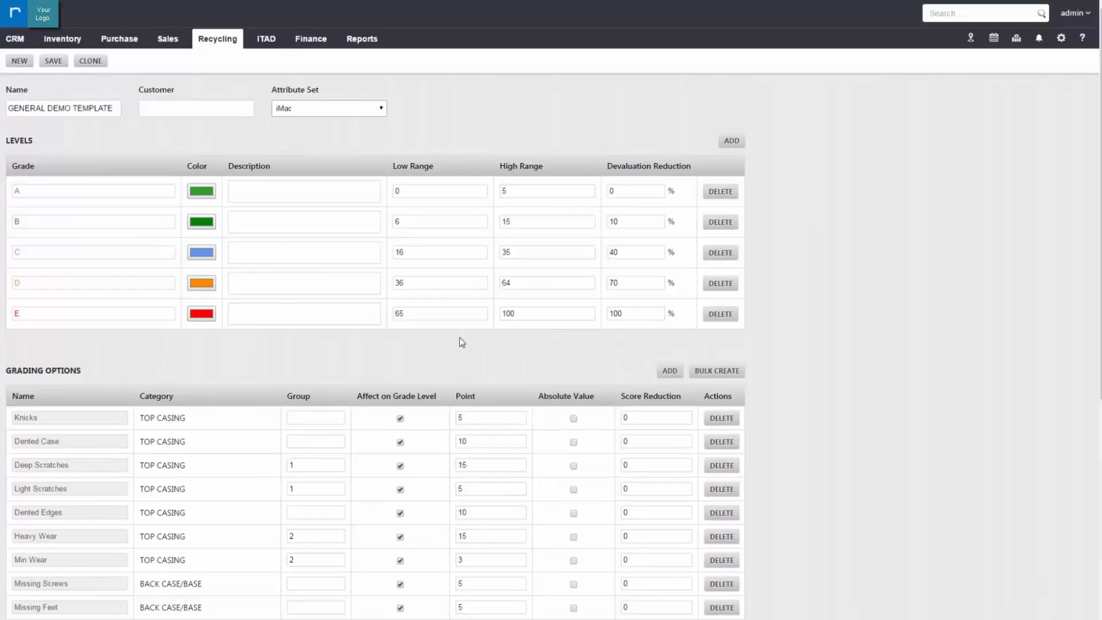
mouse_move(469, 325)
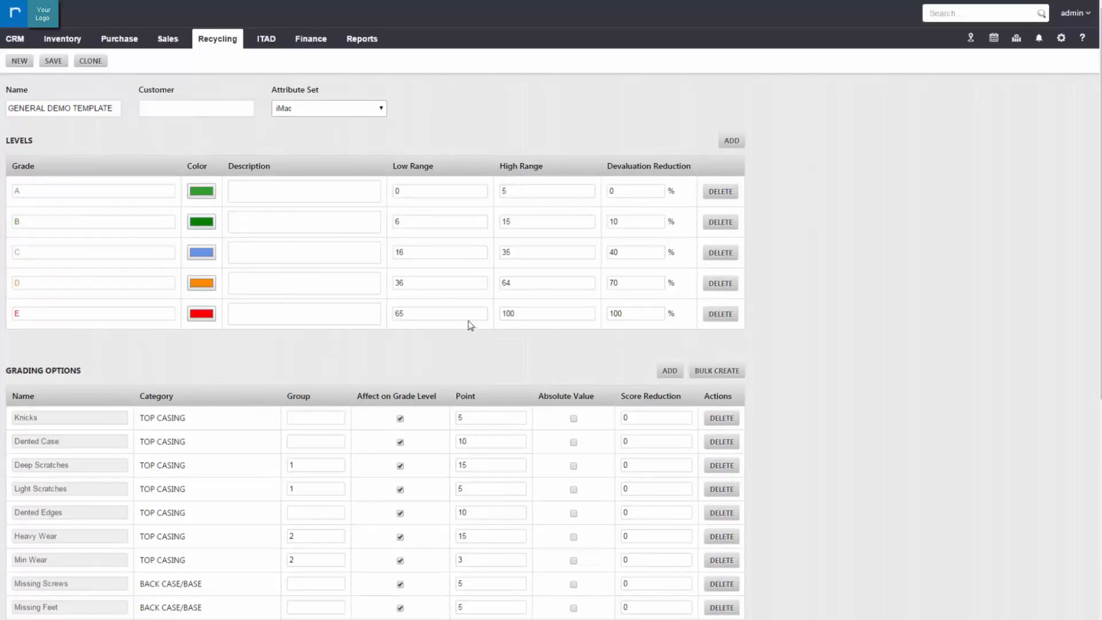
mouse_move(83, 132)
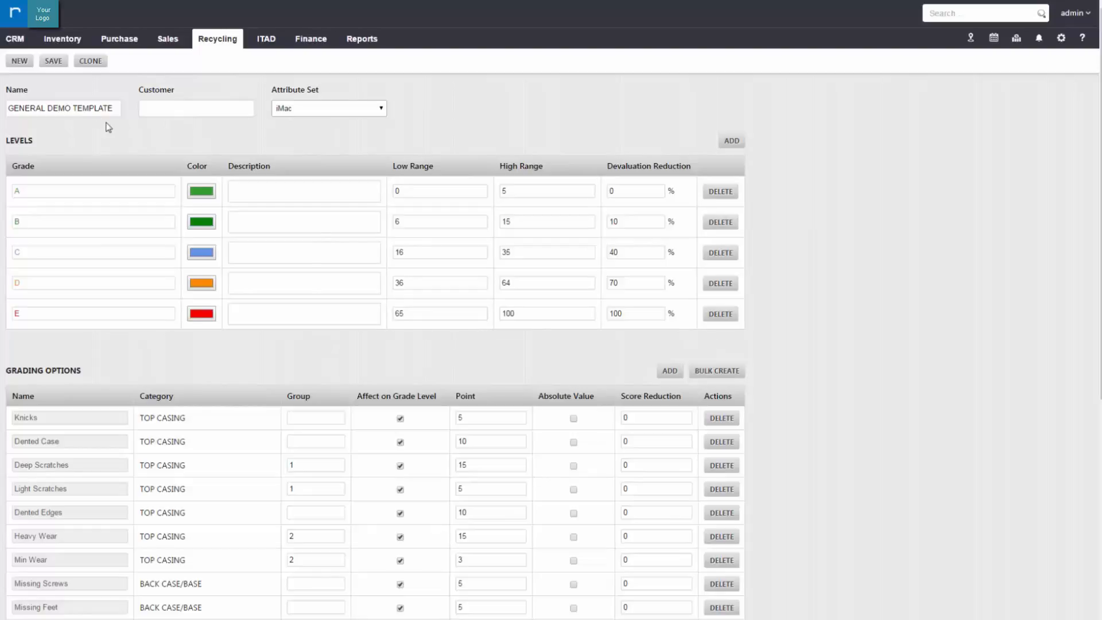
Open the UEPP General price list from the FMV Price Sheet for editing
click(217, 39)
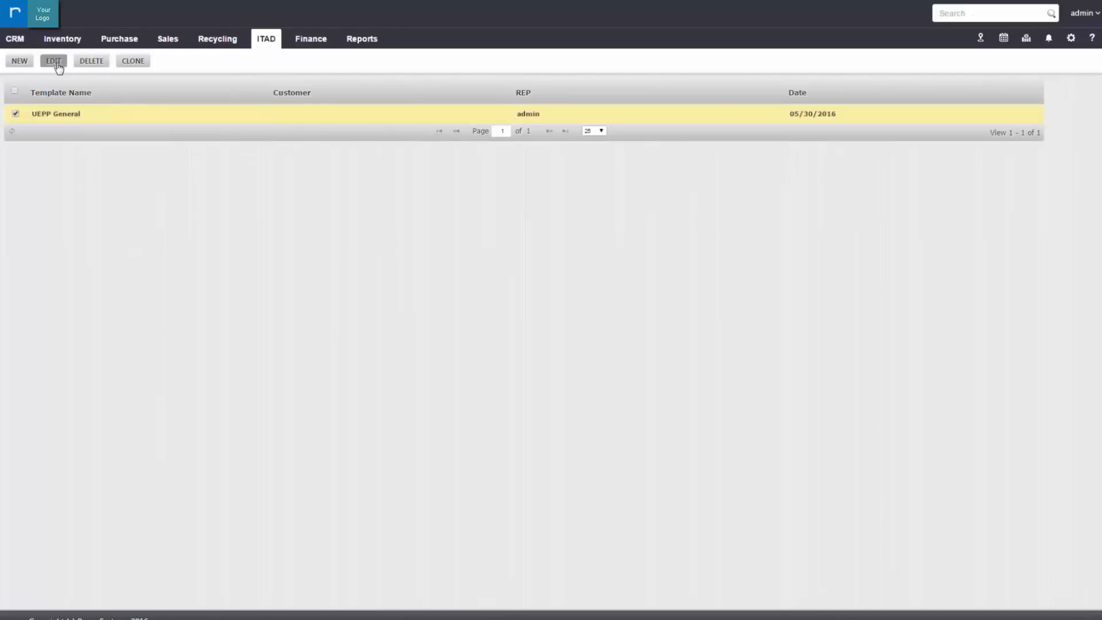
click(53, 60)
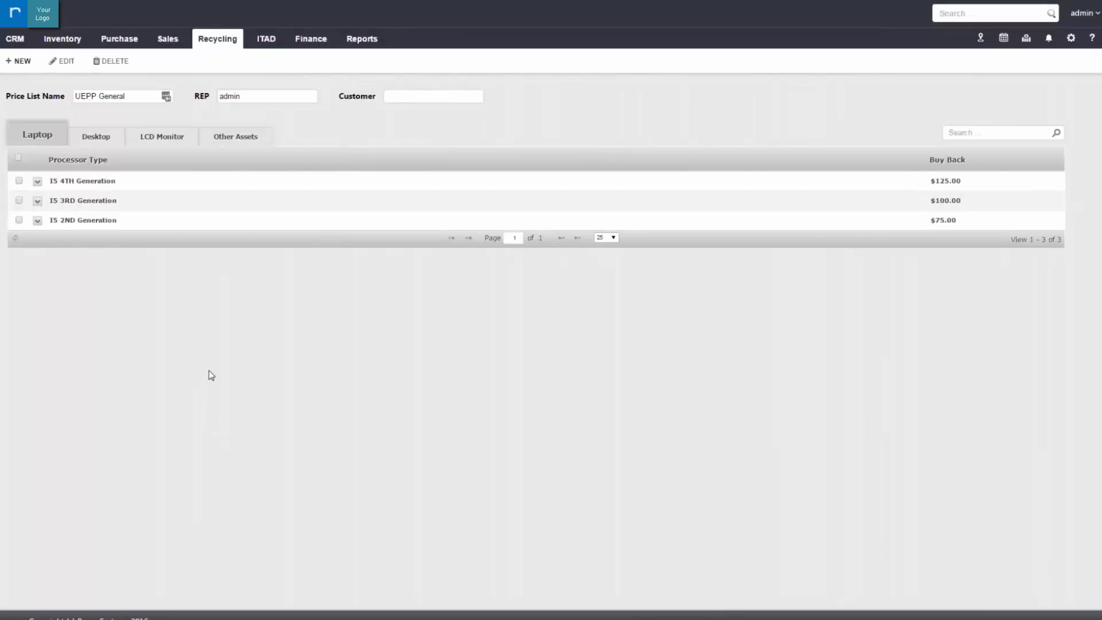
mouse_move(38, 134)
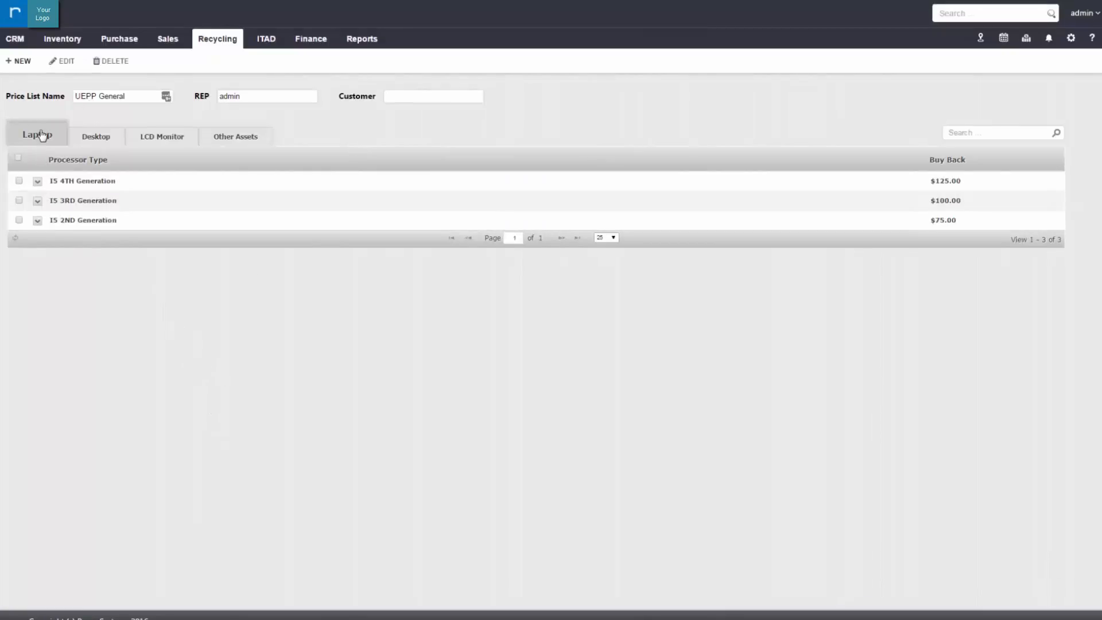
Glance at Desktop and LCD Monitor prices, then expand the laptop I5 2ND Generation processor group
click(96, 137)
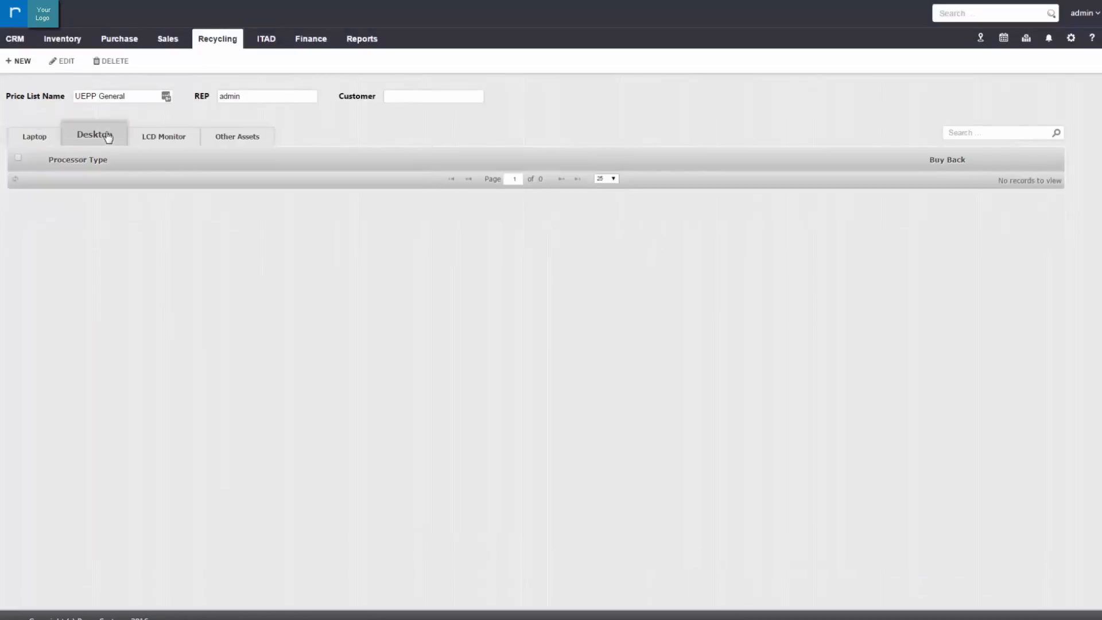
click(163, 137)
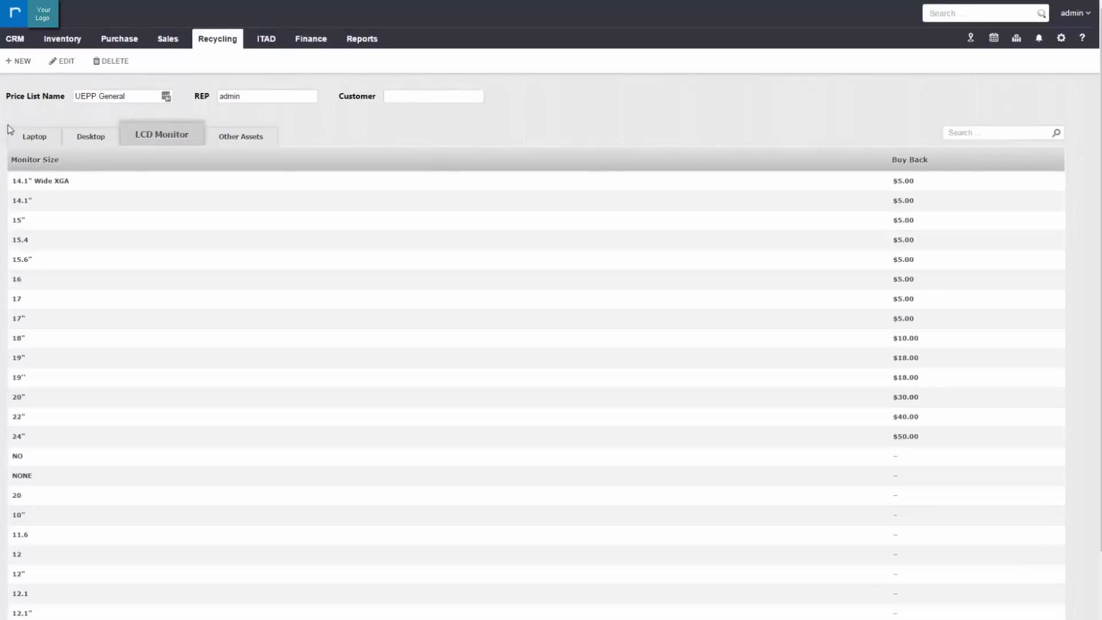
click(35, 136)
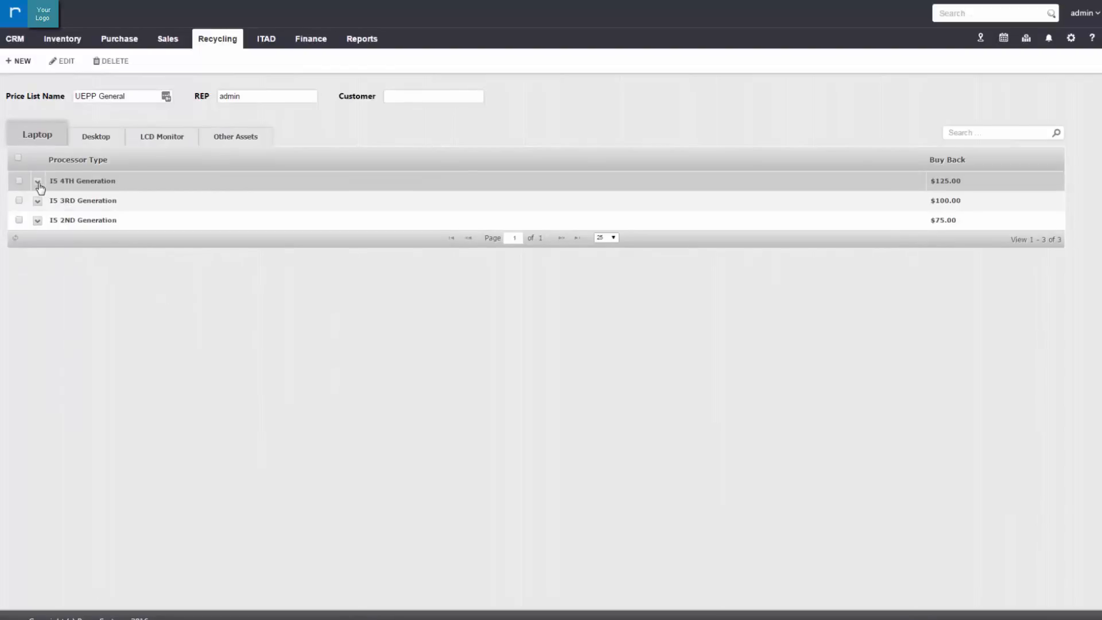
click(38, 180)
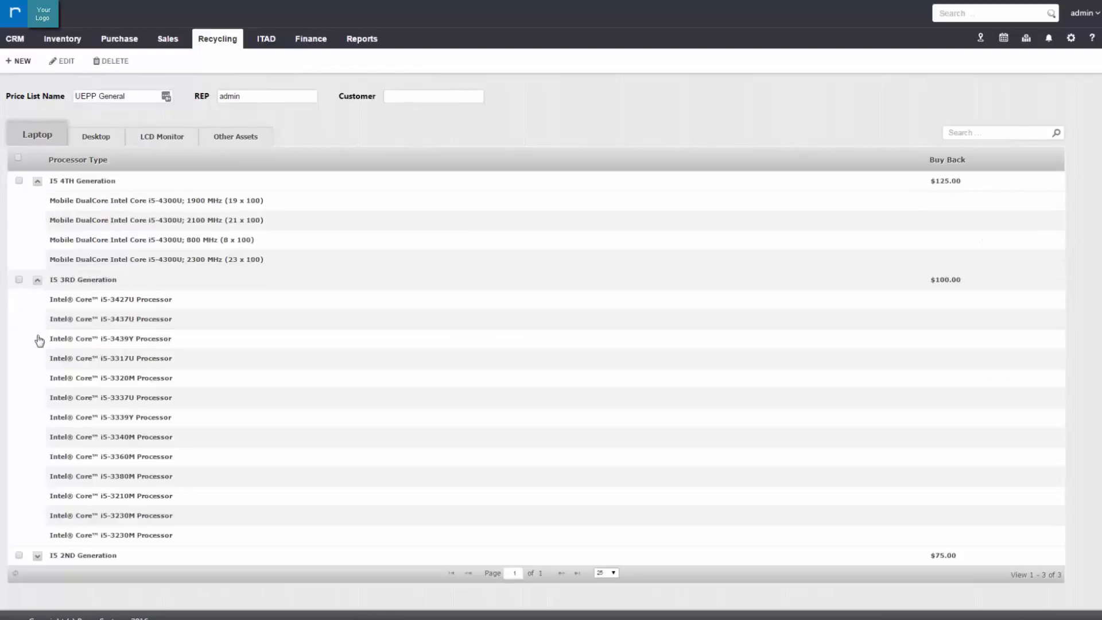
click(37, 556)
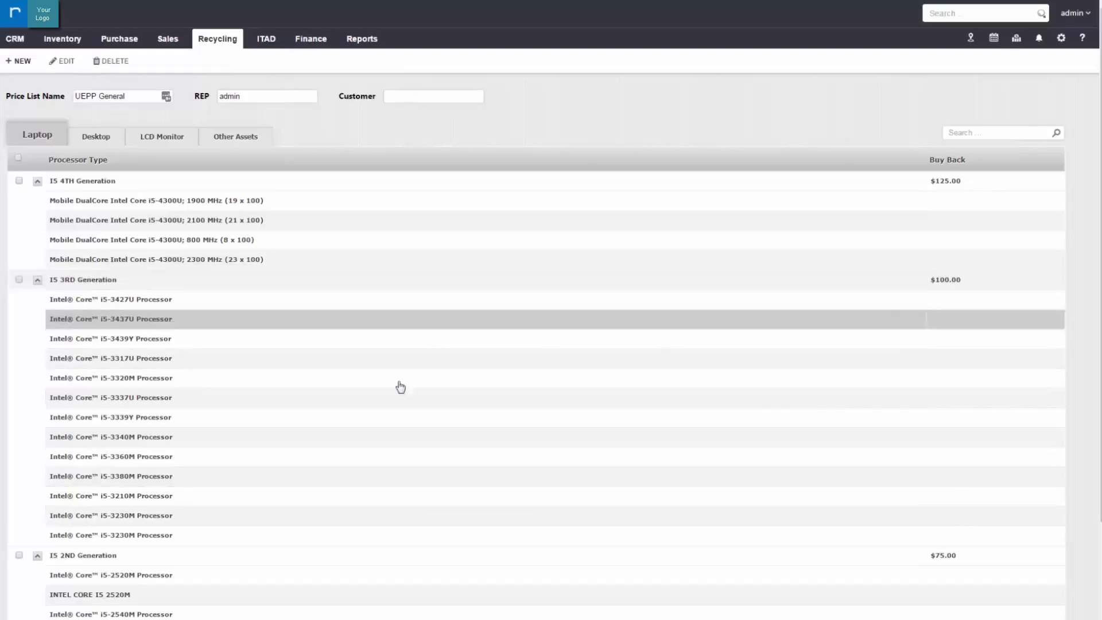
scroll(down, 3)
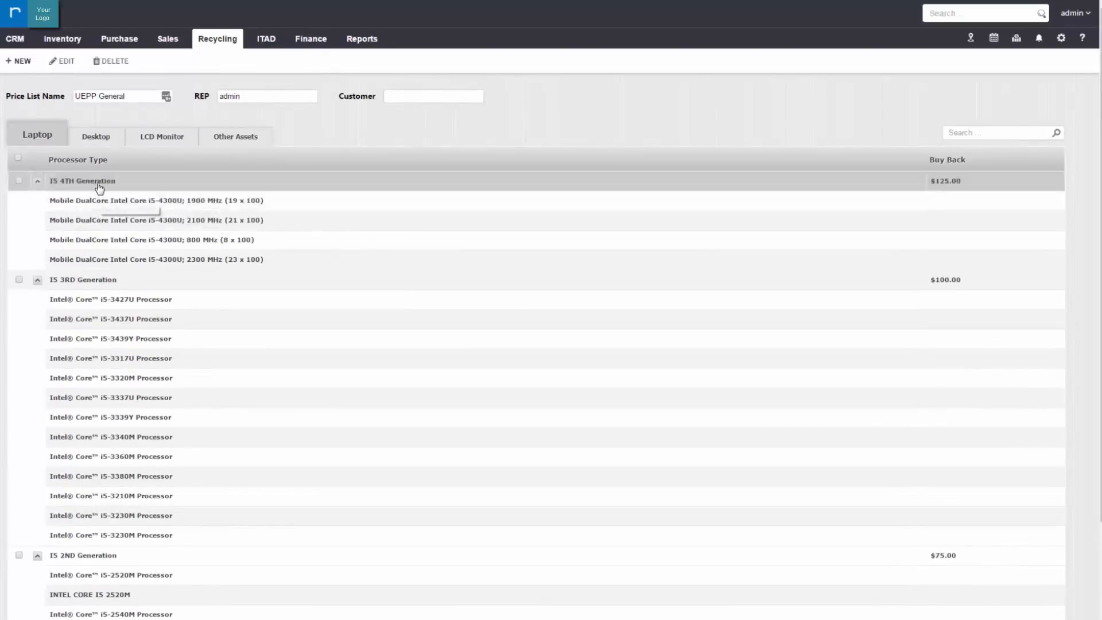
Review Desktop and LCD Monitor buy-back prices, ending on the Other Assets list
click(94, 135)
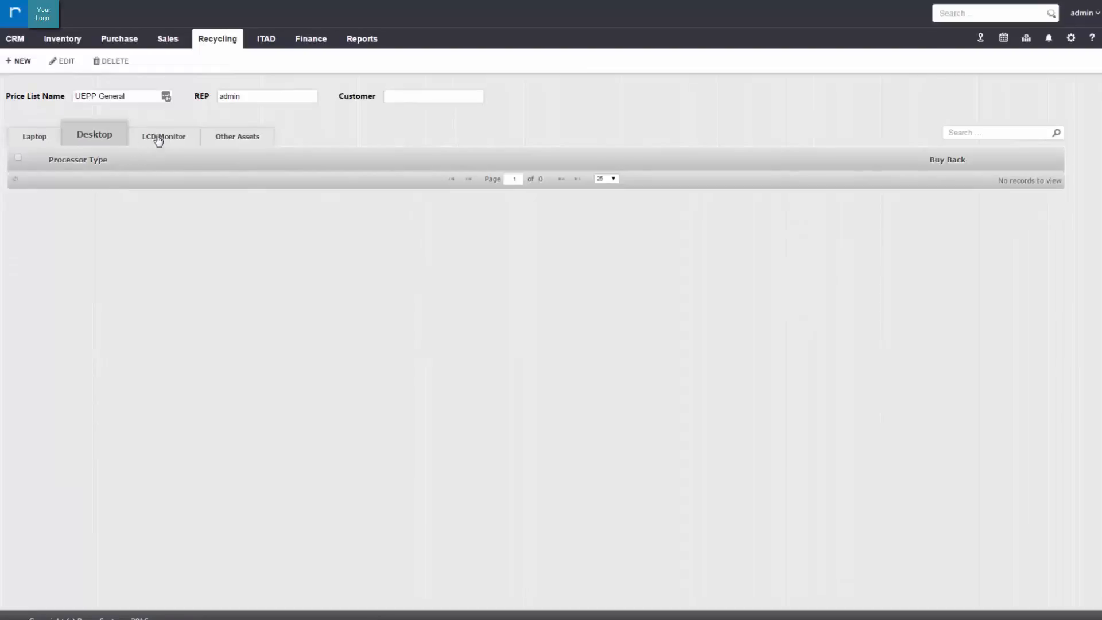
click(163, 137)
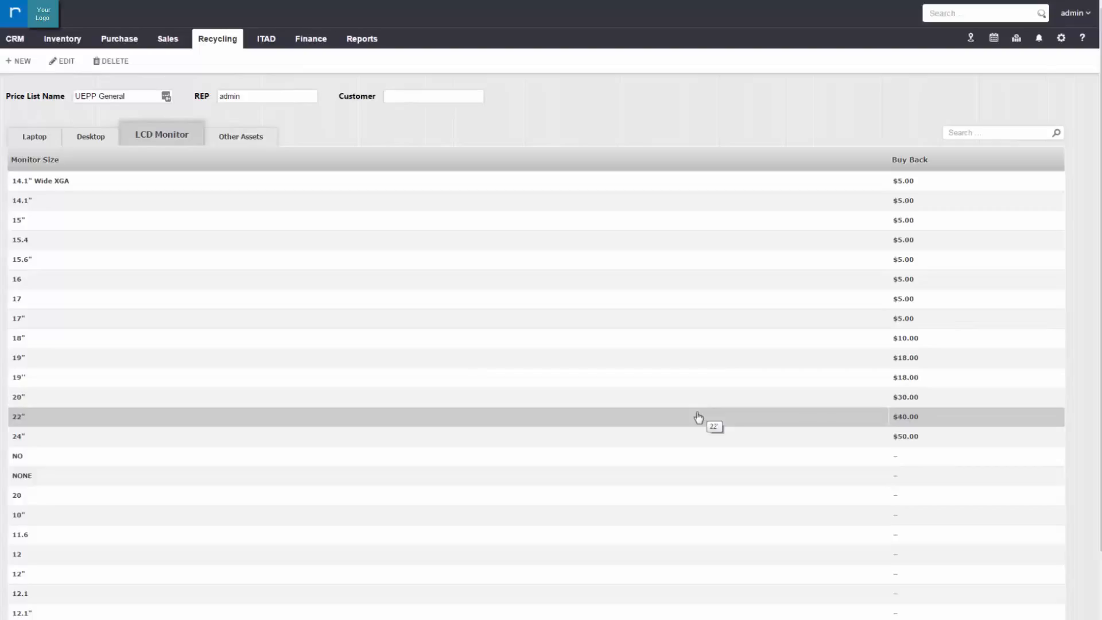
mouse_move(337, 149)
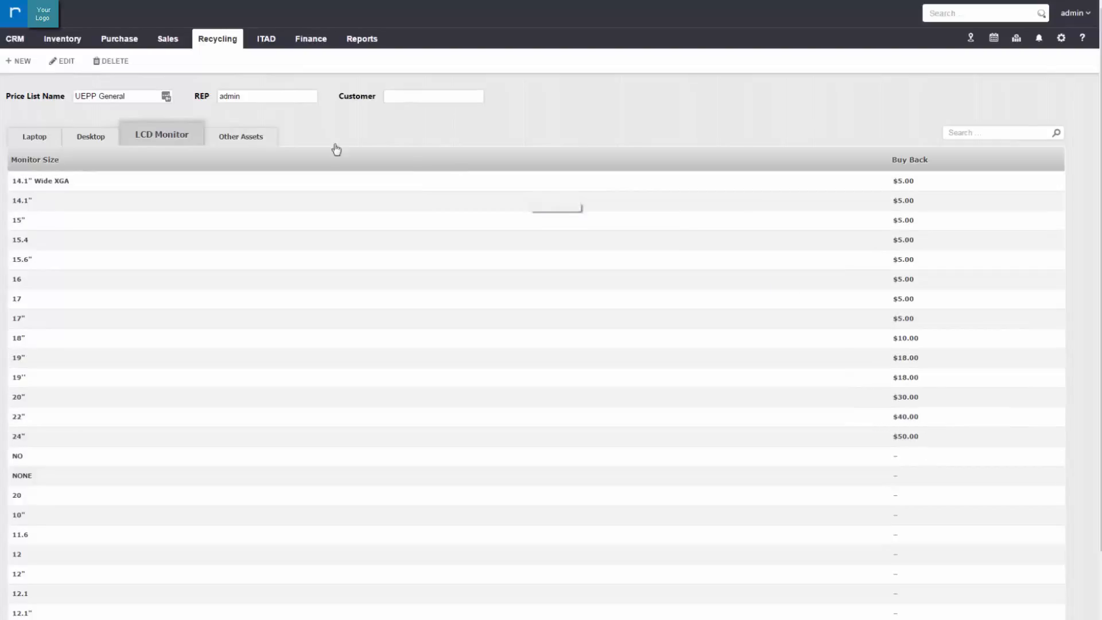
click(240, 137)
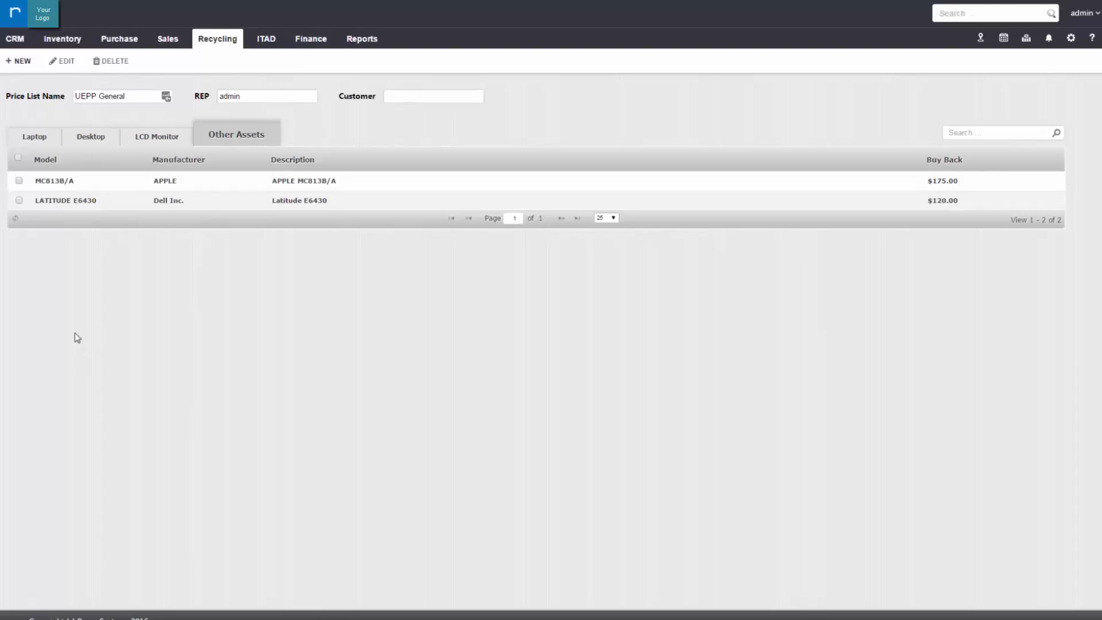
mouse_move(853, 227)
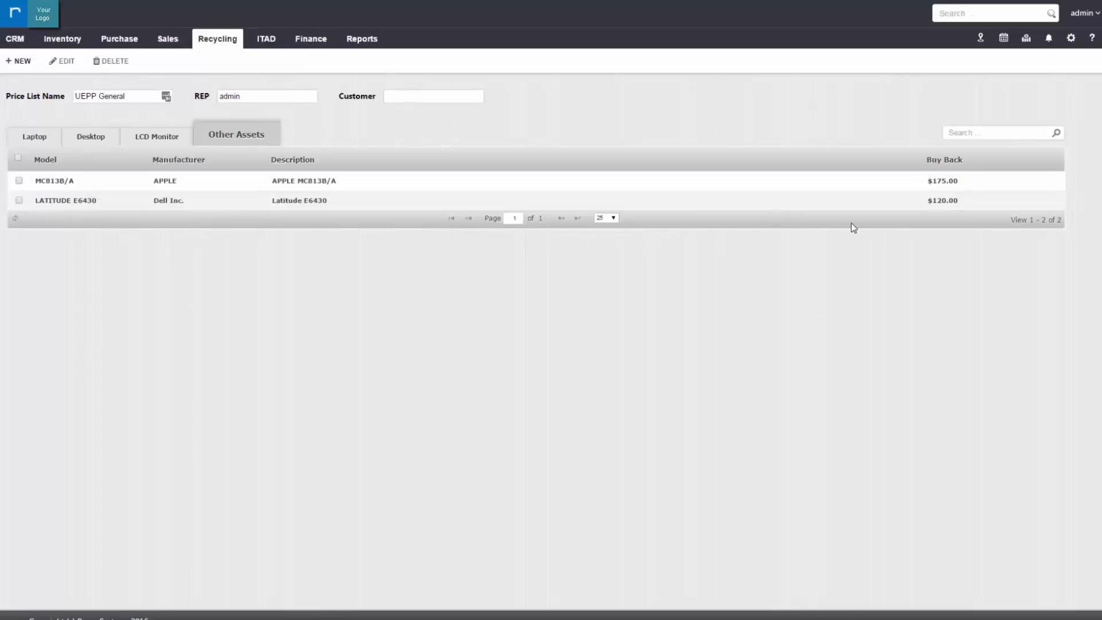
mouse_move(953, 231)
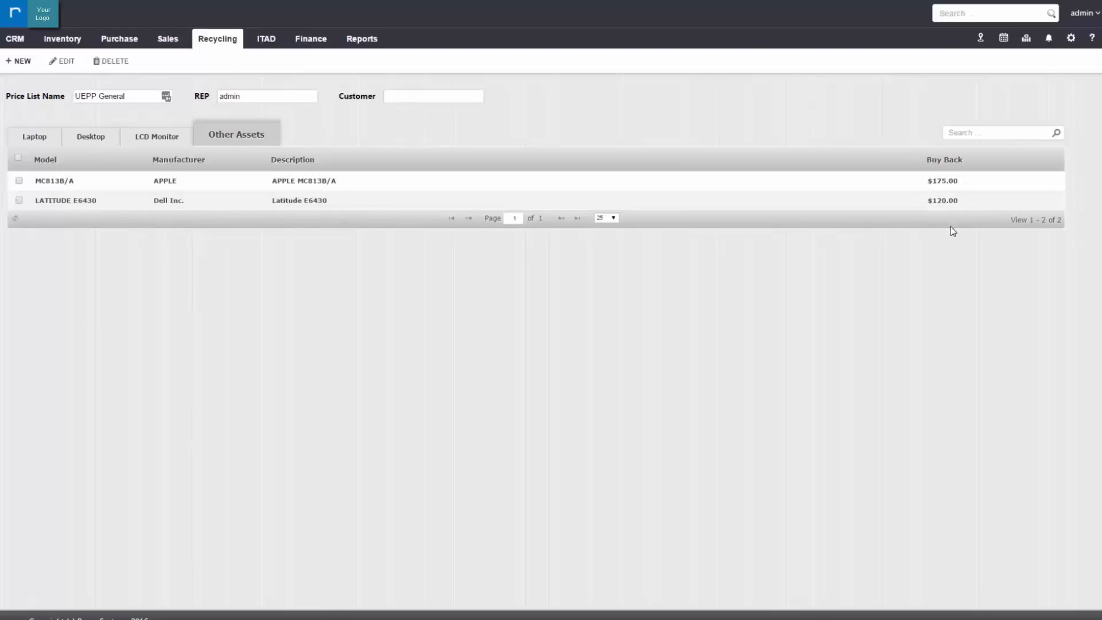
mouse_move(952, 318)
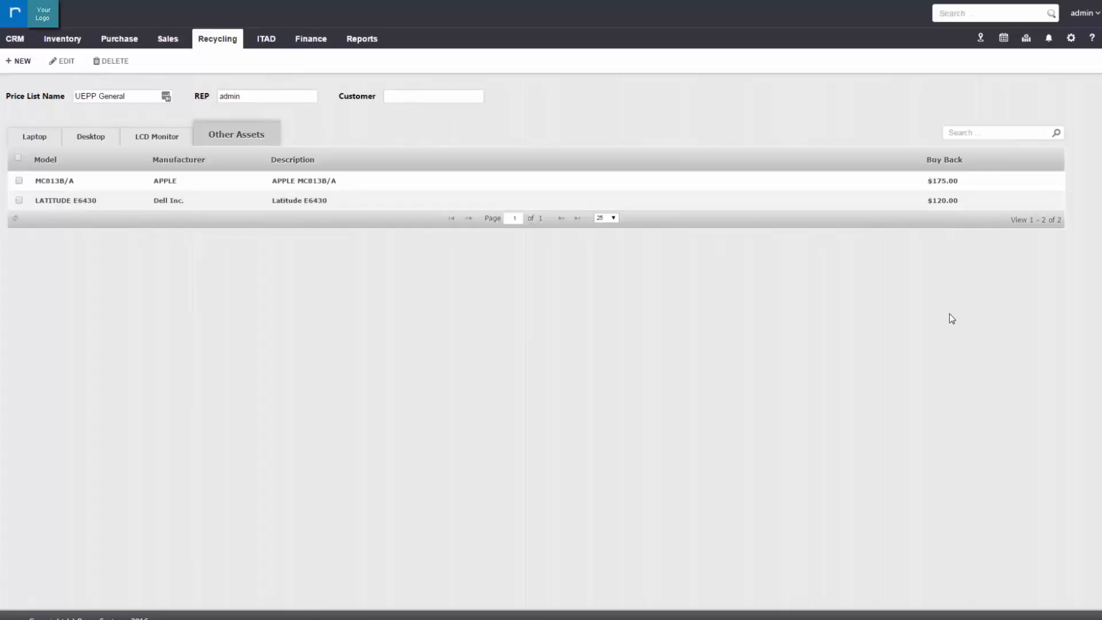
mouse_move(450, 331)
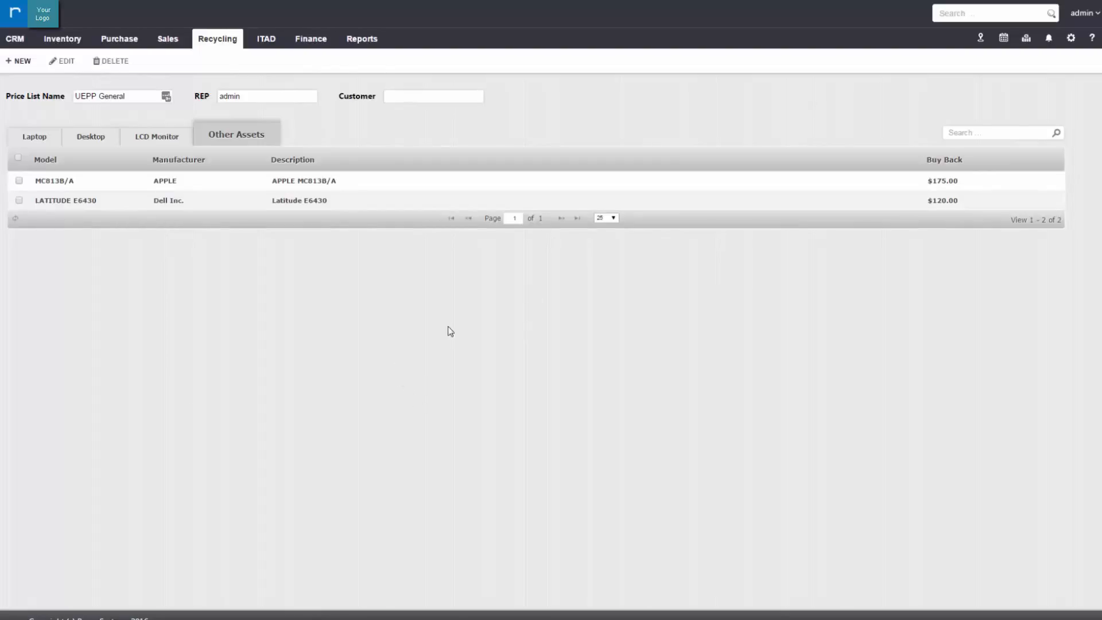
mouse_move(783, 309)
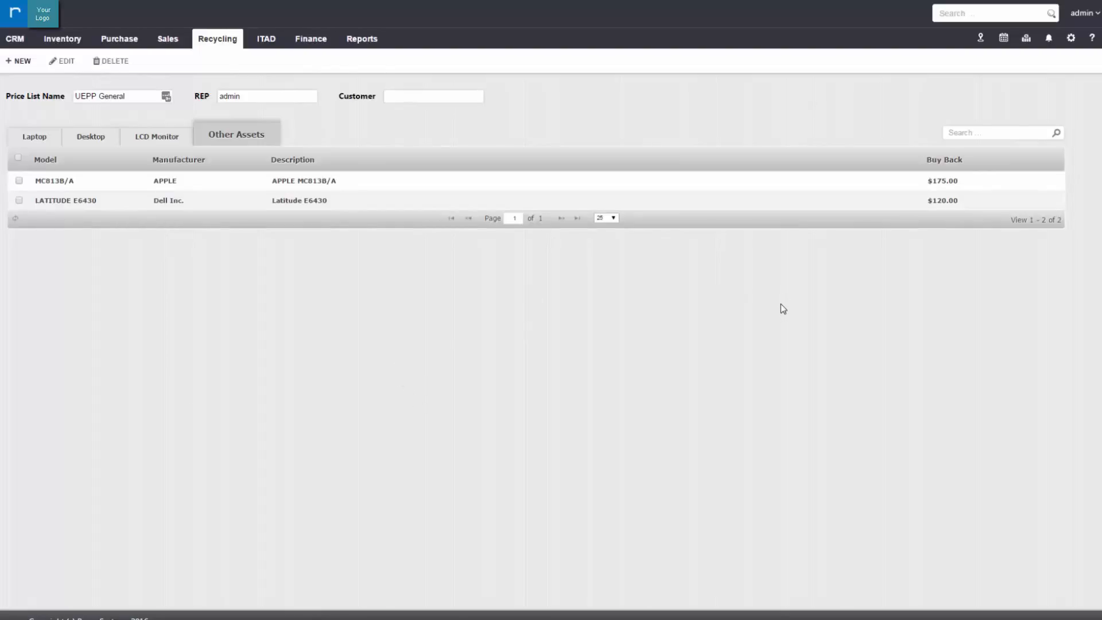
mouse_move(772, 301)
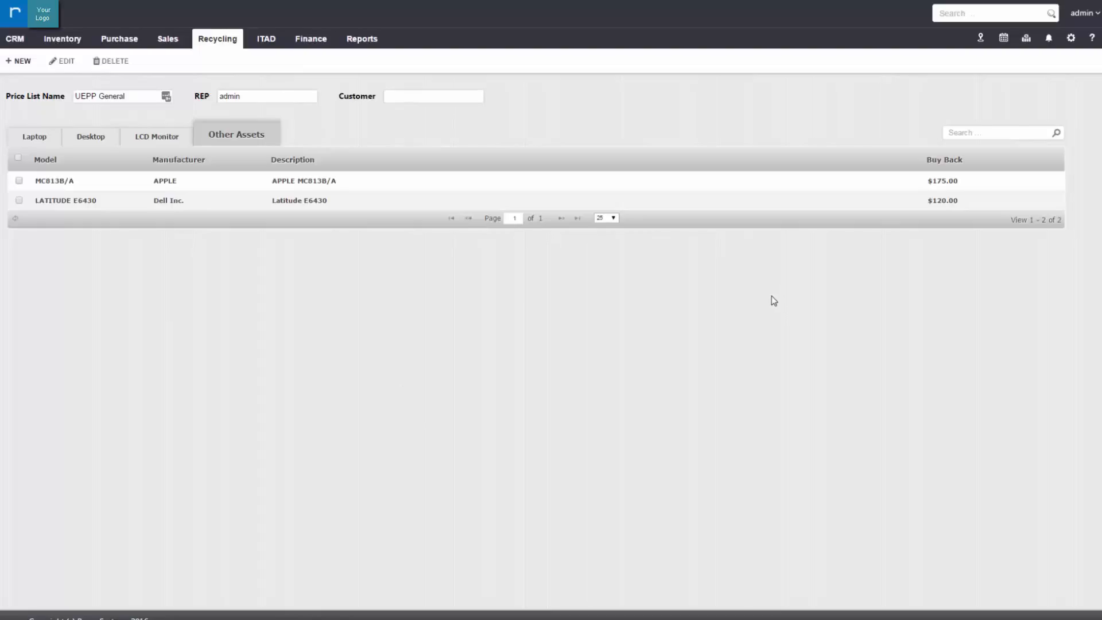
mouse_move(644, 365)
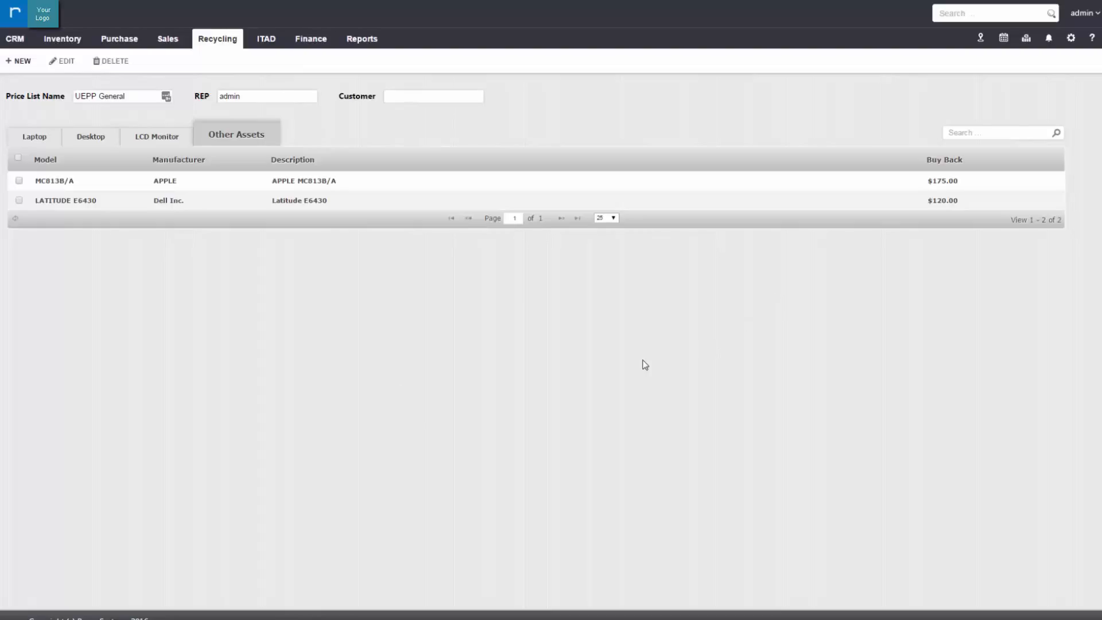
mouse_move(869, 296)
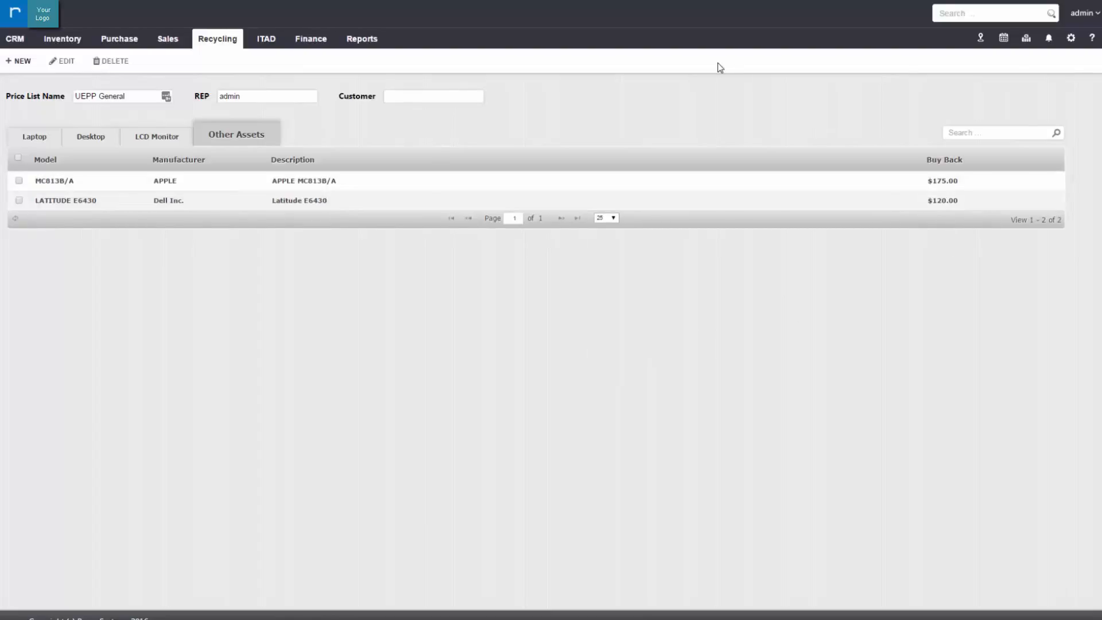
Go to ITAD Contract Management showing the five active contracts
click(217, 39)
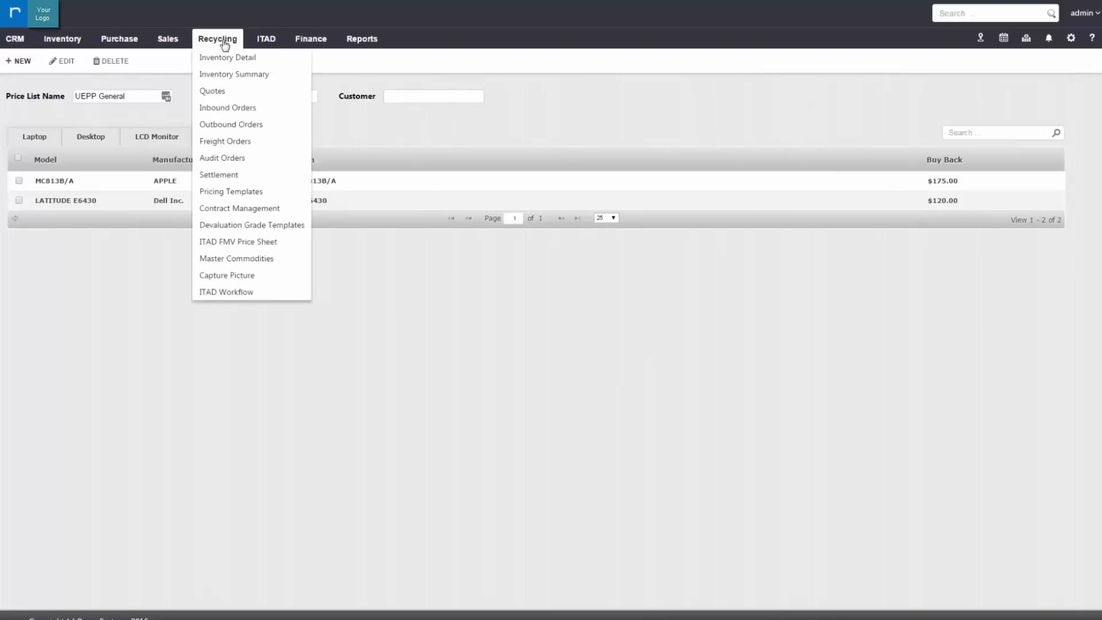
mouse_move(226, 275)
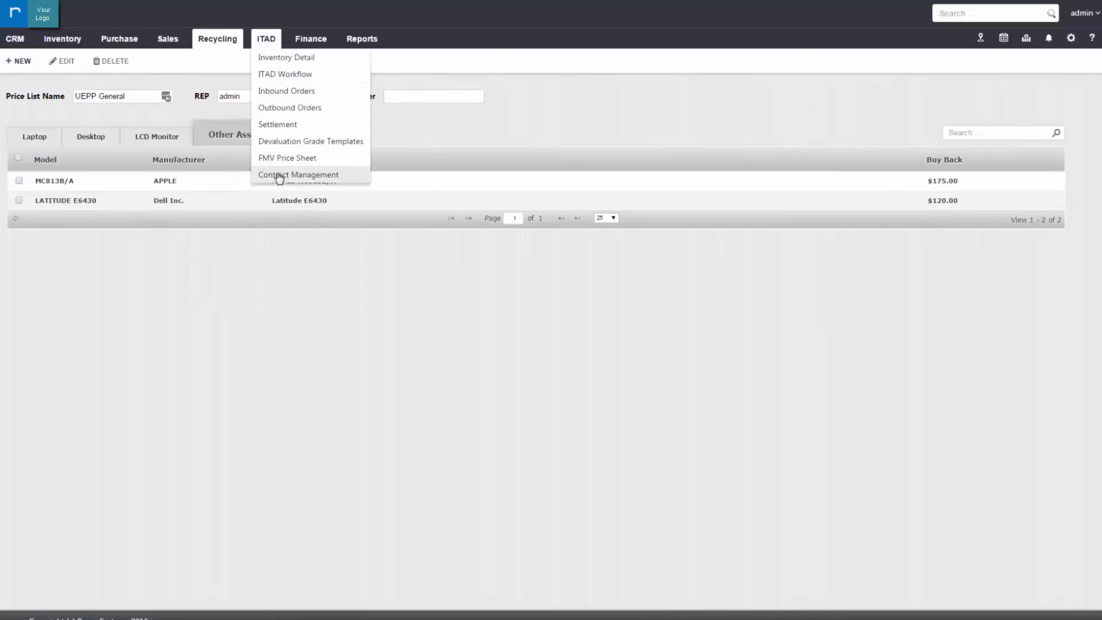
click(298, 174)
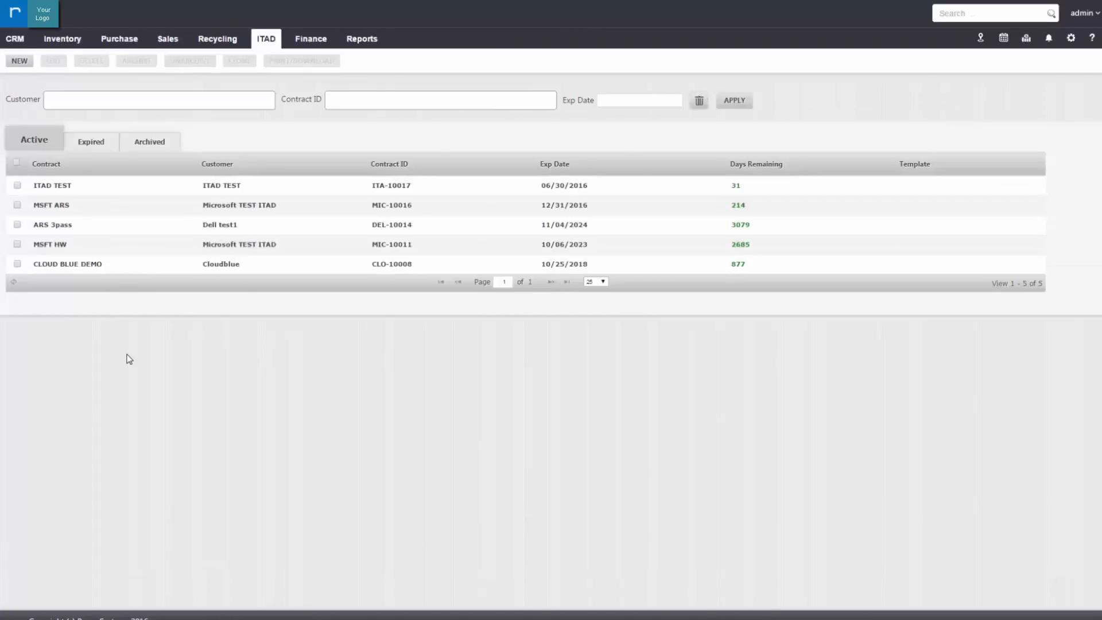
Open the ITAD TEST contract ITA-10017 as an editable draft
click(17, 184)
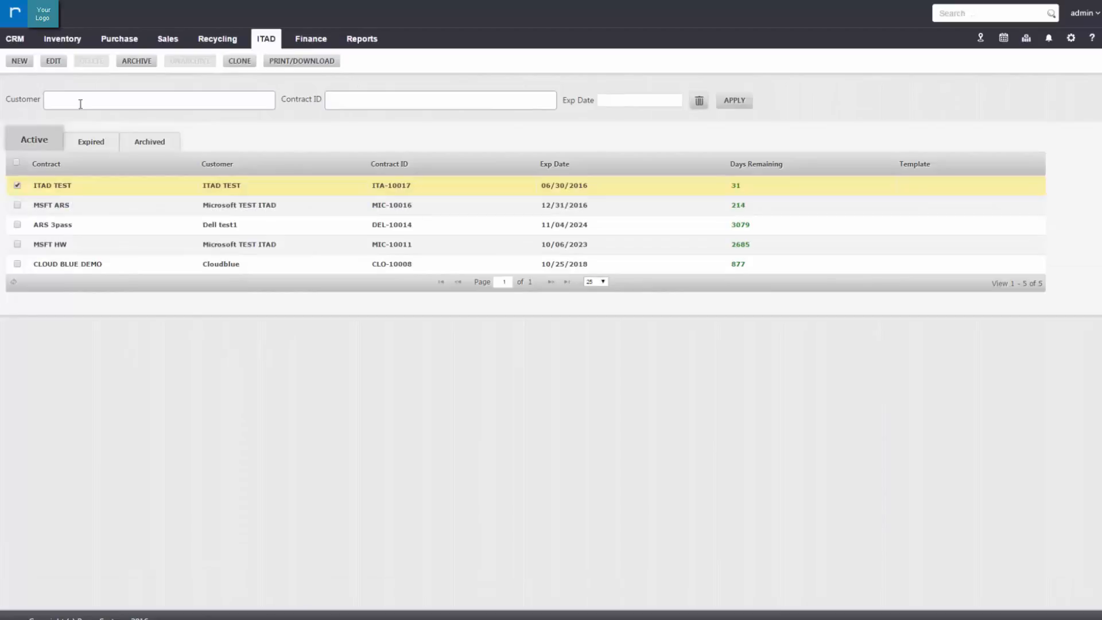
click(52, 61)
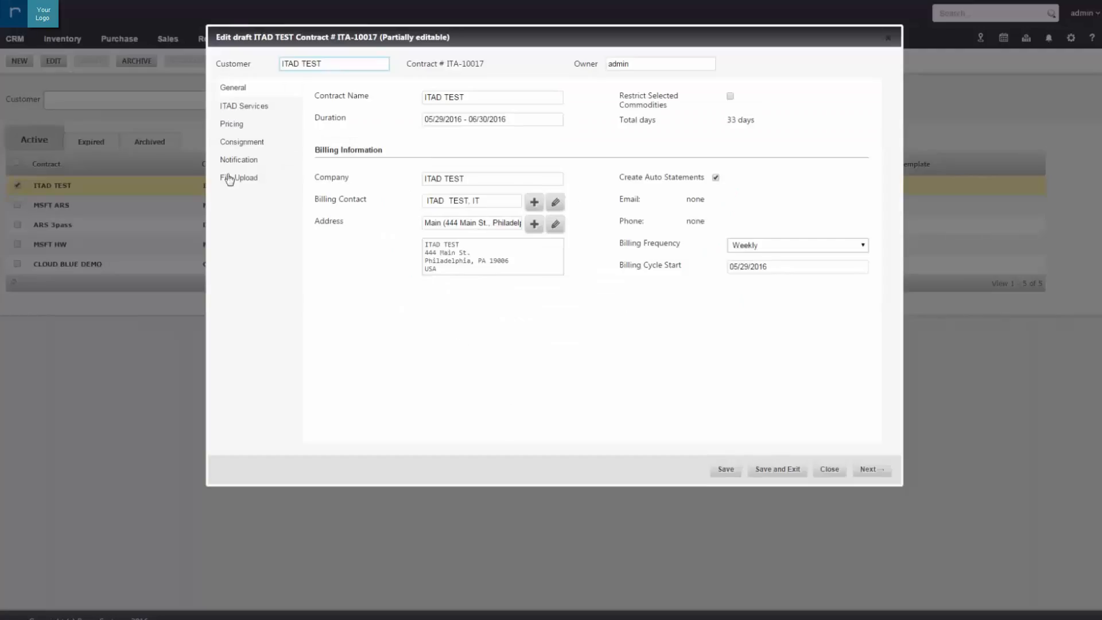
mouse_move(690, 81)
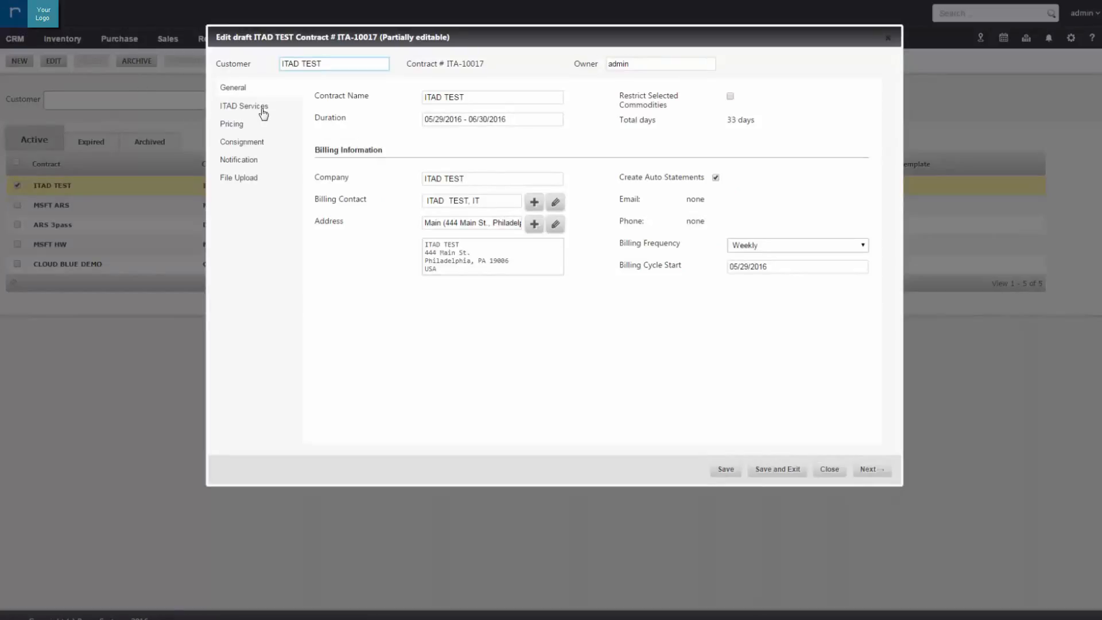
Review the contract's ITAD services and data security requirements, then close back to the contracts list
click(244, 105)
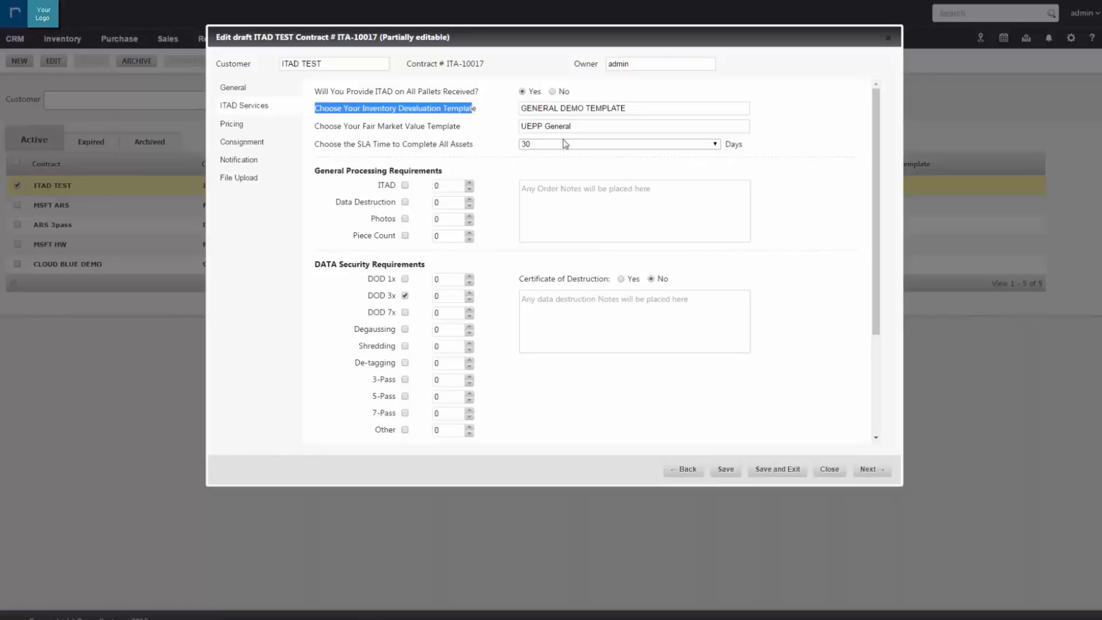
click(632, 108)
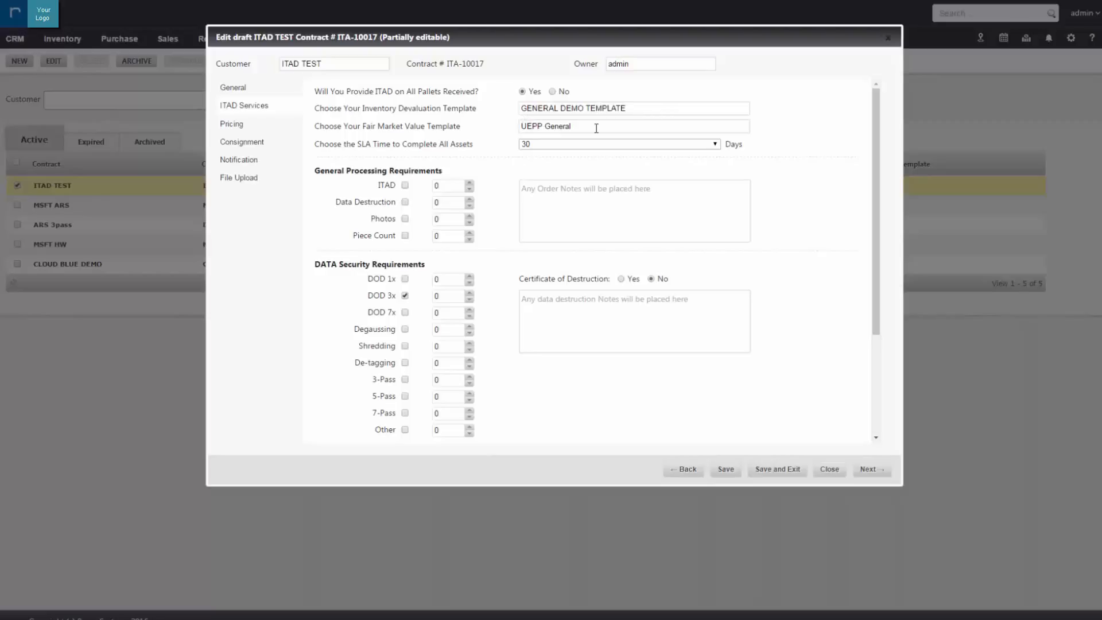
scroll(down, 3)
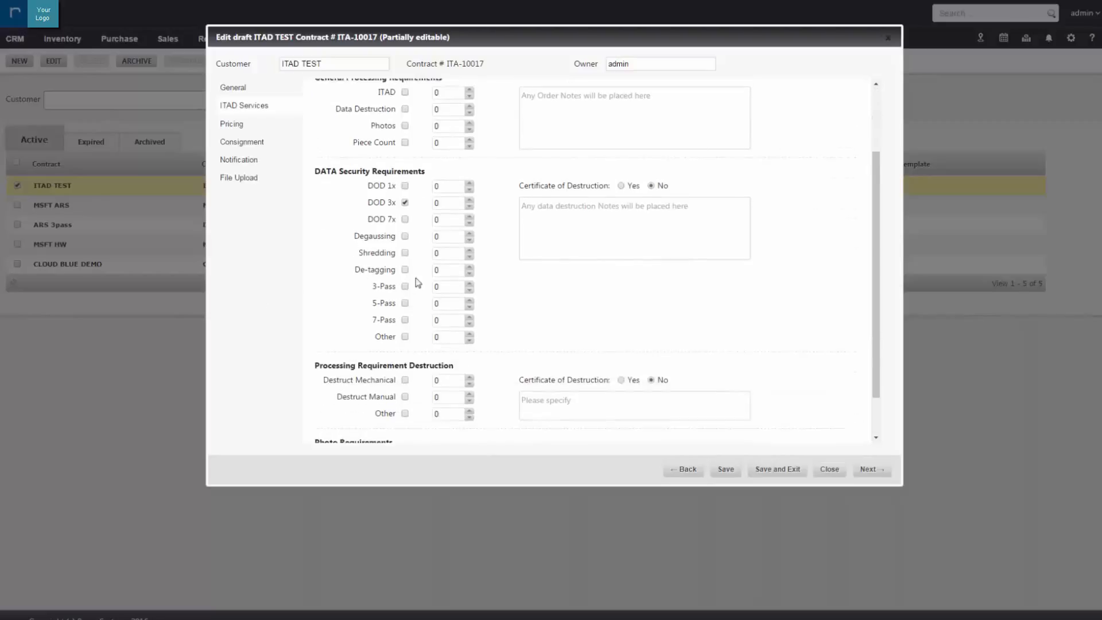
scroll(down, 3)
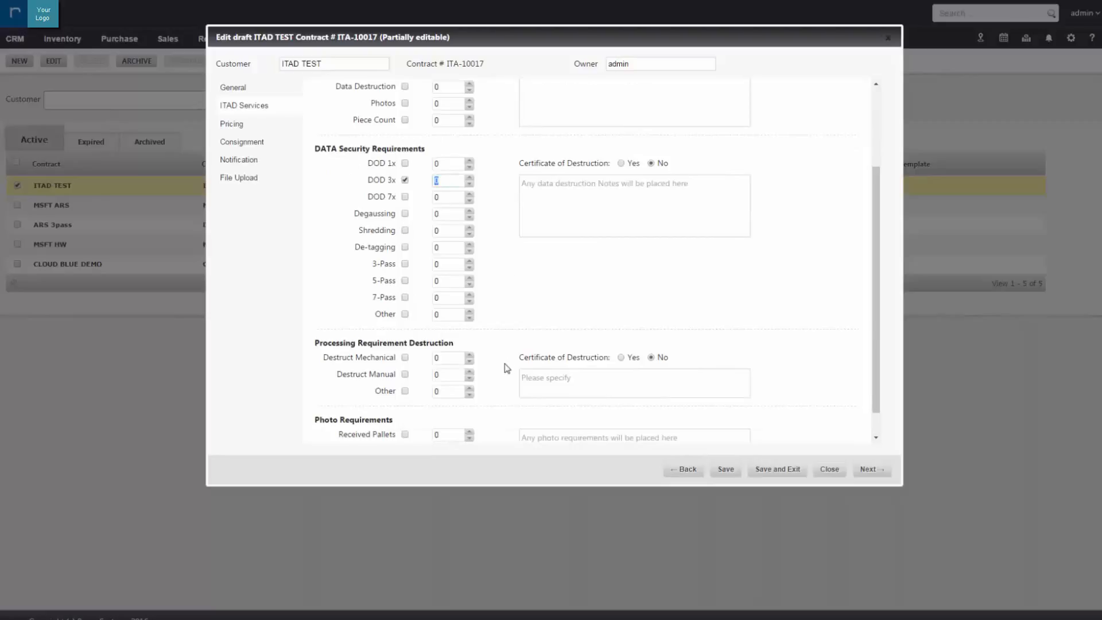
mouse_move(403, 195)
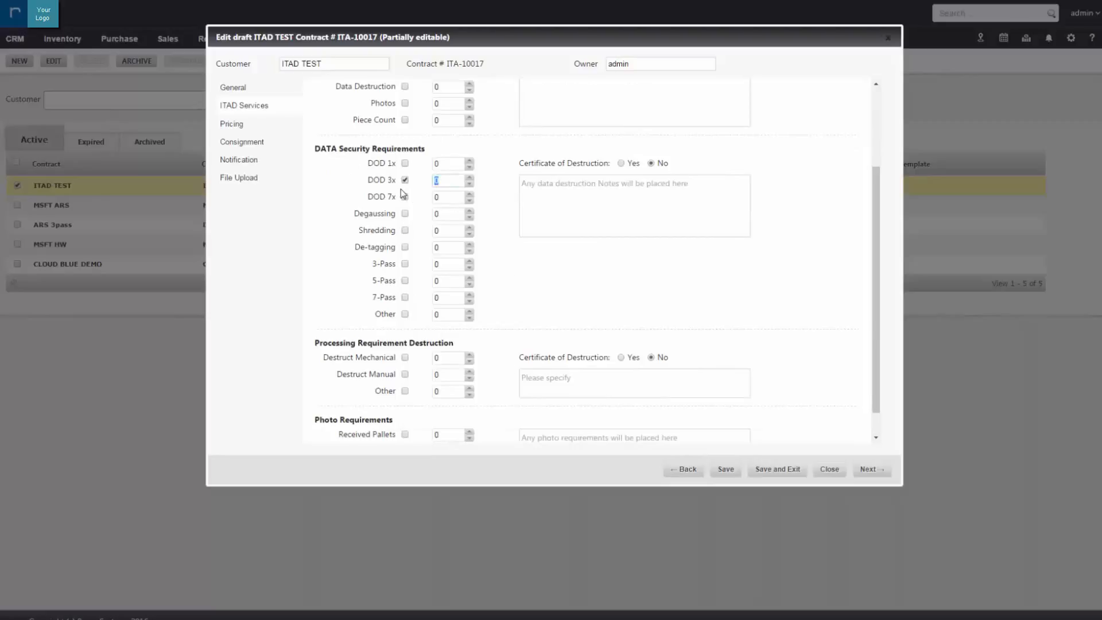
scroll(down, 3)
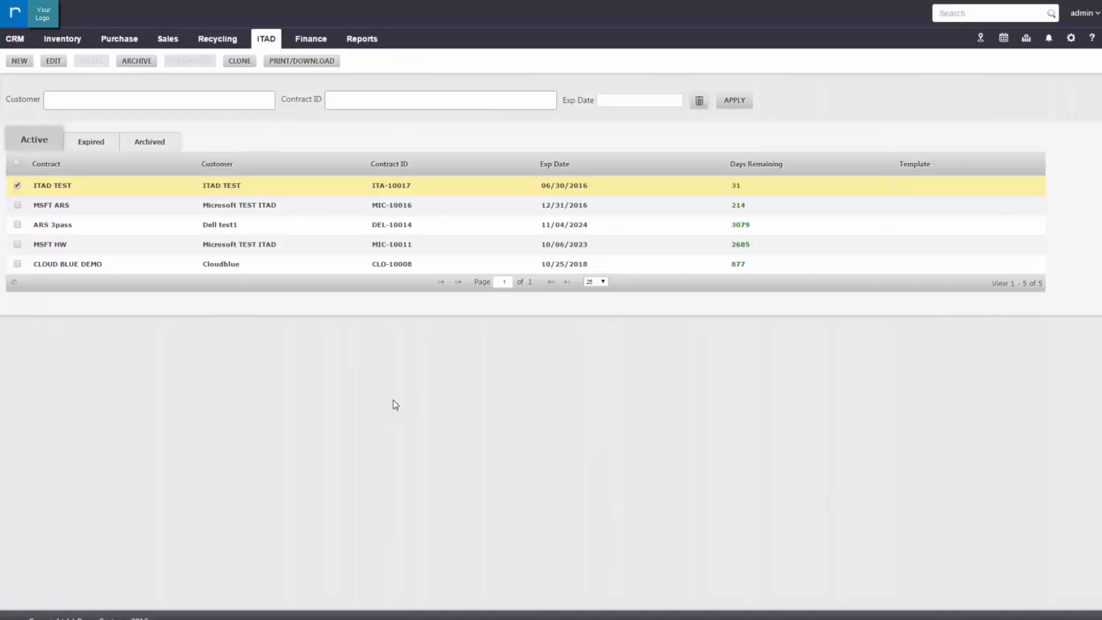
Filter the CRM customer accounts list to ITAD TEST by searching 'itad'
click(14, 39)
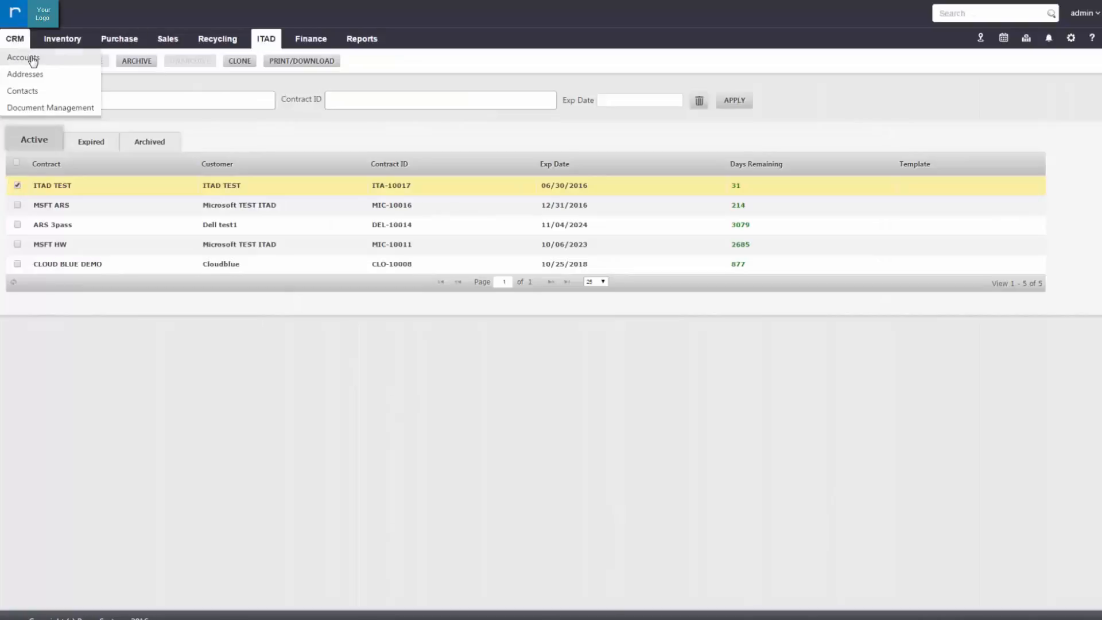
click(23, 57)
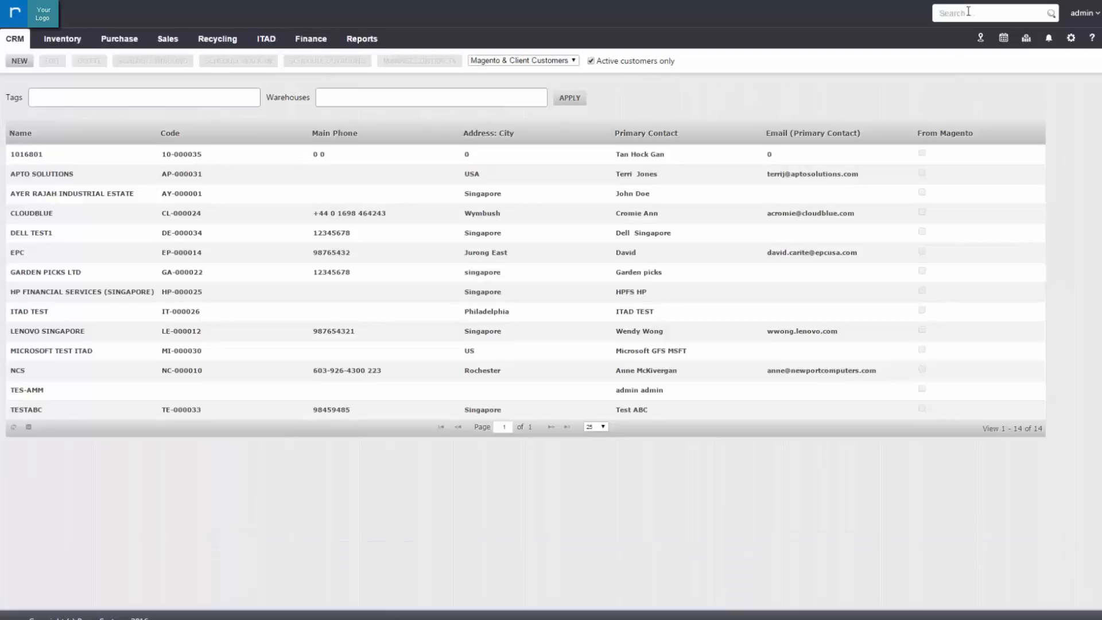
text(itad tes)
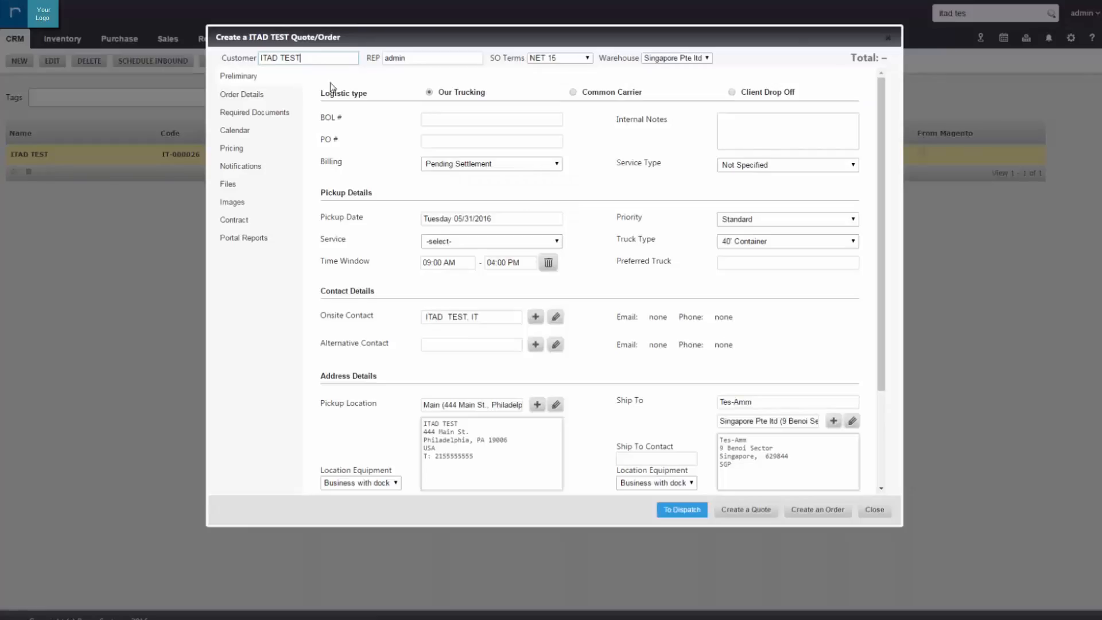
mouse_move(612, 385)
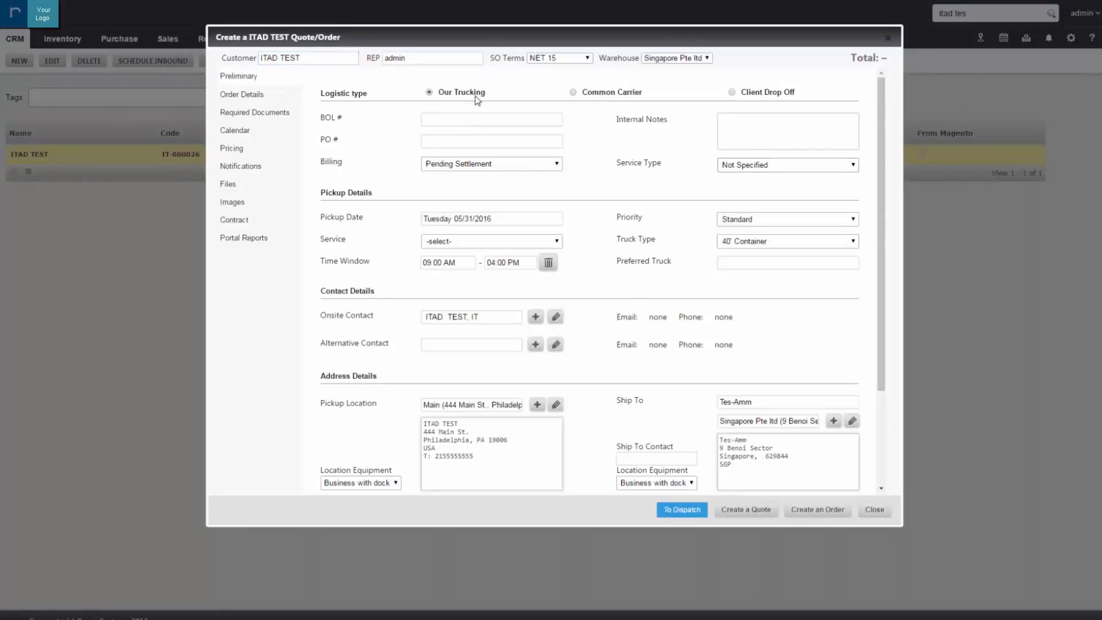
Enter 500 lb total weight, create the quote and view the applicable contracts
scroll(down, 3)
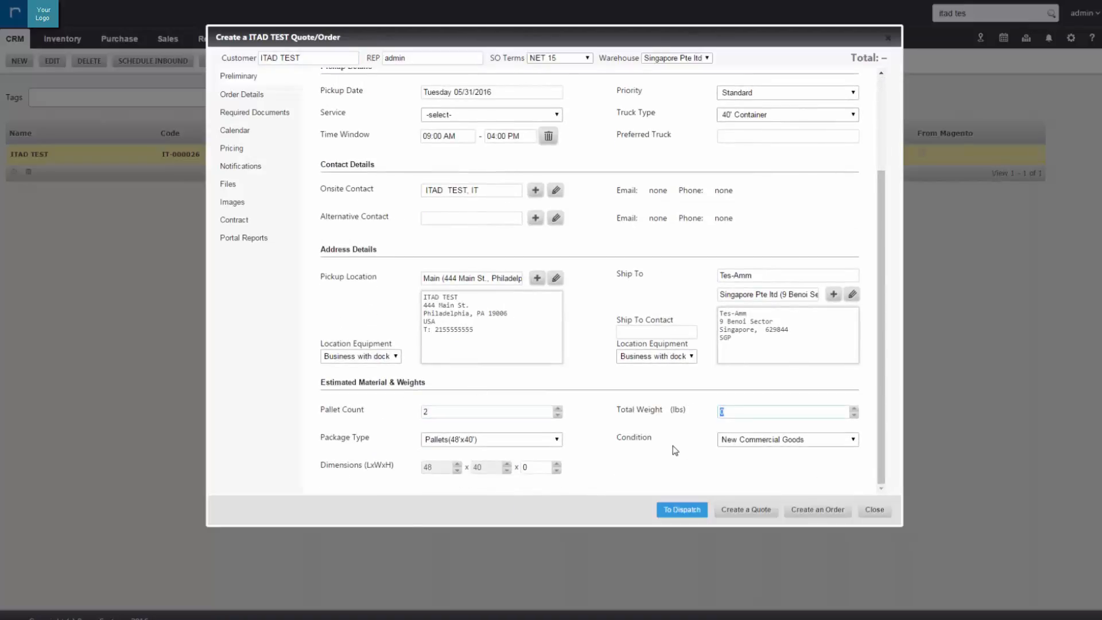
text(500)
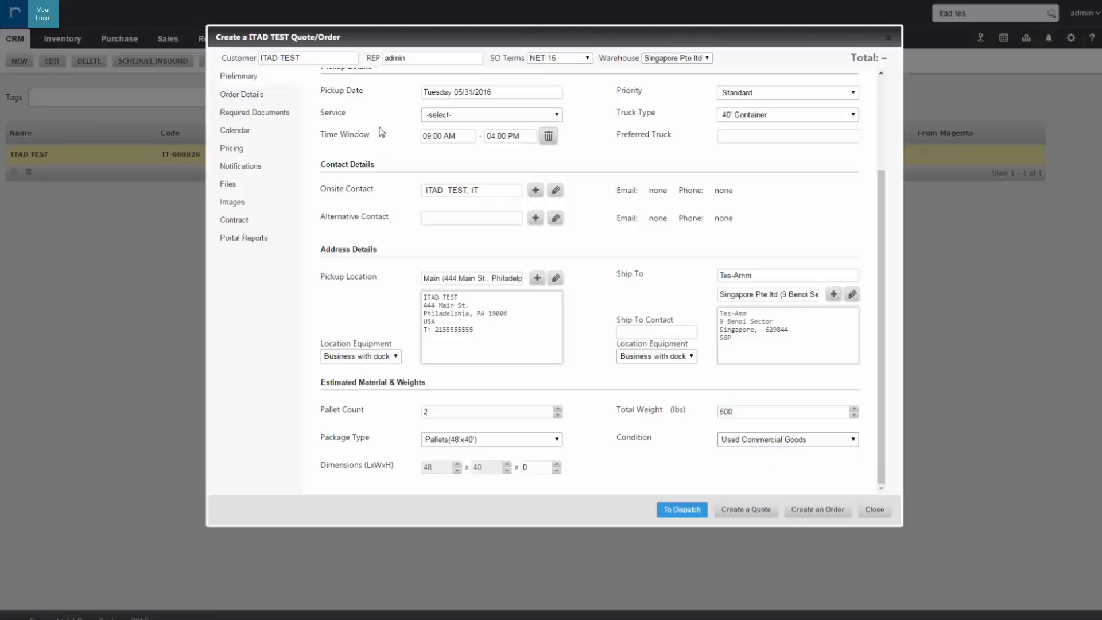
click(681, 510)
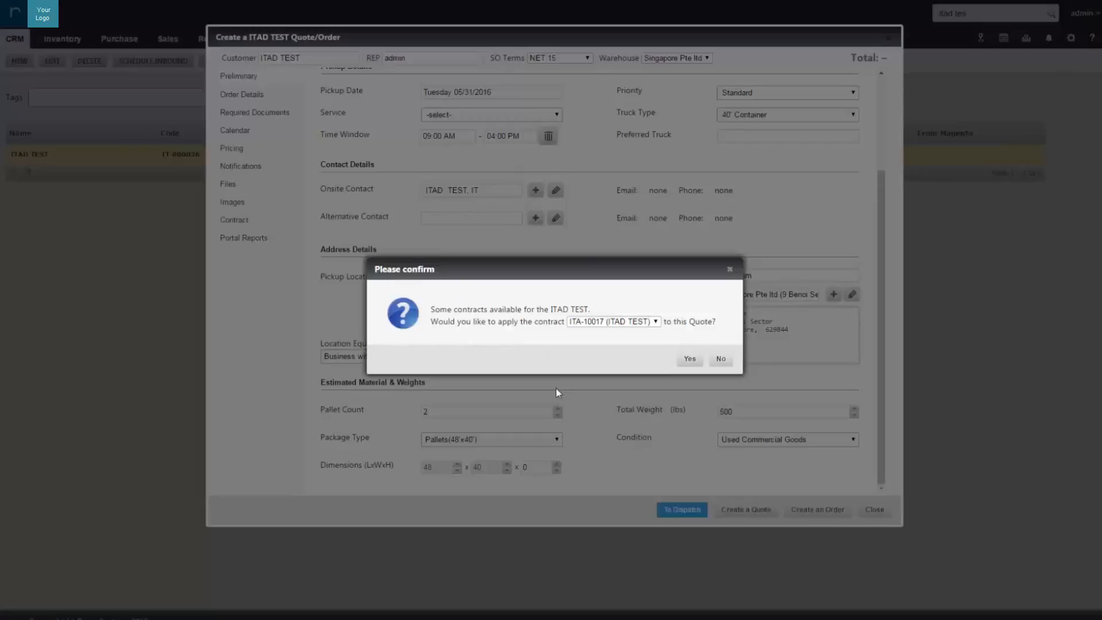
click(612, 321)
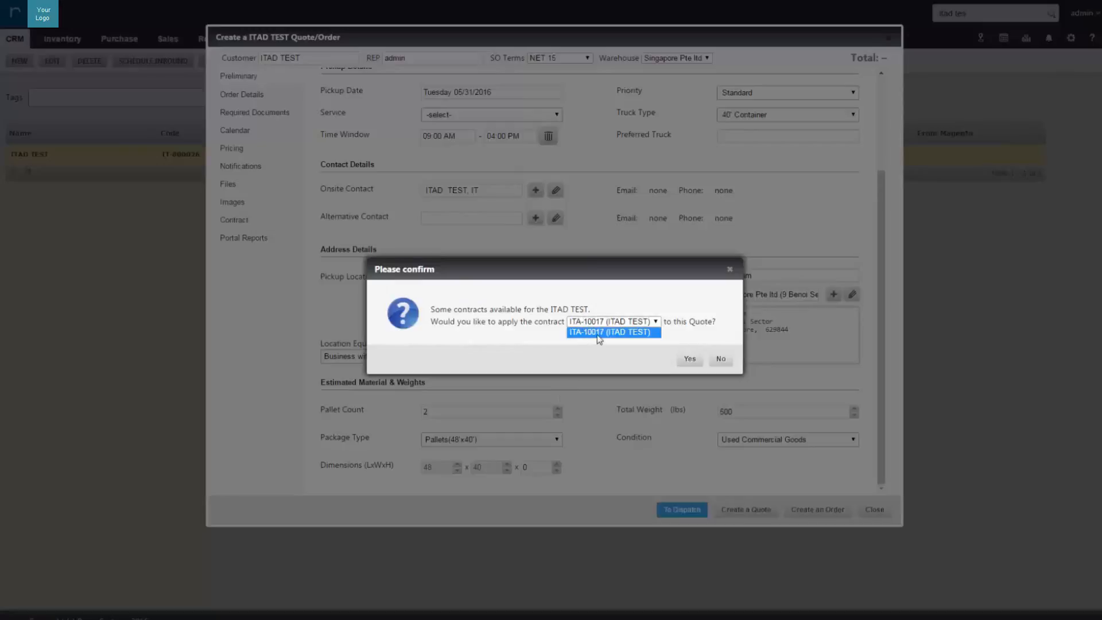
mouse_move(661, 338)
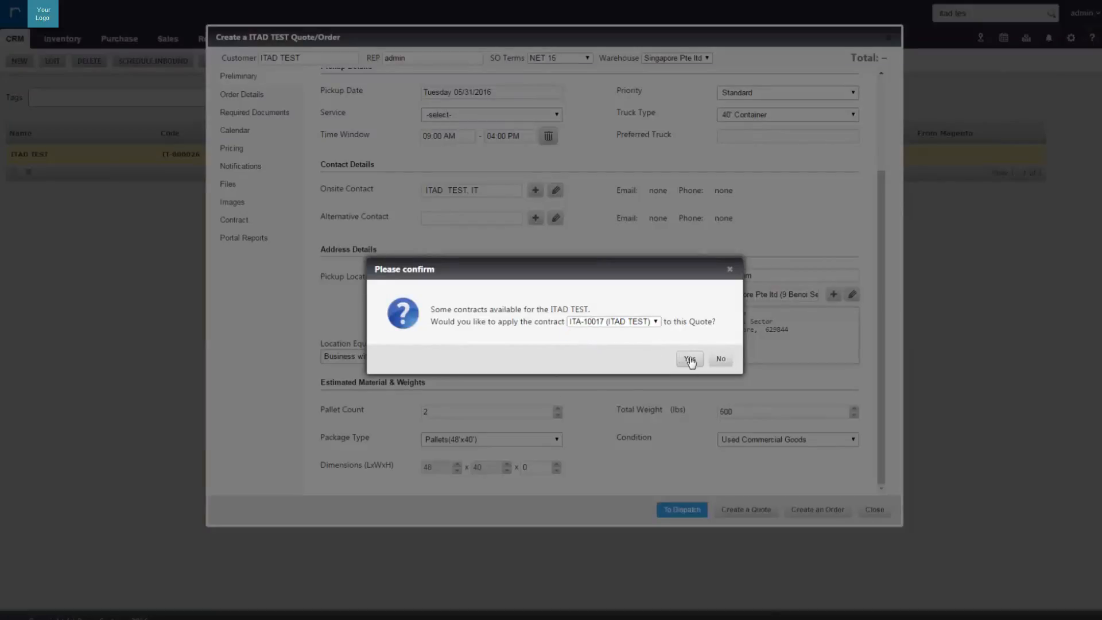
Apply contract ITA-10017 to create quote Q-10019 and convert it into saved order O-10051
click(689, 360)
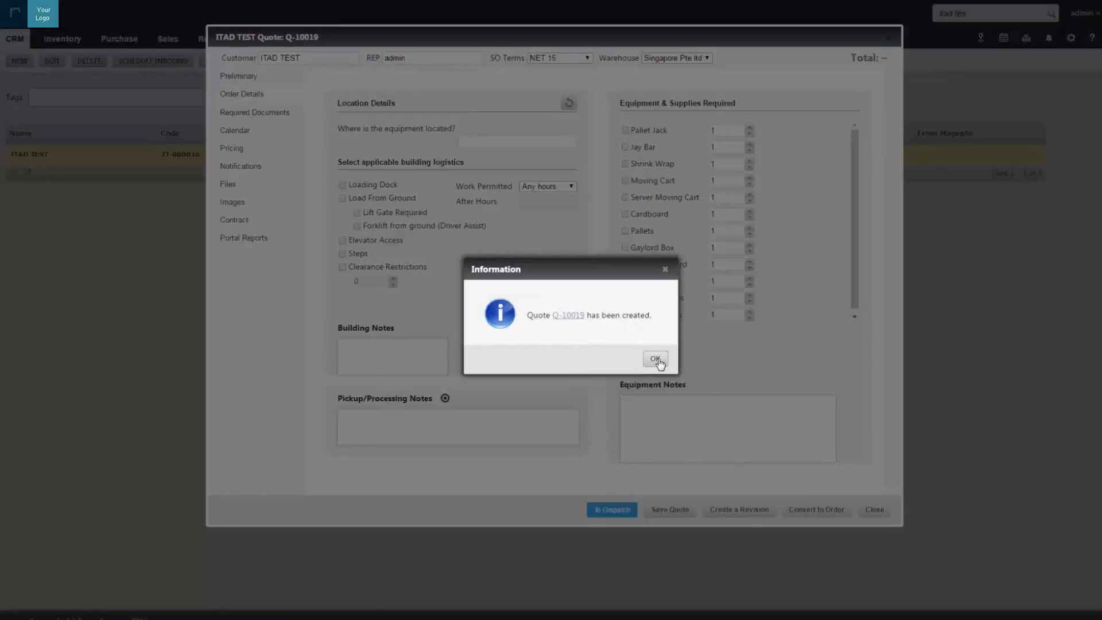
click(655, 359)
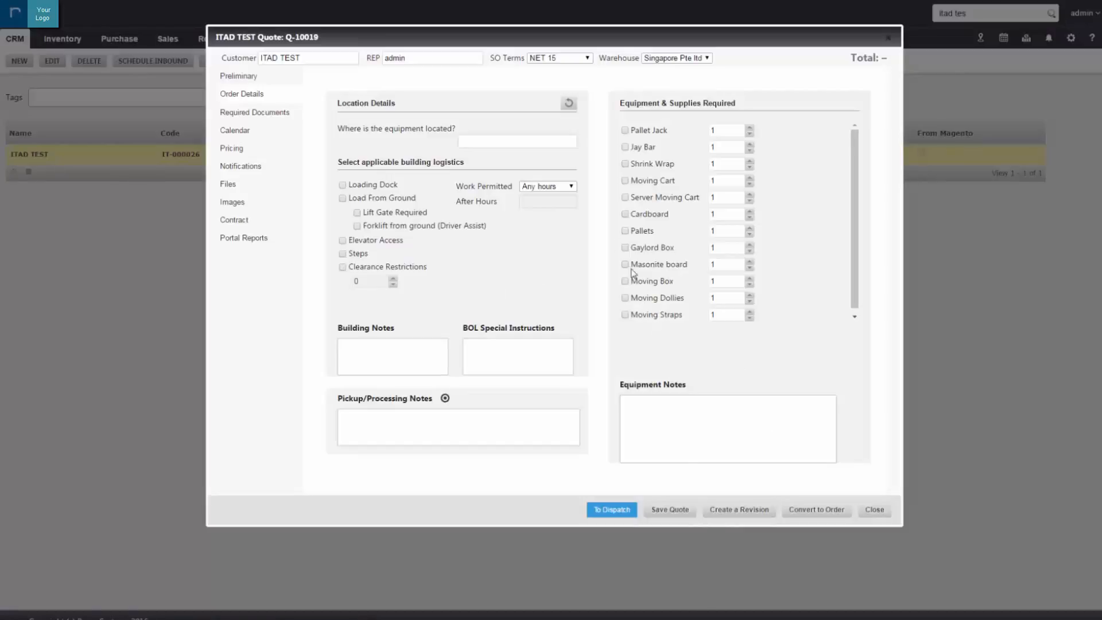
mouse_move(453, 252)
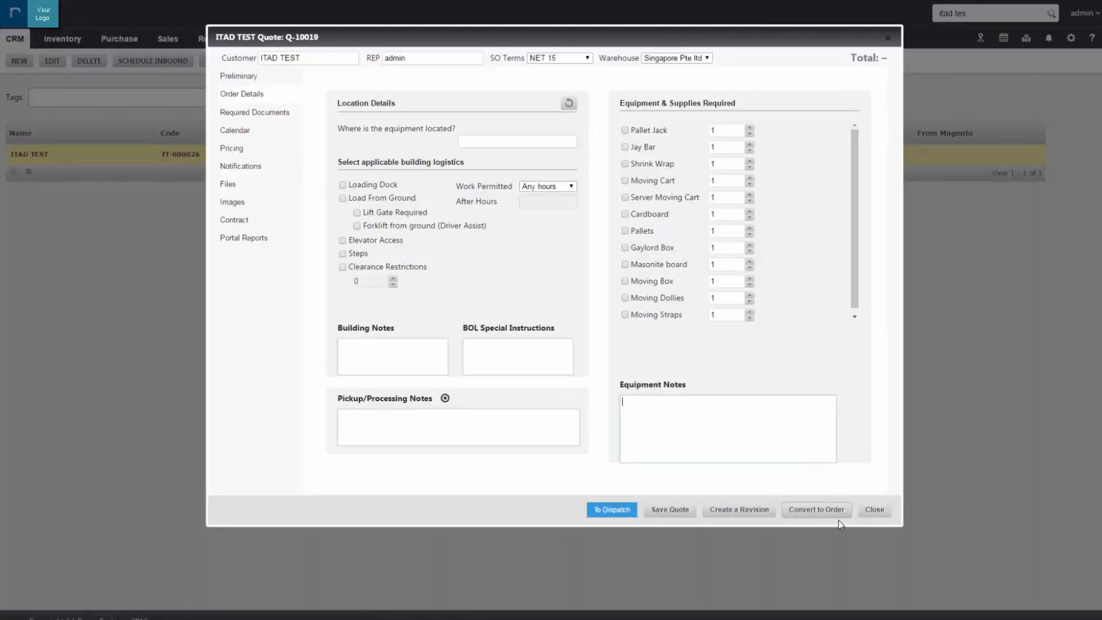
scroll(down, 3)
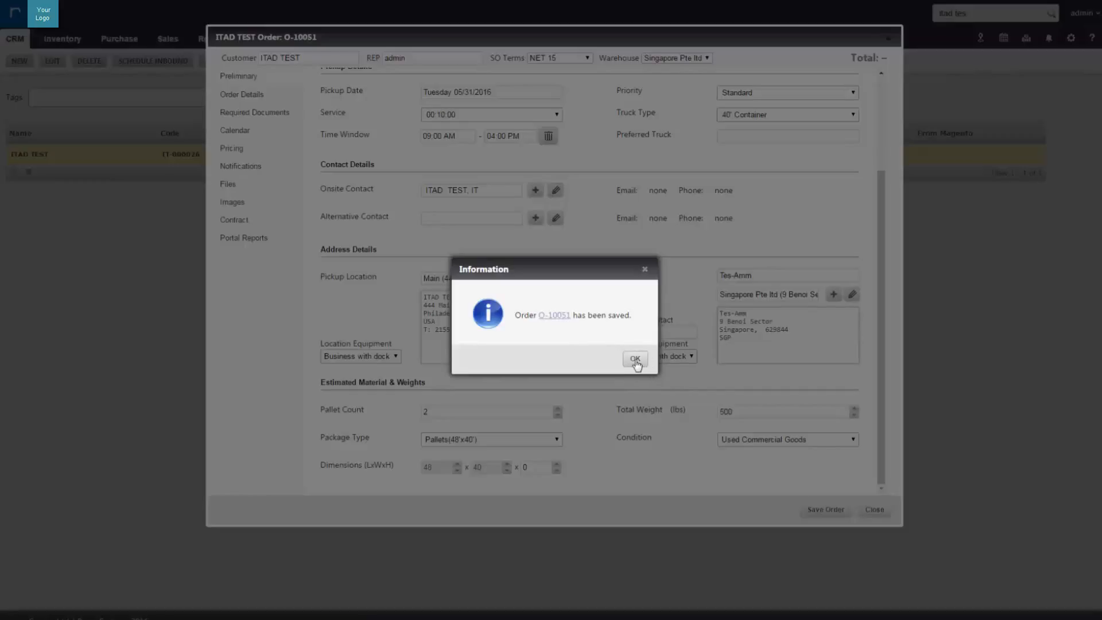
click(635, 360)
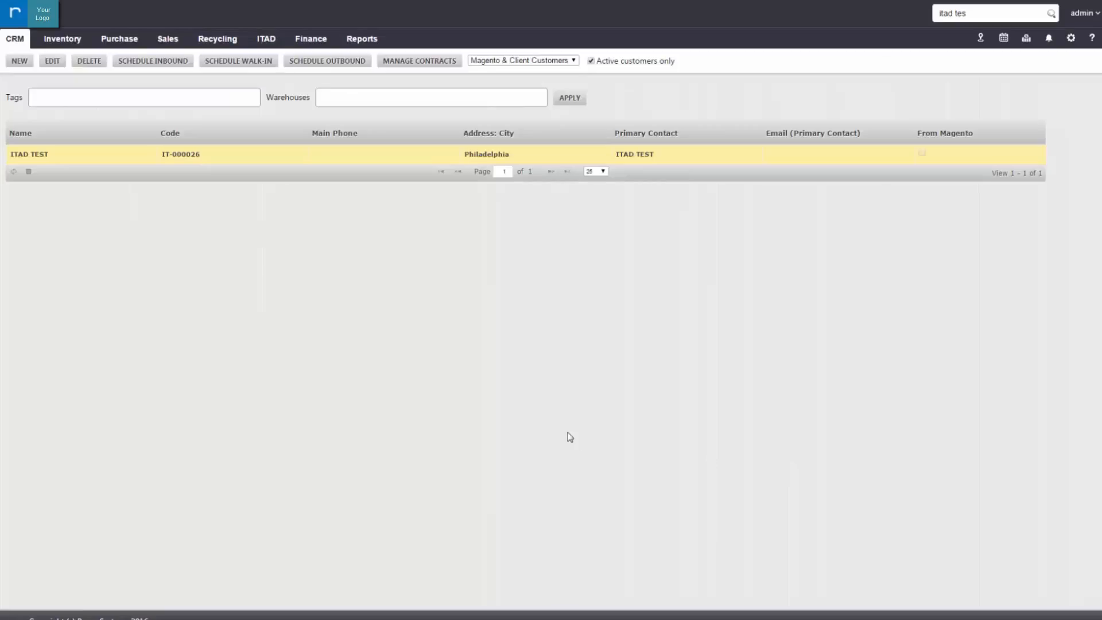
Go to Recycling > Inbound Orders and select pending order O-10051
click(218, 39)
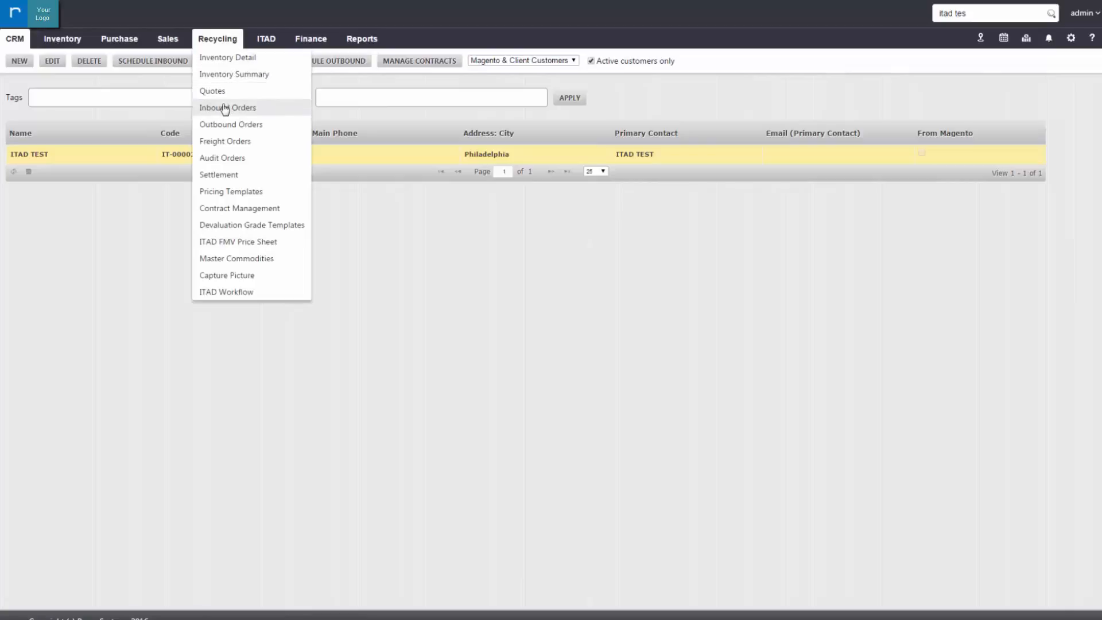
click(227, 108)
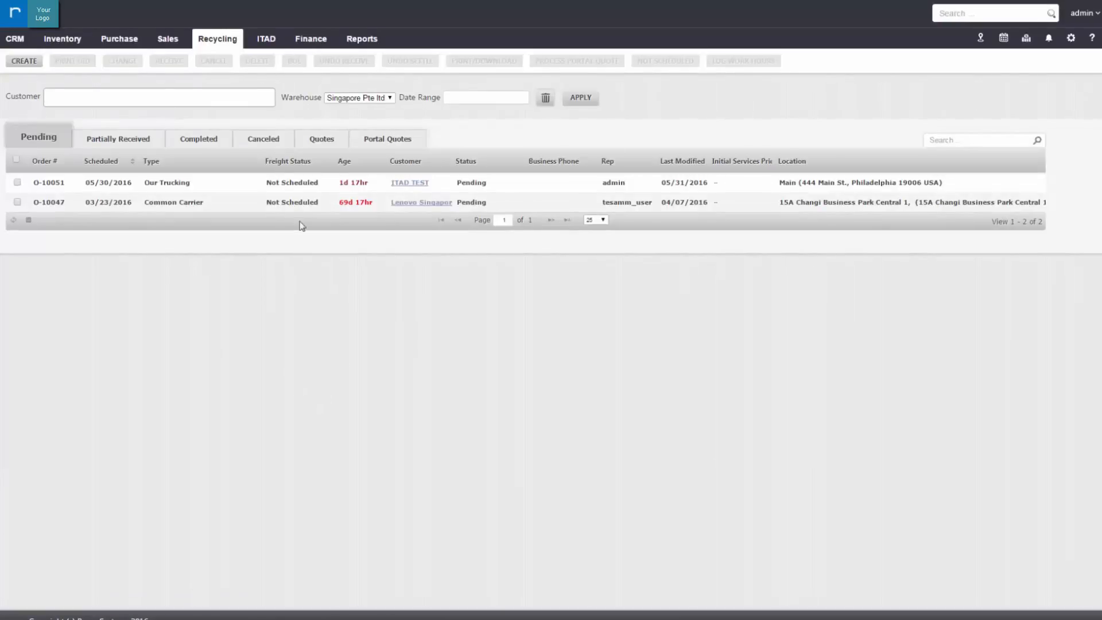
click(17, 182)
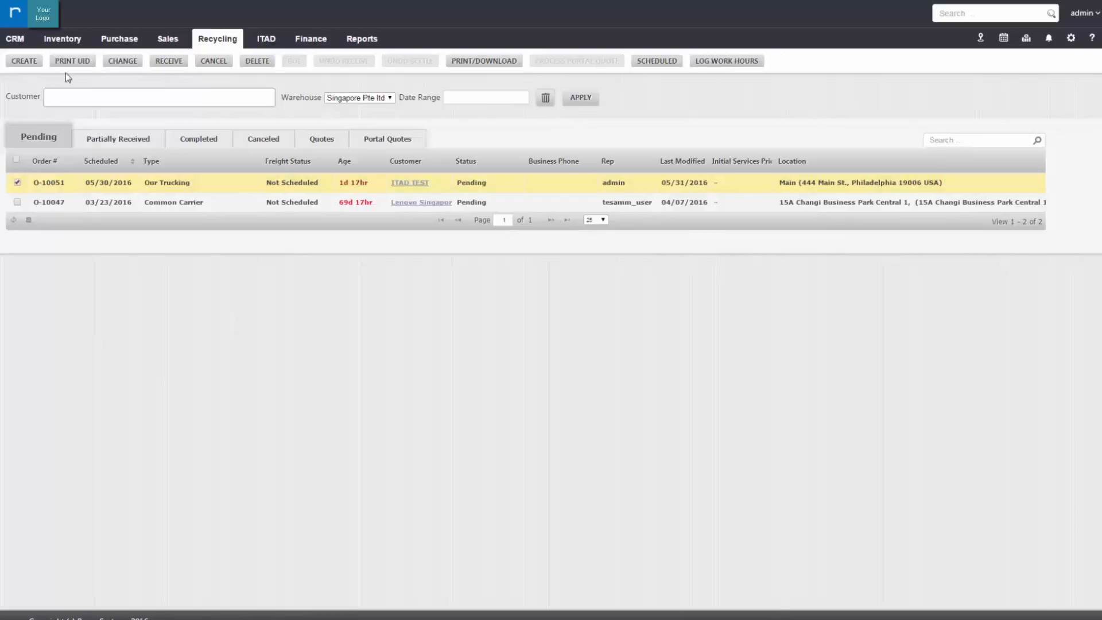
mouse_move(77, 67)
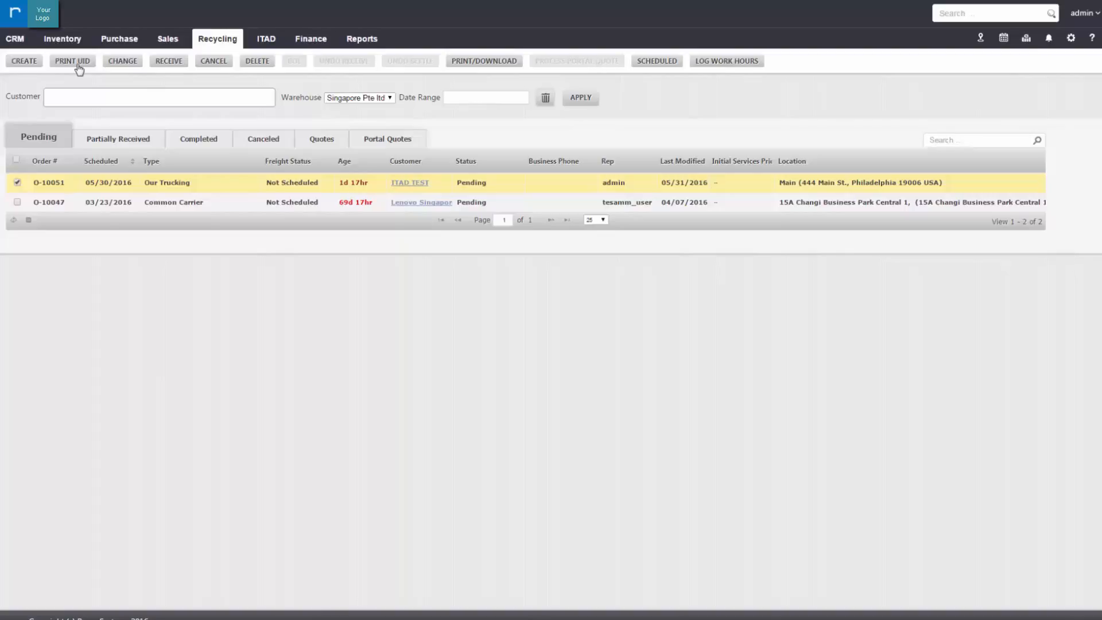
Print 10 UID labels for O-10051 on the 1.5 x .75 BO Office 1 printer
click(72, 61)
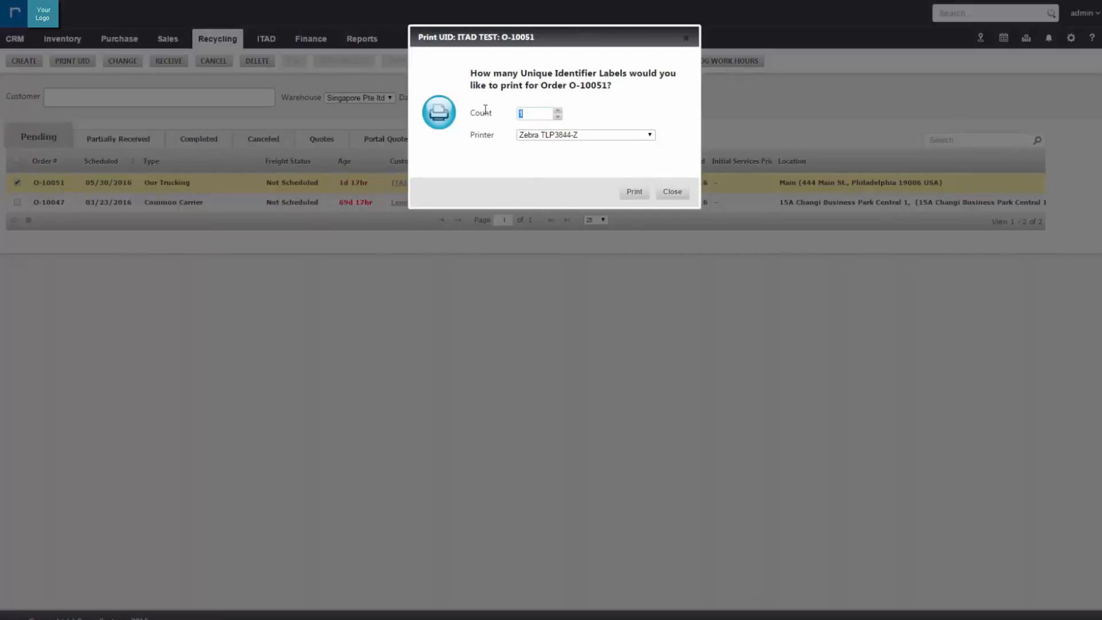
click(583, 134)
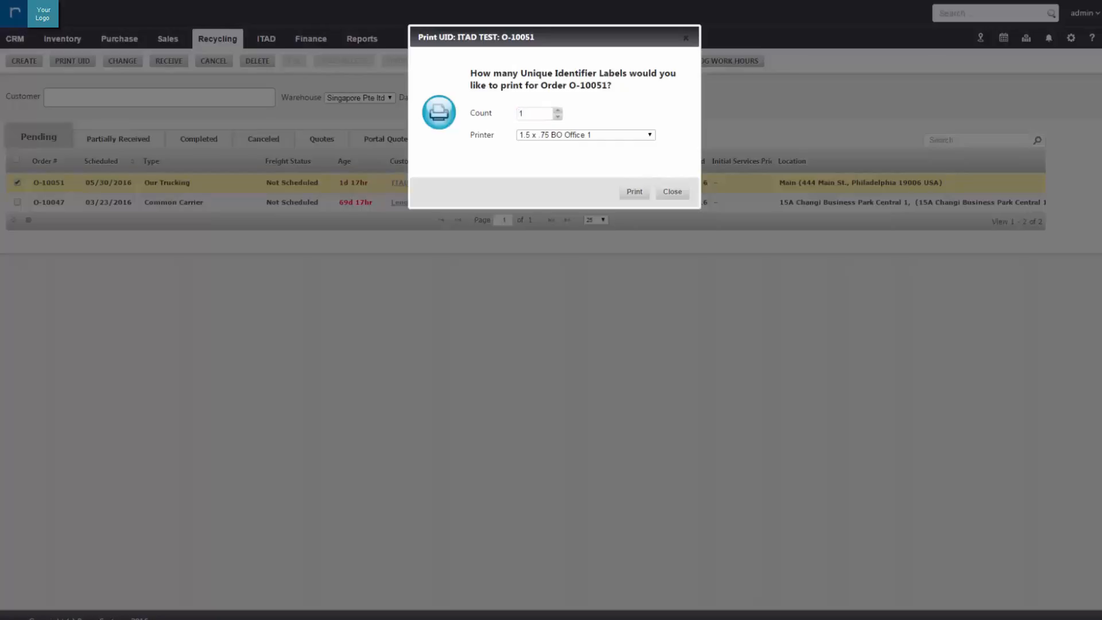
click(534, 114)
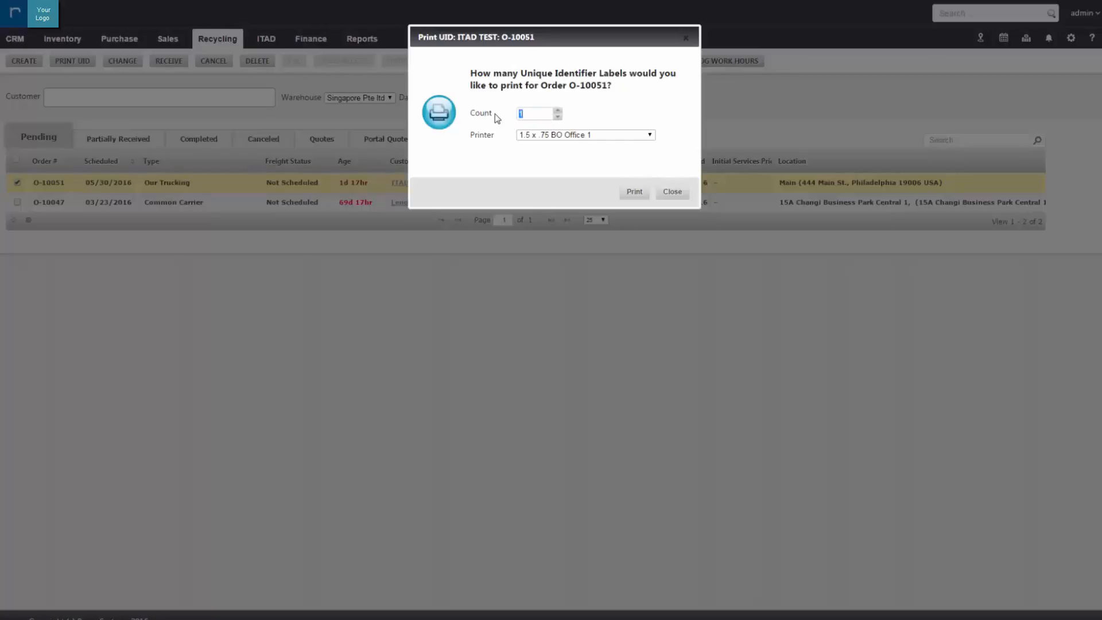
text(10)
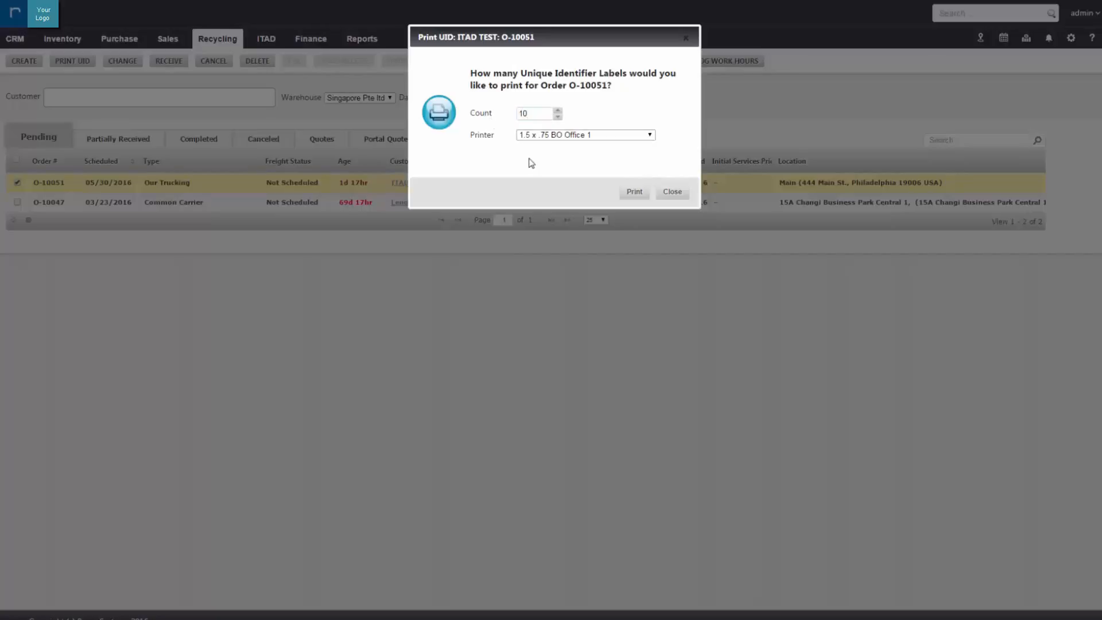
click(632, 192)
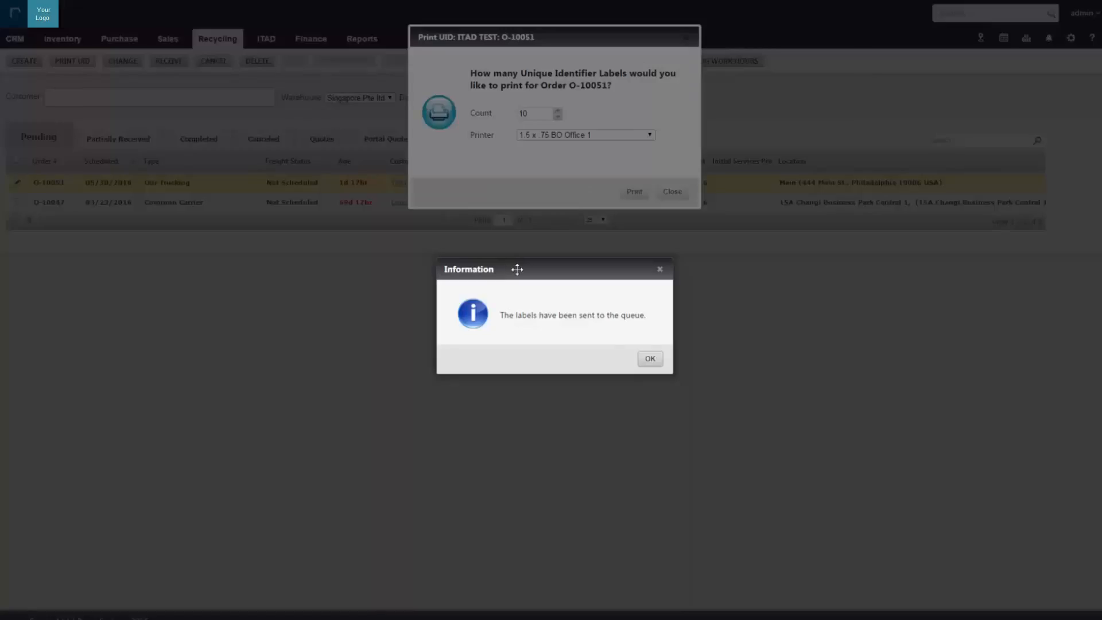
click(649, 359)
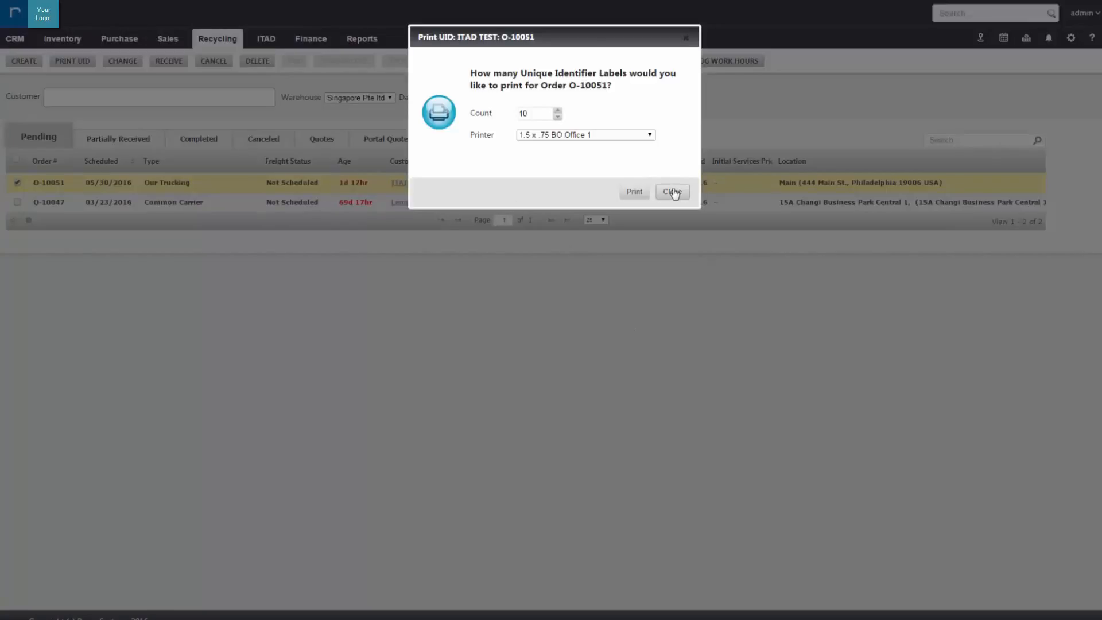
click(671, 192)
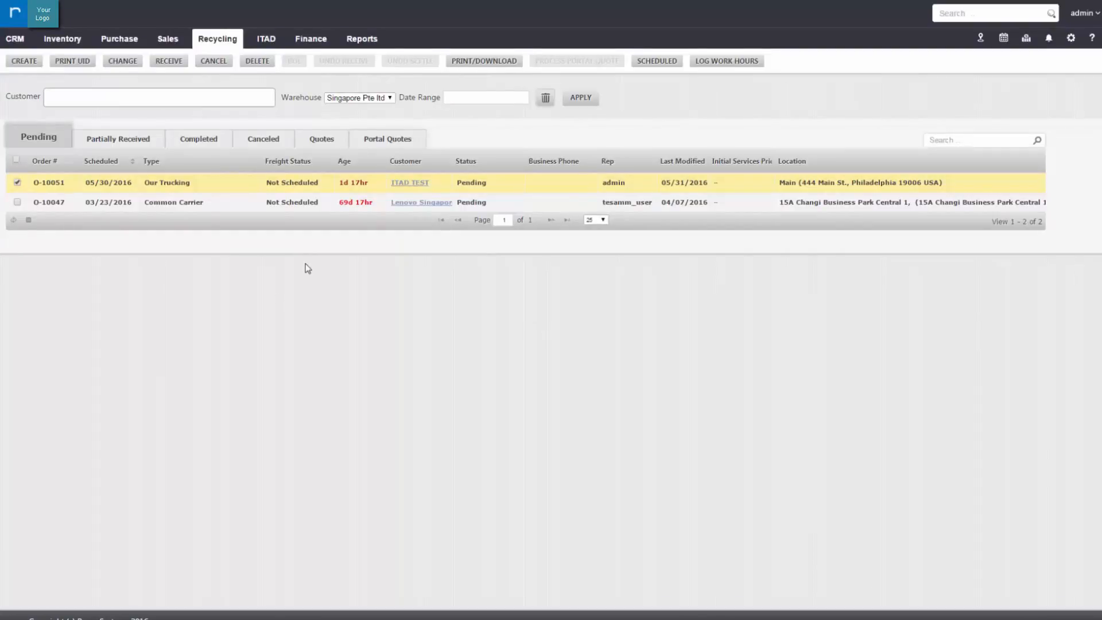
mouse_move(242, 250)
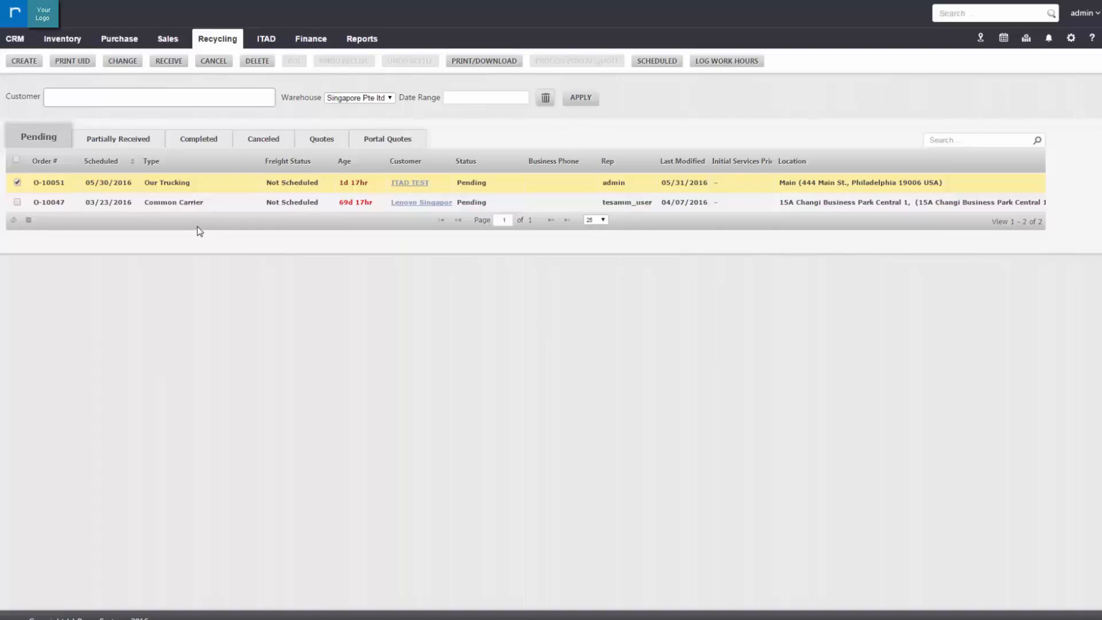
mouse_move(382, 417)
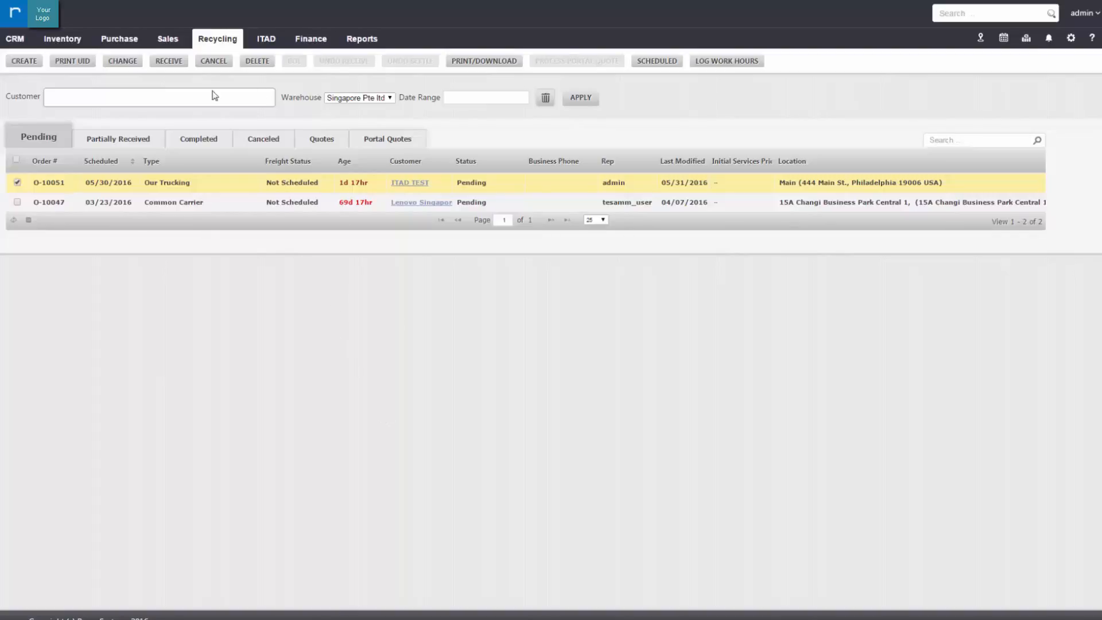
mouse_move(175, 95)
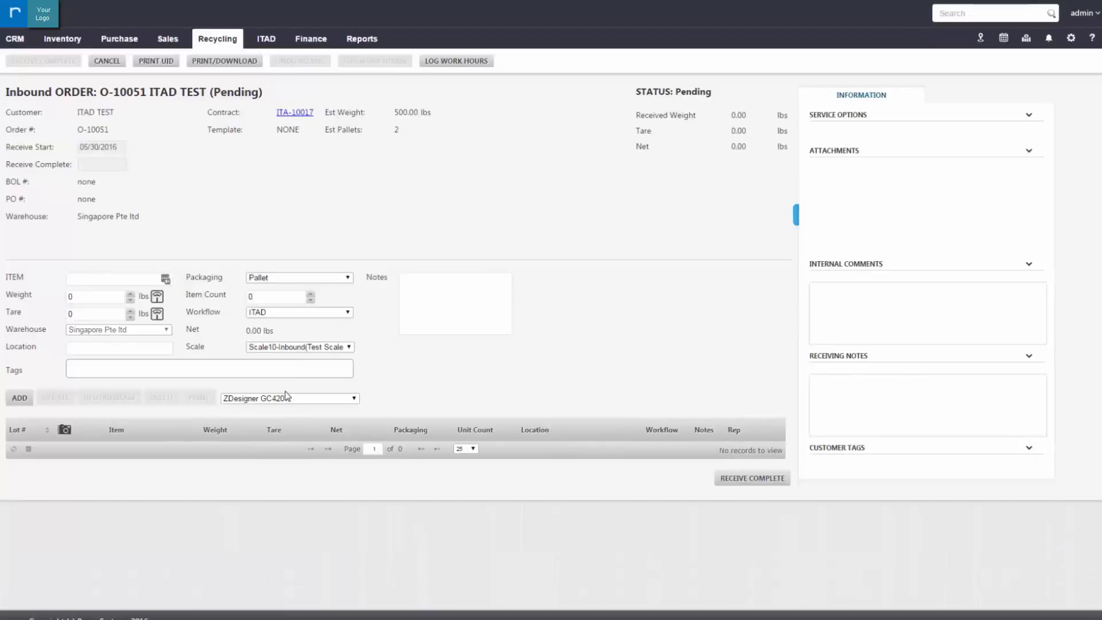
Add a 150 lb Mixed Electronics pallet as a new lot, skipping the lot label print
text(m)
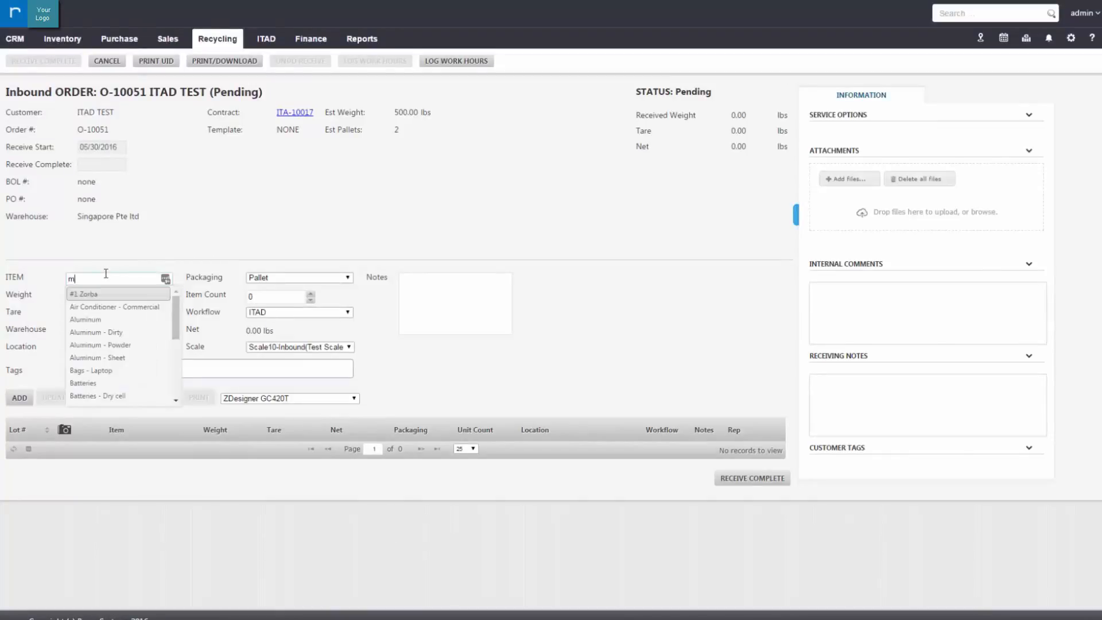
text(ixed)
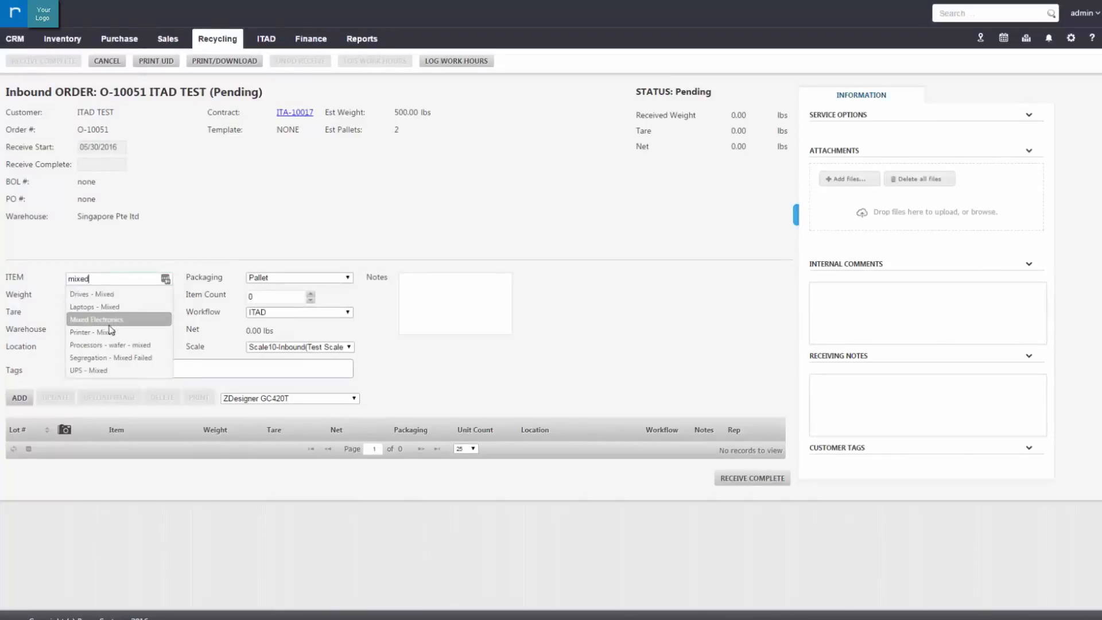
click(96, 319)
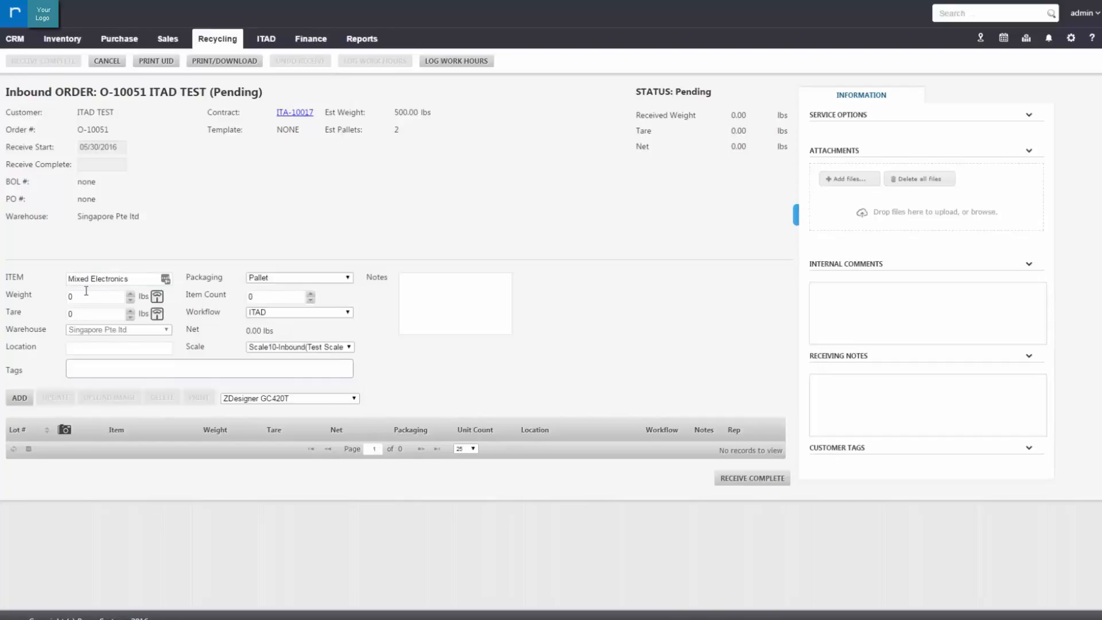
text(150)
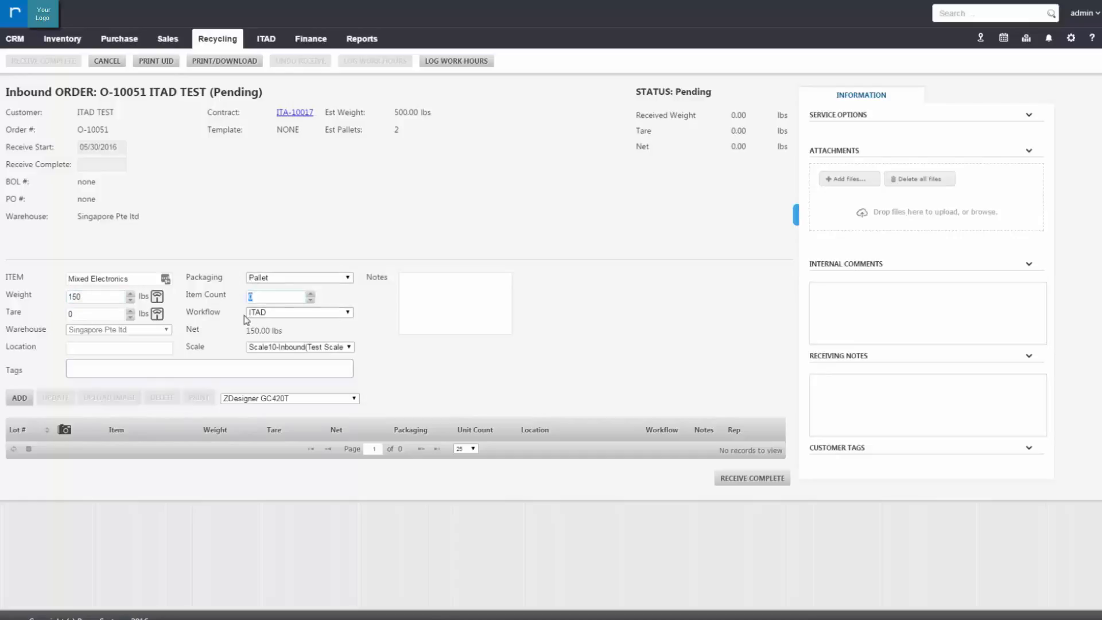
click(19, 399)
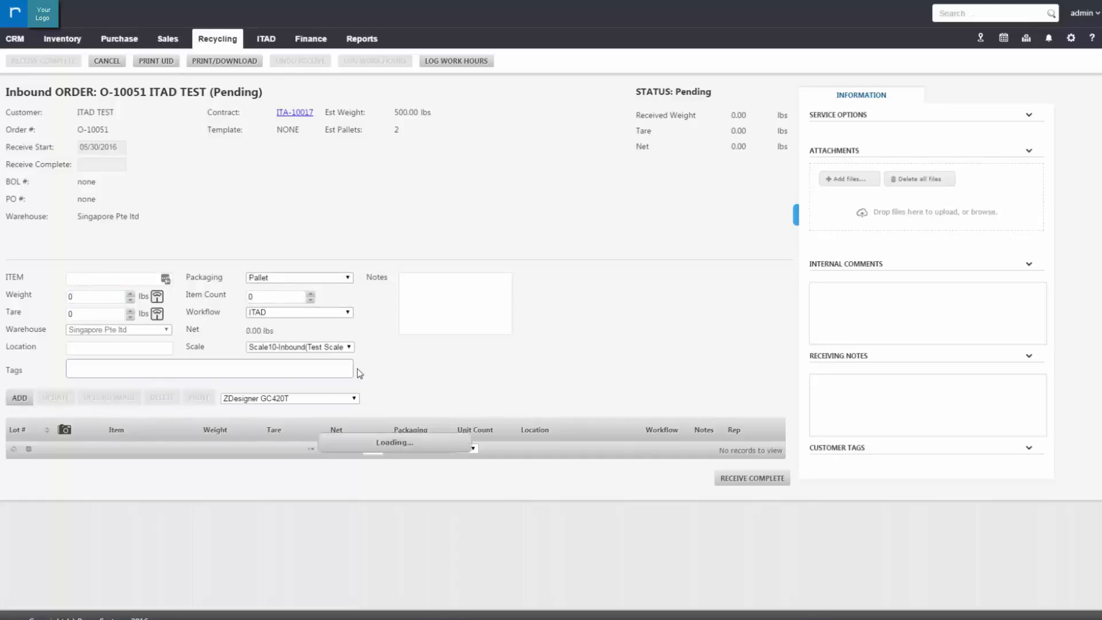
click(19, 398)
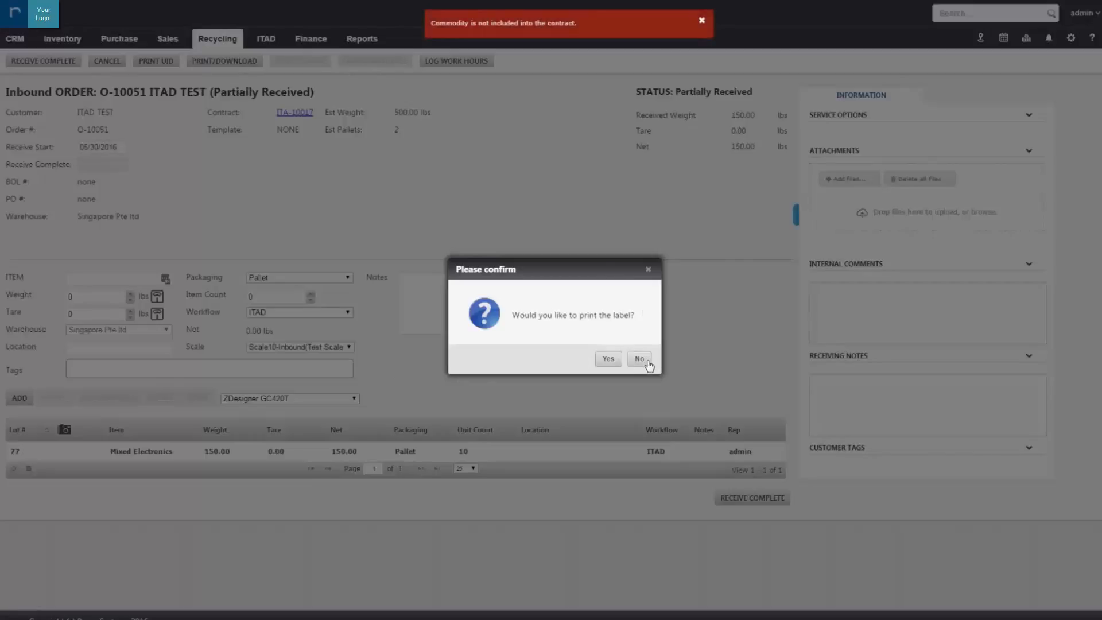
click(638, 358)
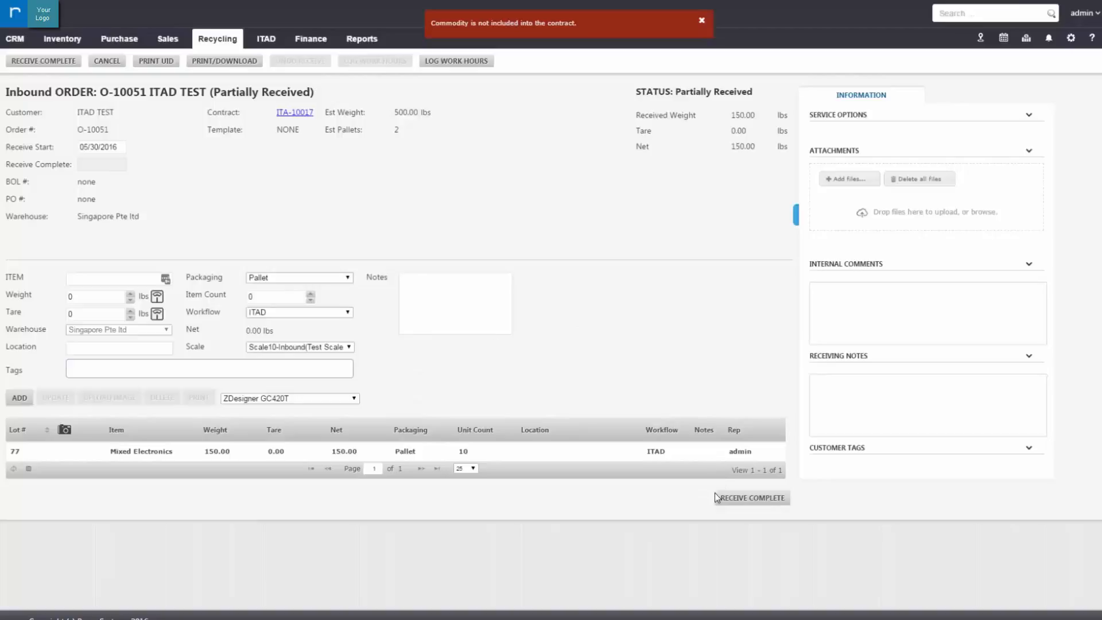
Complete receiving so order O-10051 becomes Received, then go to the ITAD lots
click(751, 497)
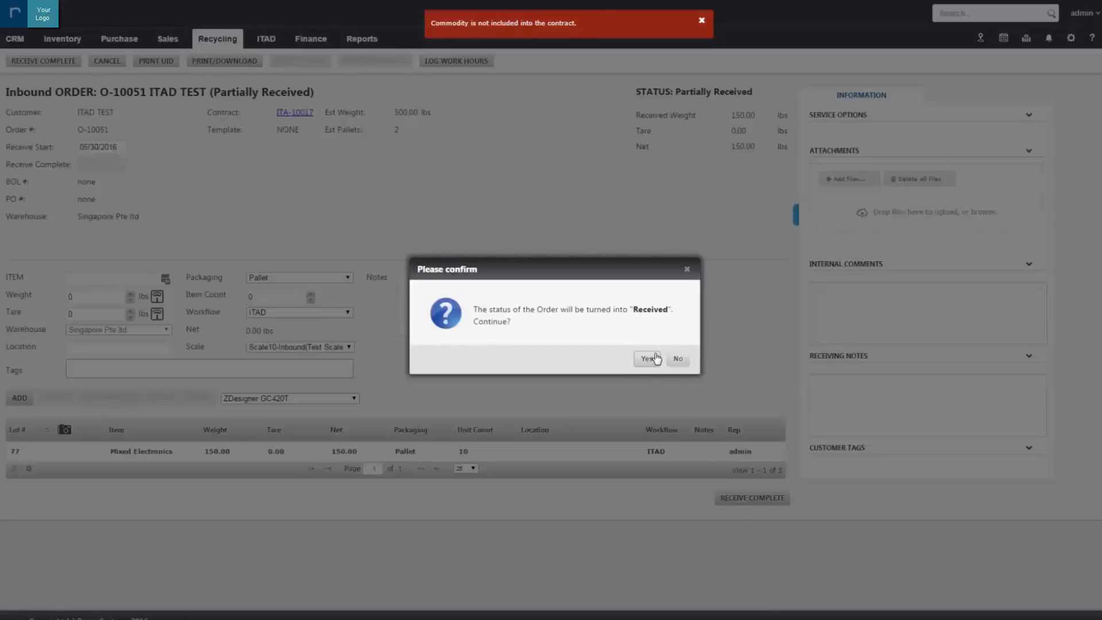
click(646, 358)
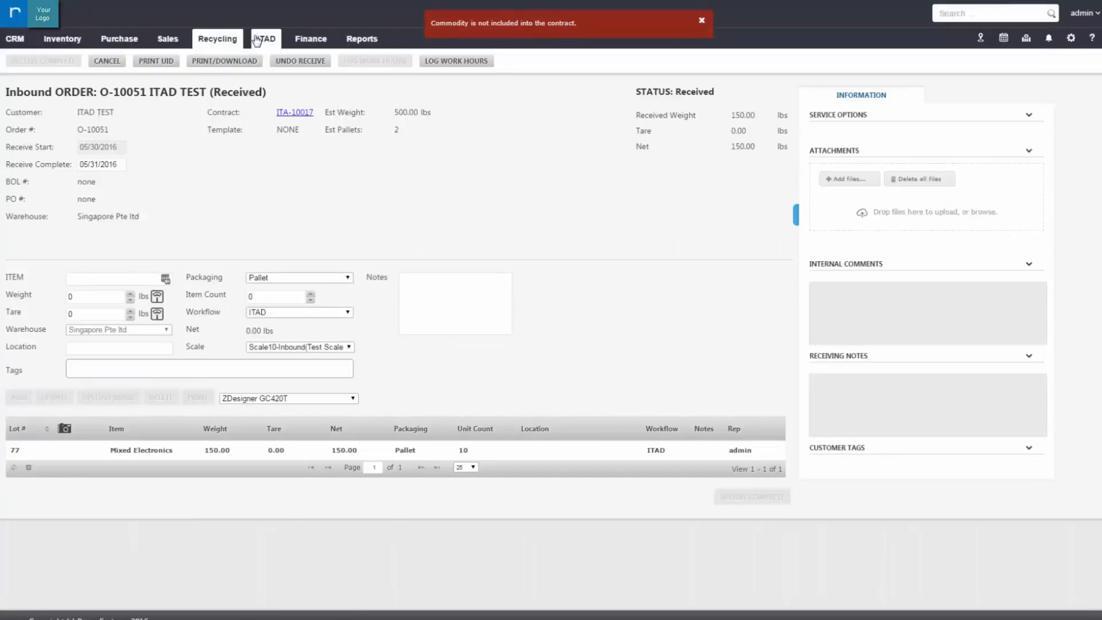
click(265, 39)
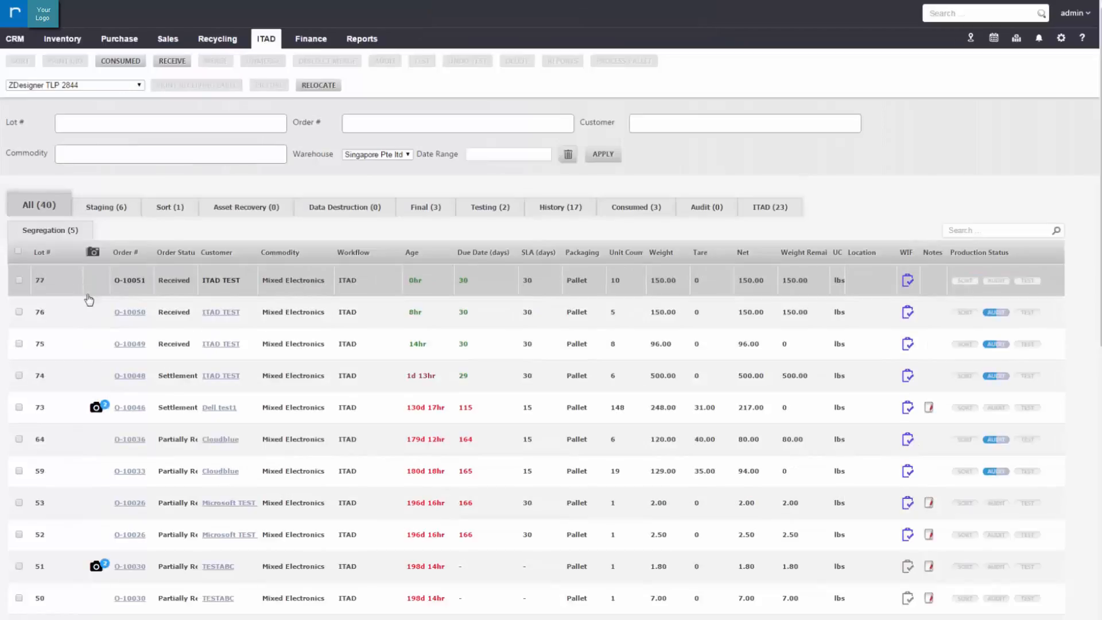
Tick lot 77 in the ITAD lot list and launch UID asset tracking for its pallet
click(18, 280)
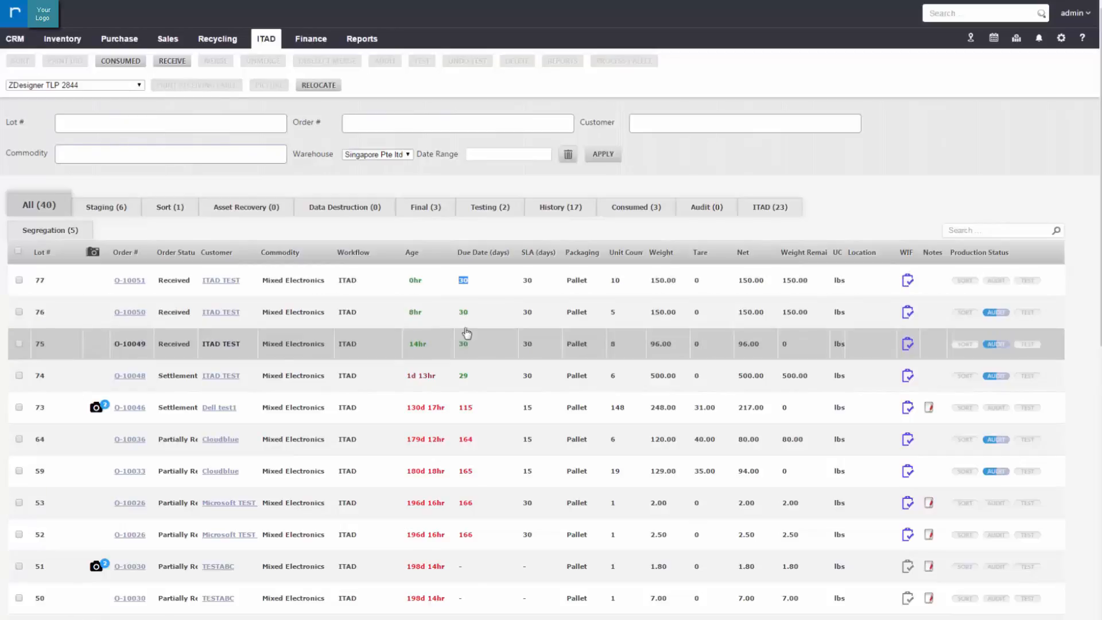
click(19, 280)
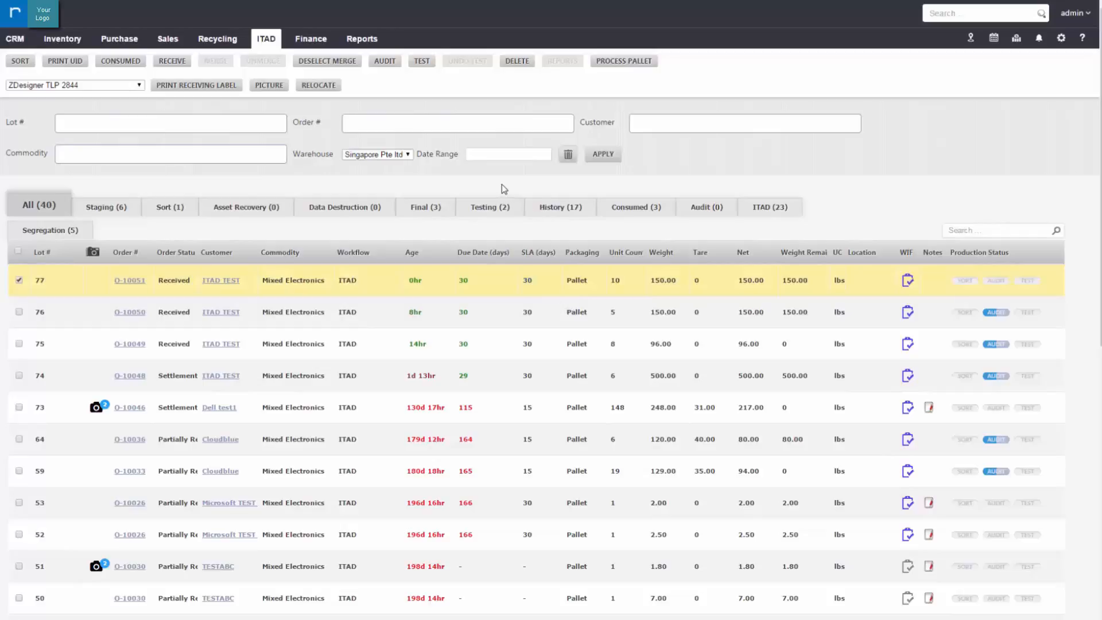
click(19, 280)
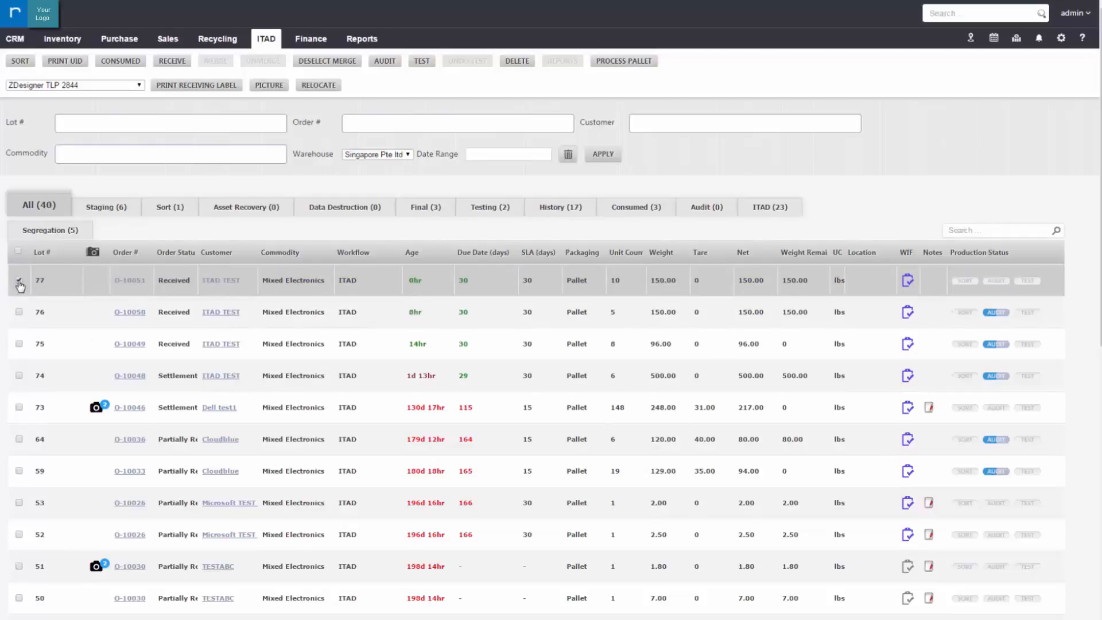
click(20, 280)
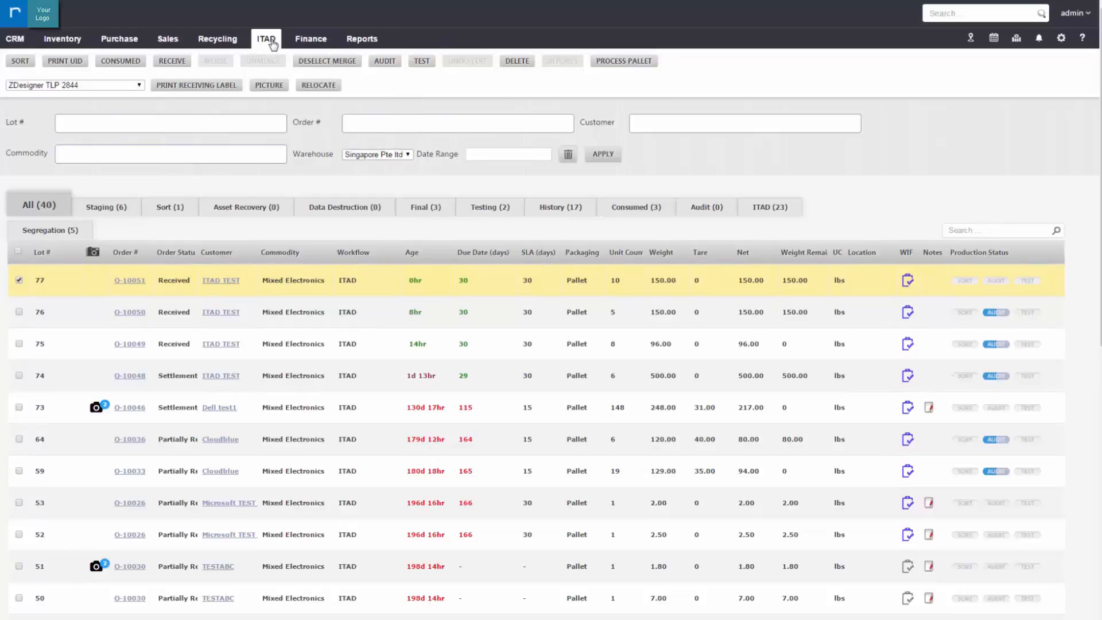
click(265, 39)
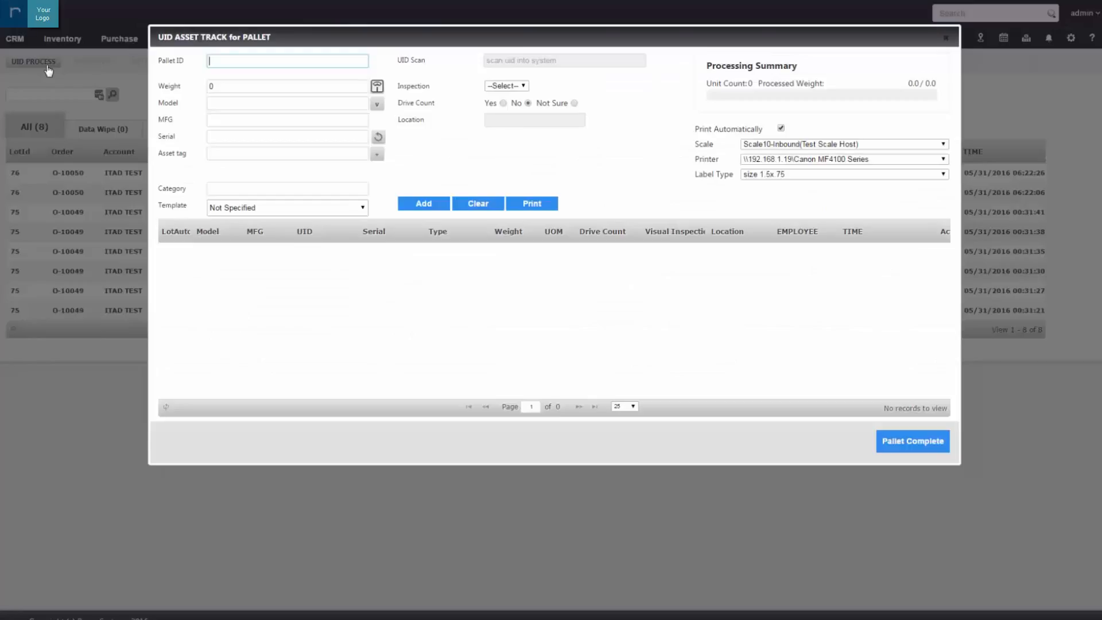
Enter pallet 77, model MC813B/A, a generated serial and PASS inspection
text(77)
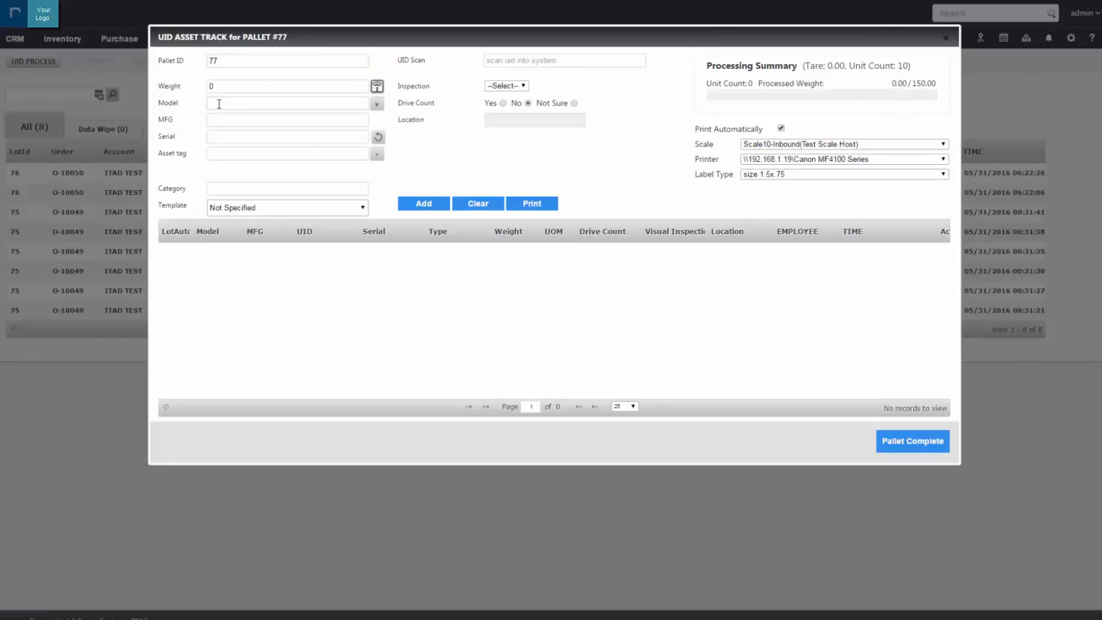
text(M)
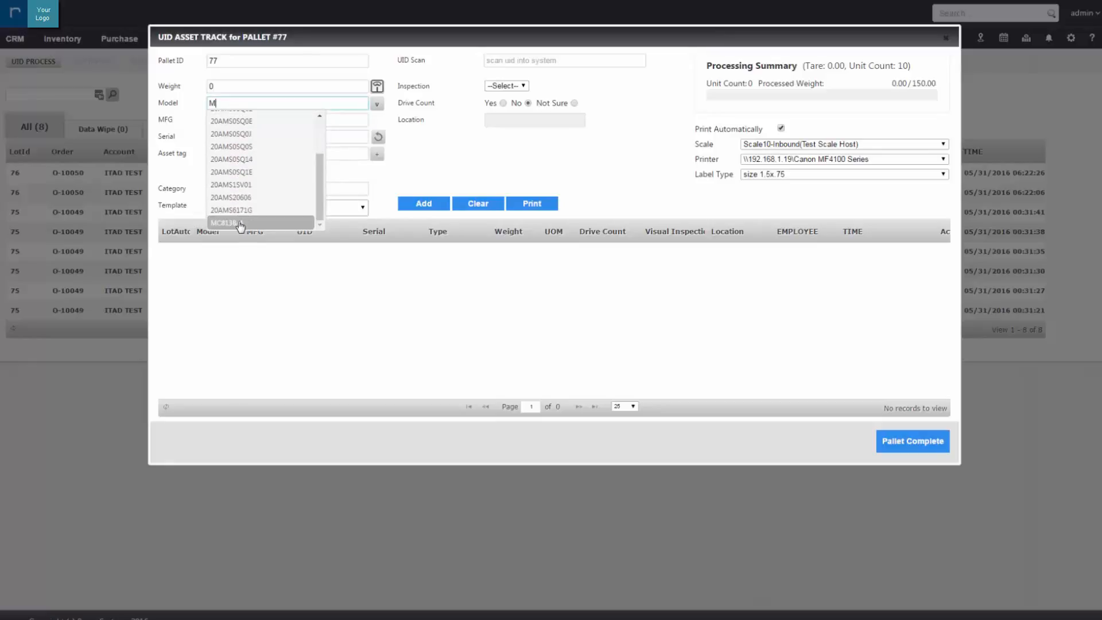
click(239, 223)
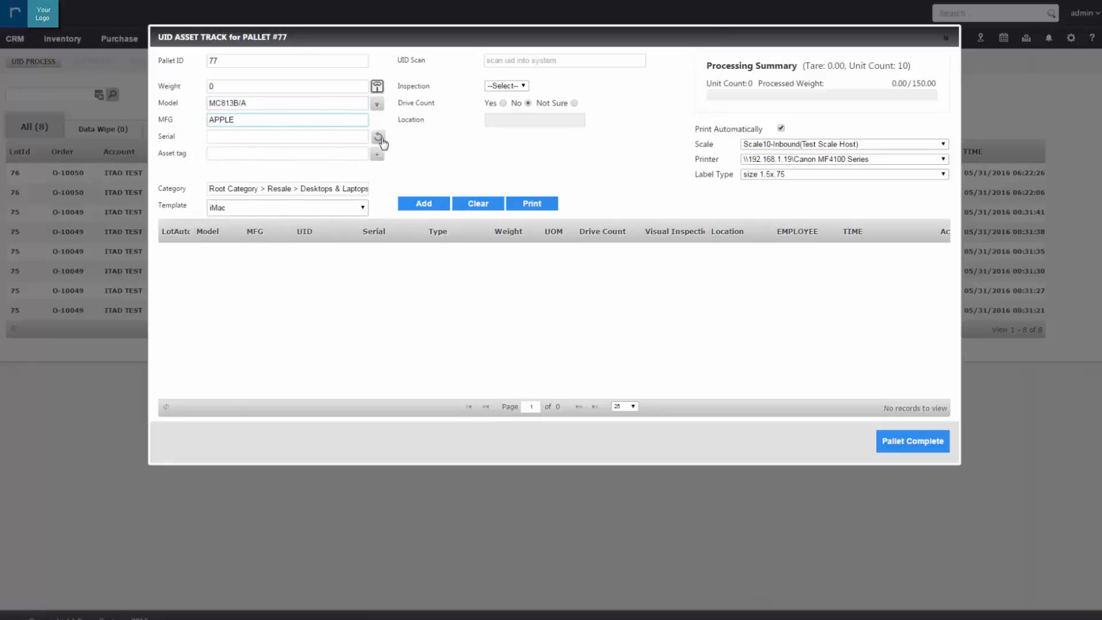
click(378, 137)
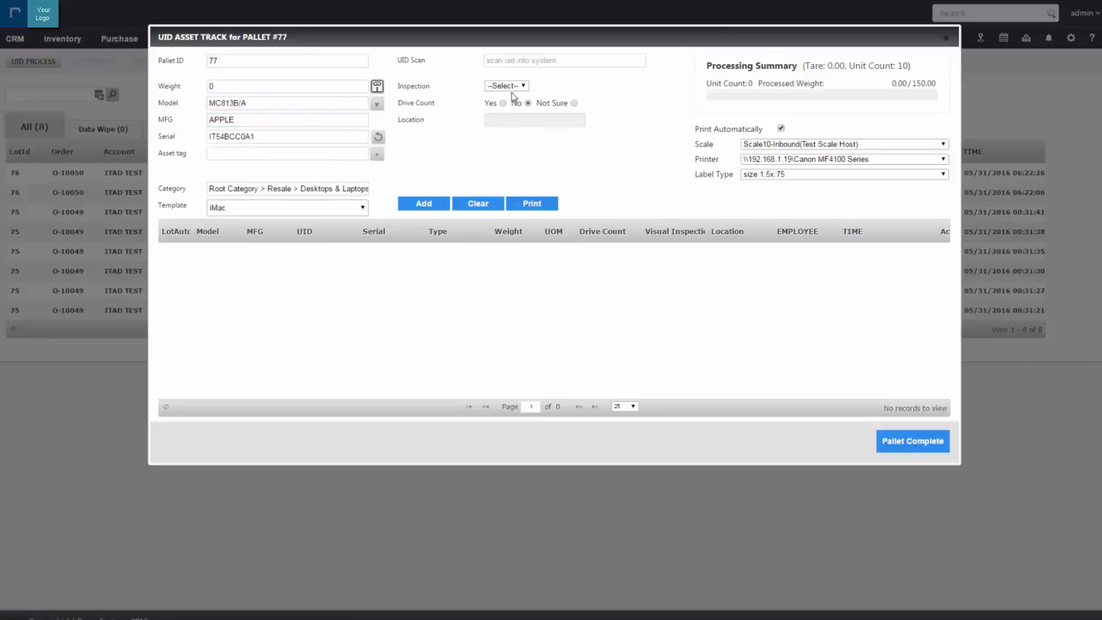
click(505, 85)
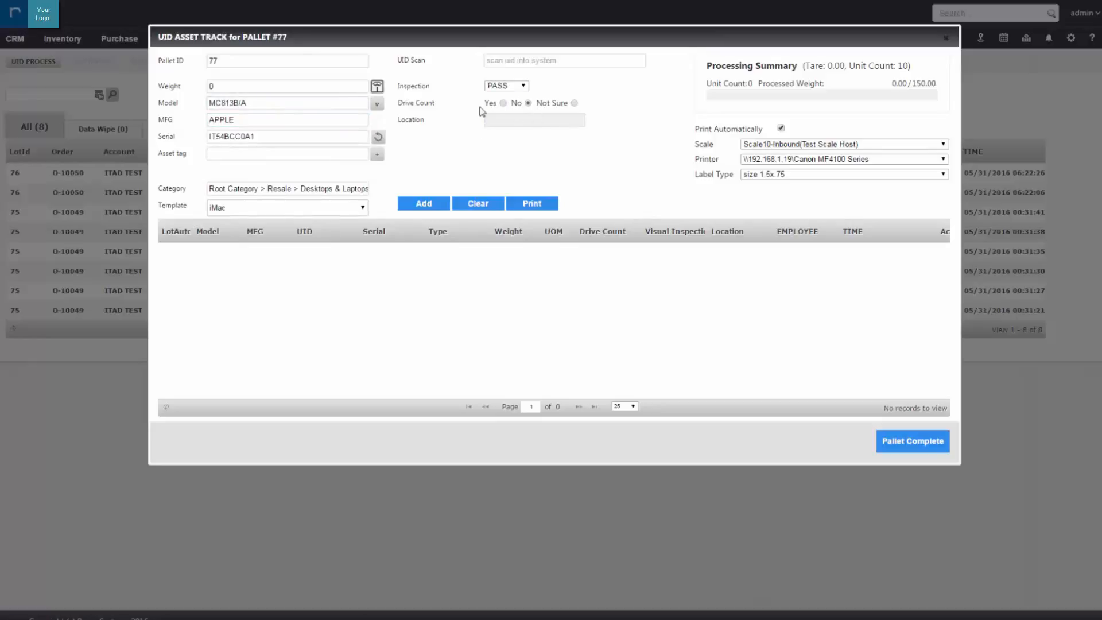
mouse_move(455, 96)
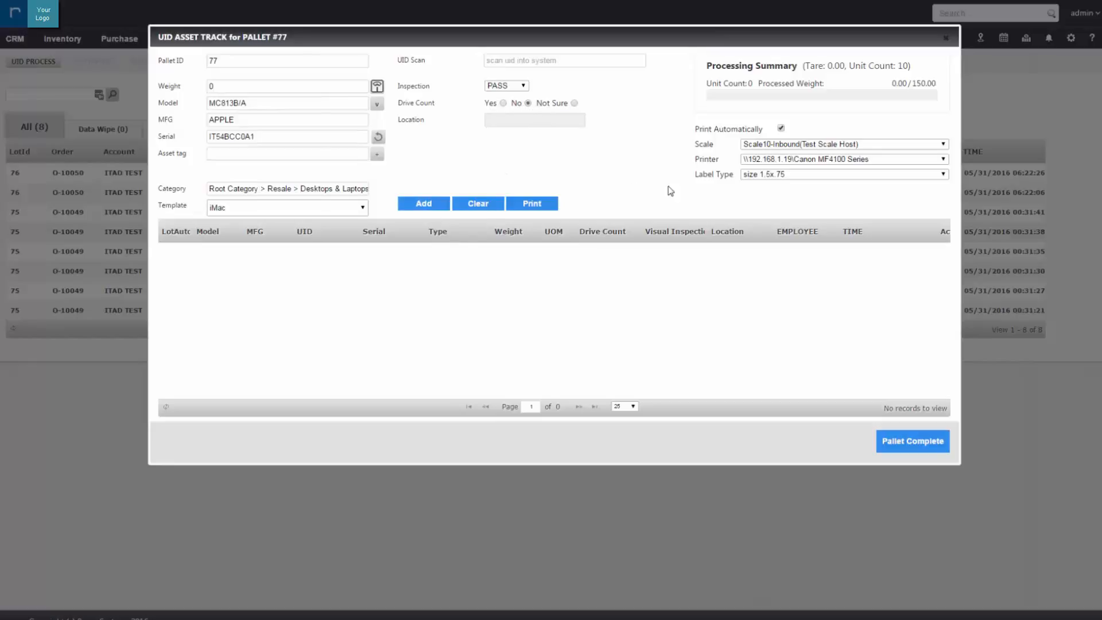
Select the 1.5 x .75 BO Office 1 printer and add the iMac asset to pallet 77
click(943, 159)
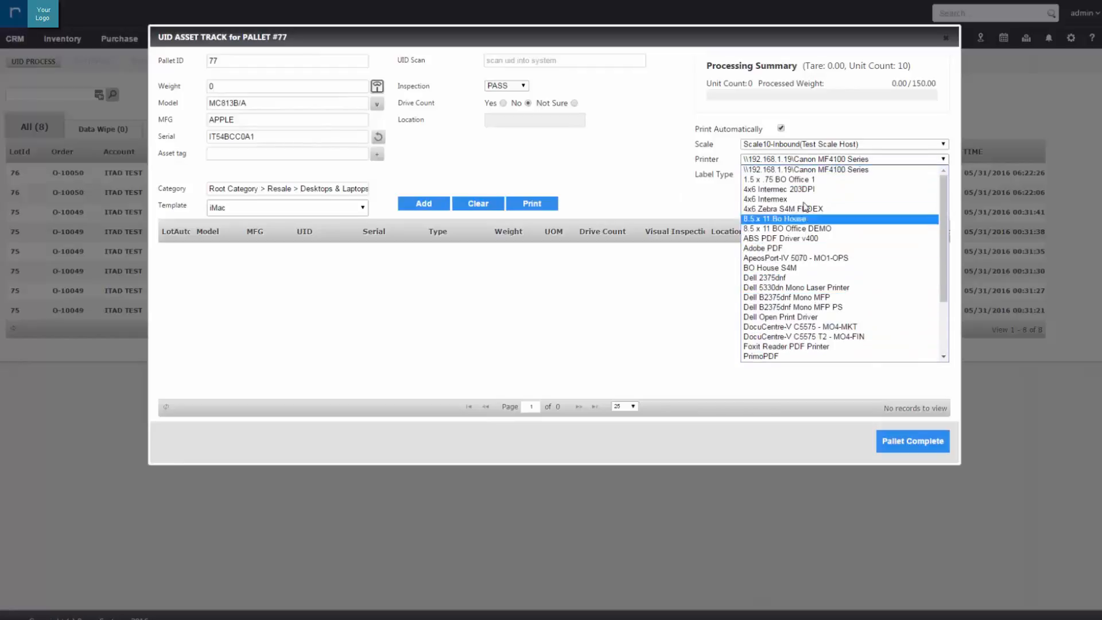
click(772, 180)
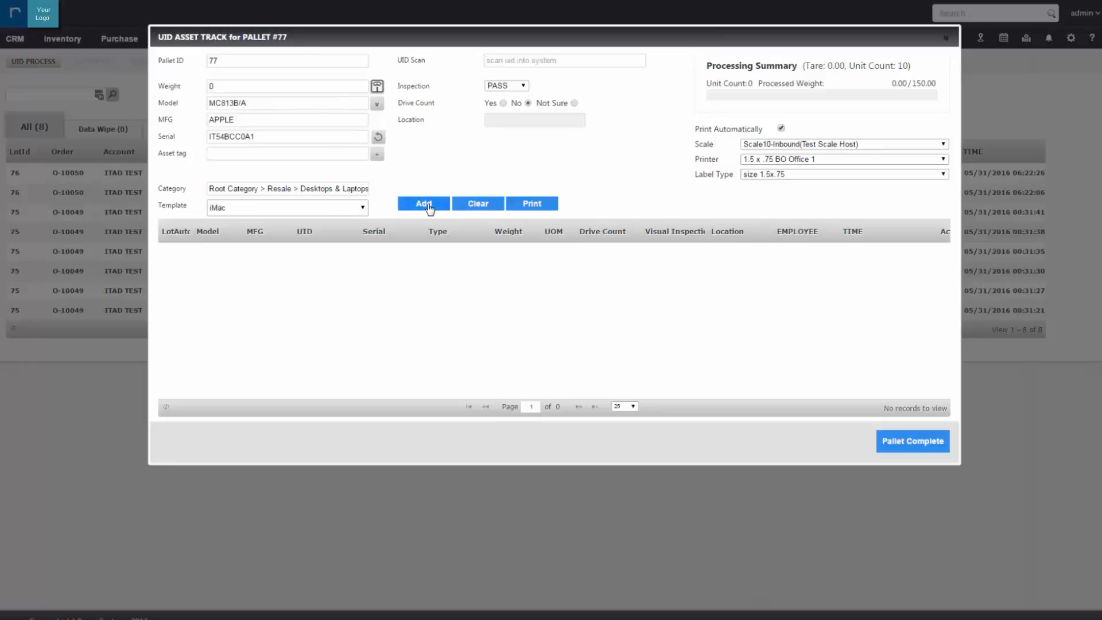
click(423, 203)
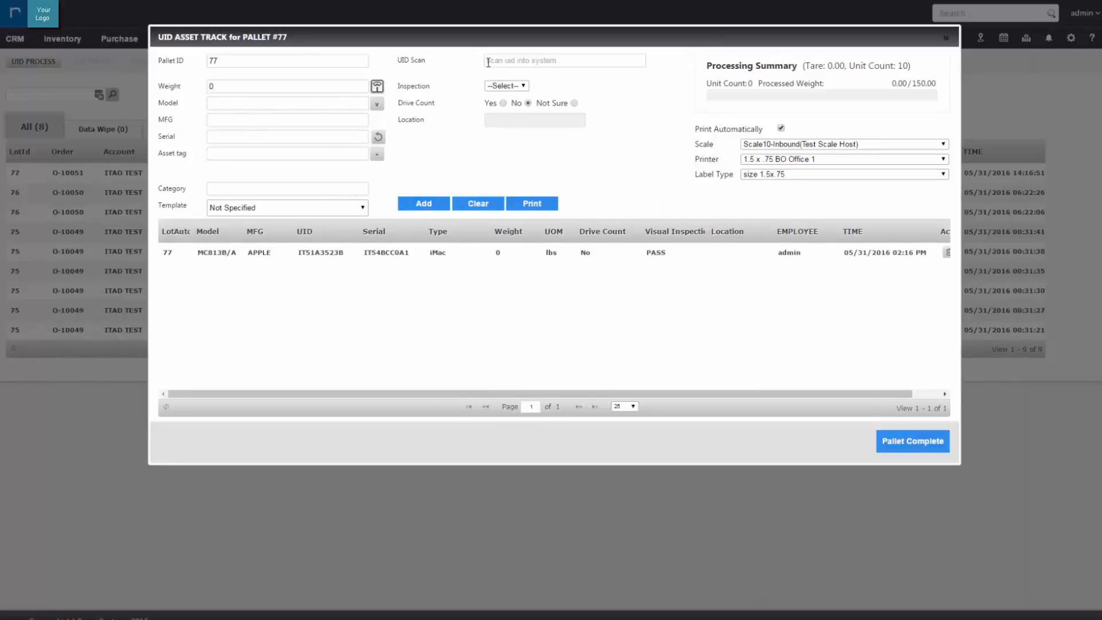
Scan ten more asset UIDs with PASS inspection onto pallet 77, then close asset tracking
click(563, 61)
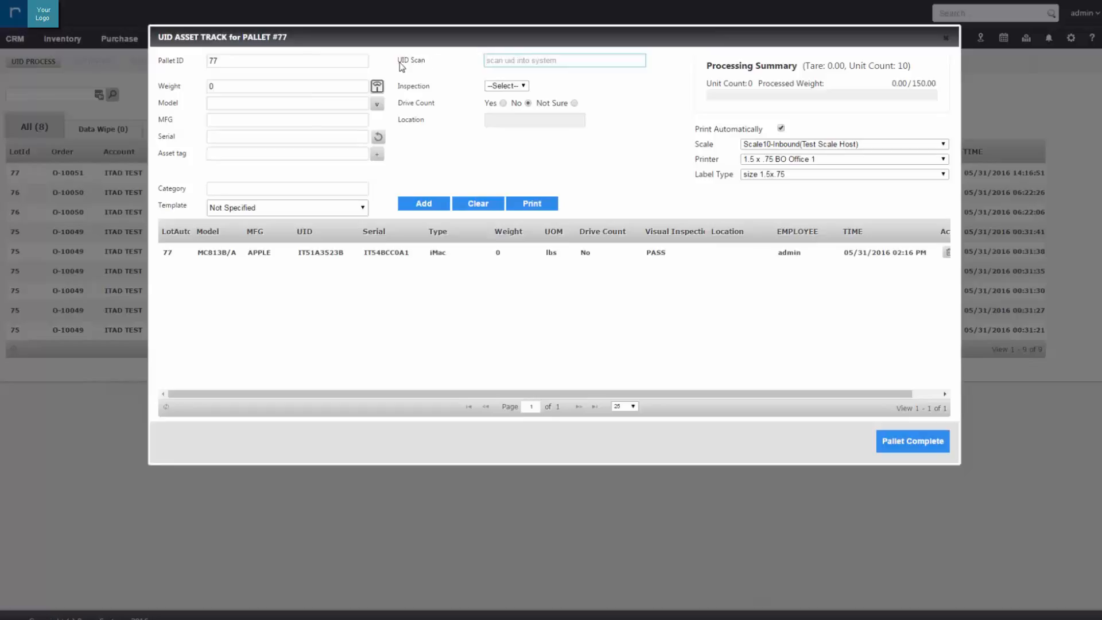
click(505, 85)
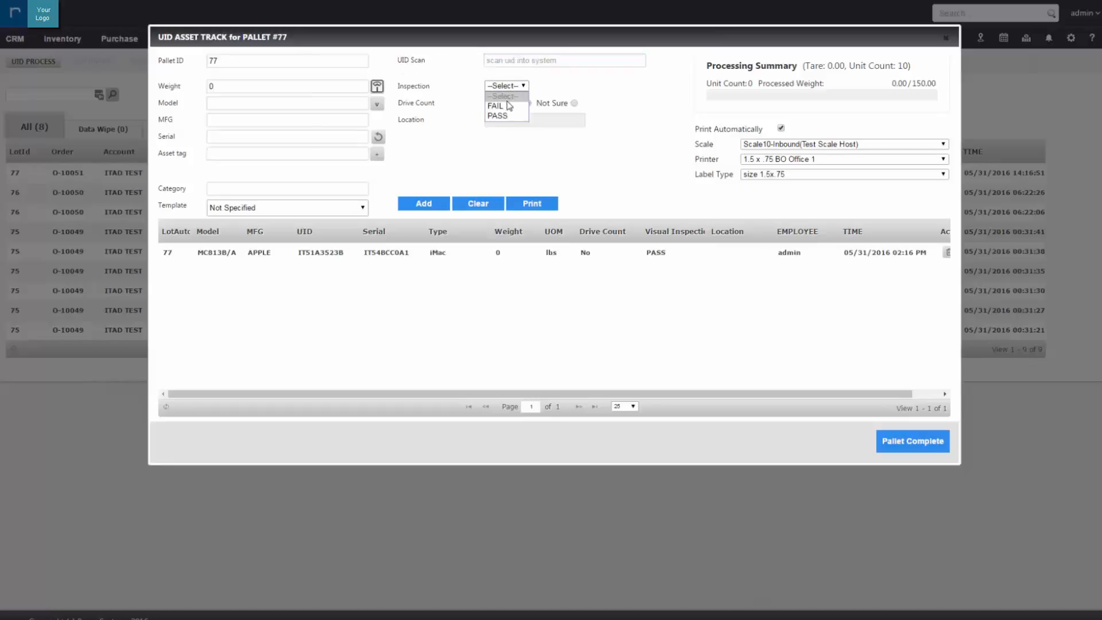
click(497, 114)
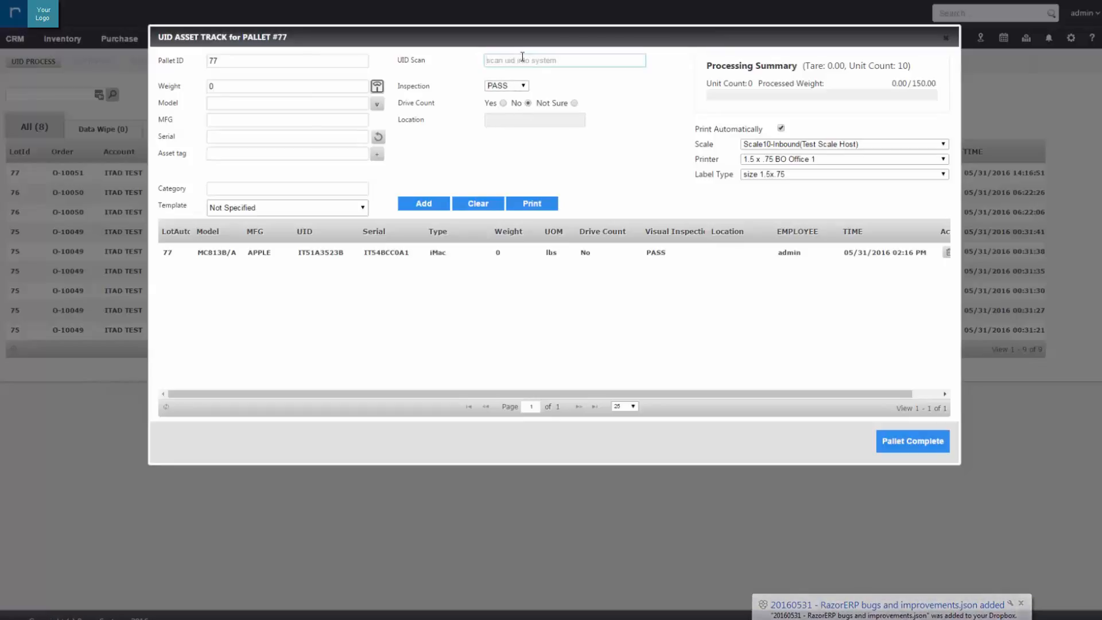
click(423, 203)
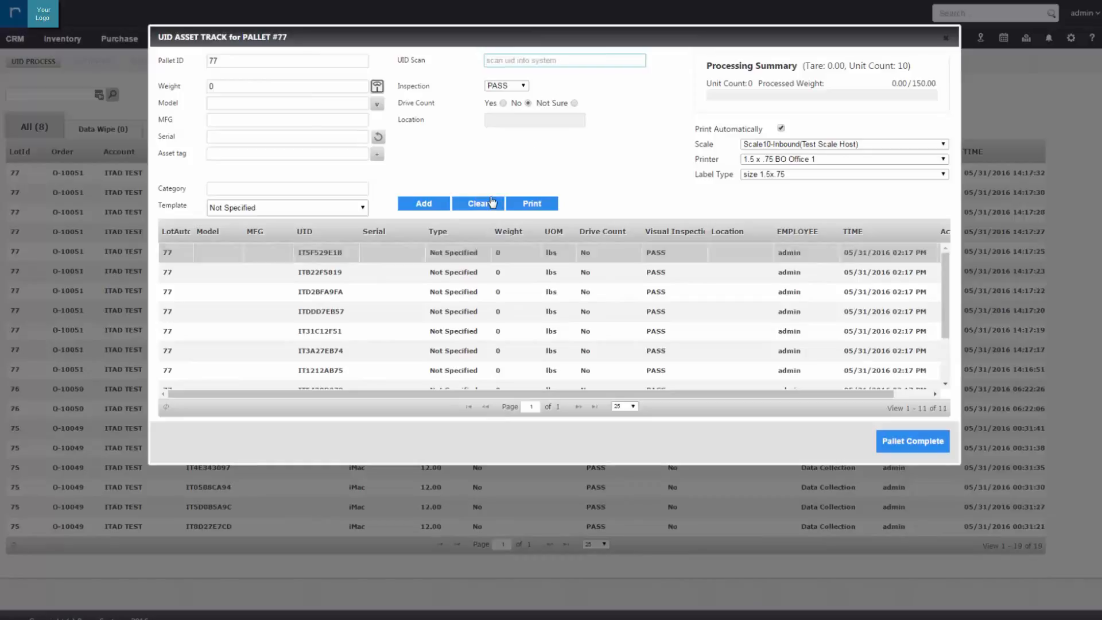
scroll(down, 3)
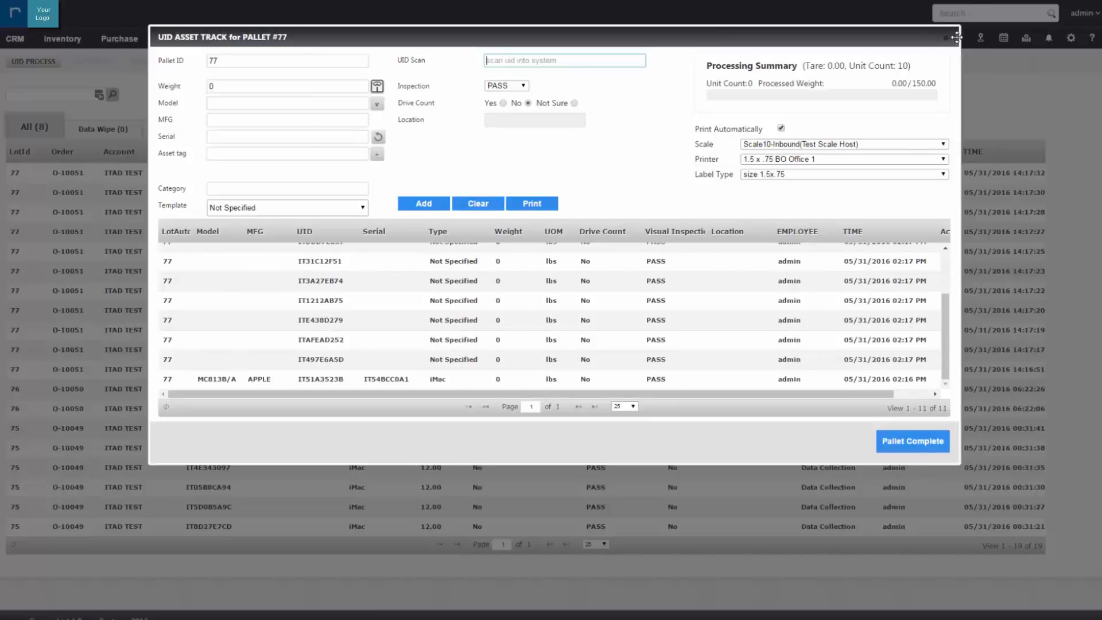
click(954, 37)
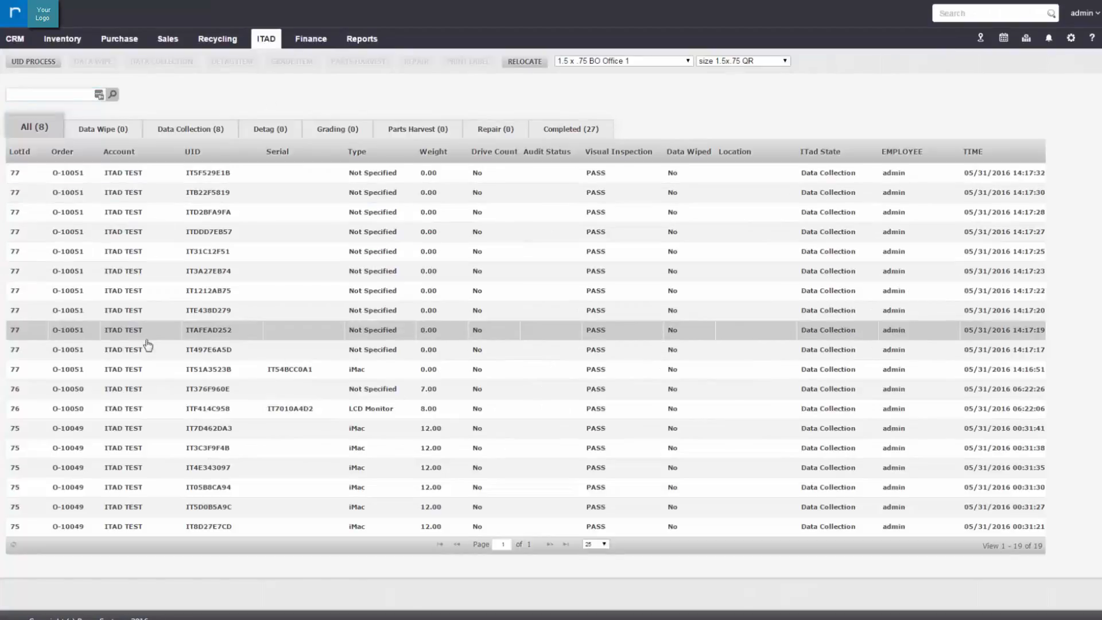
Select the first O-10051 item row and start a UID lookup for data collection
click(13, 173)
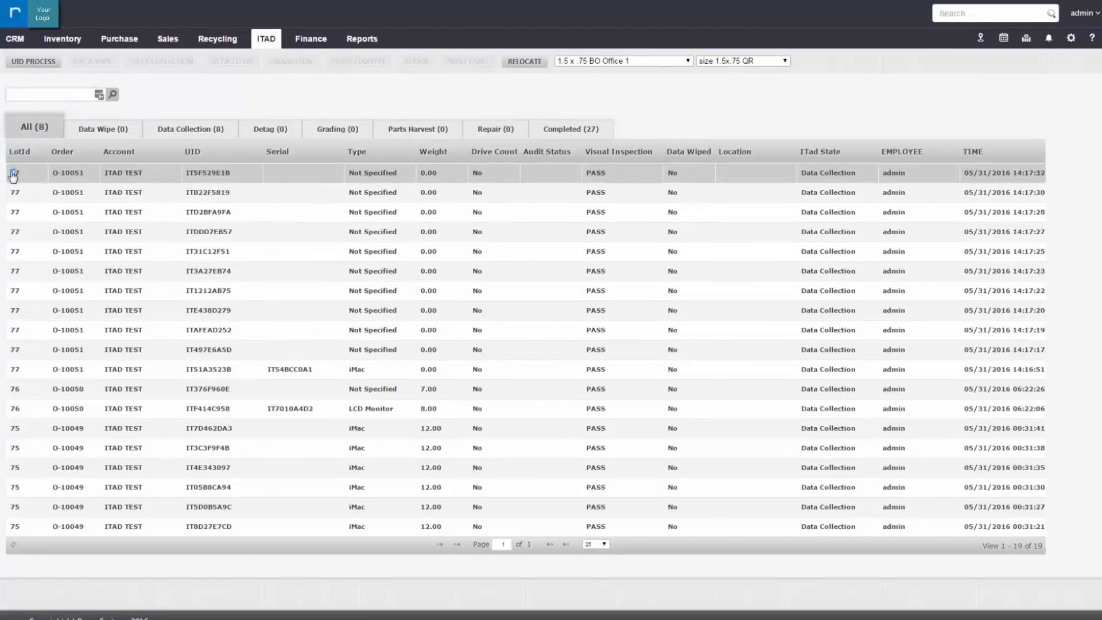
click(13, 174)
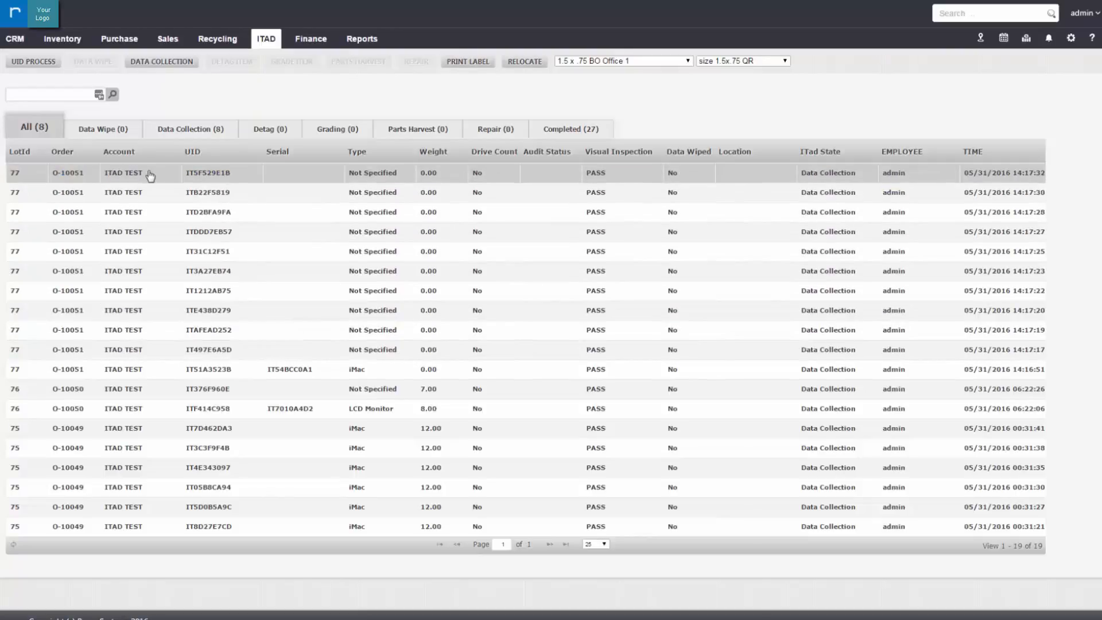
click(148, 174)
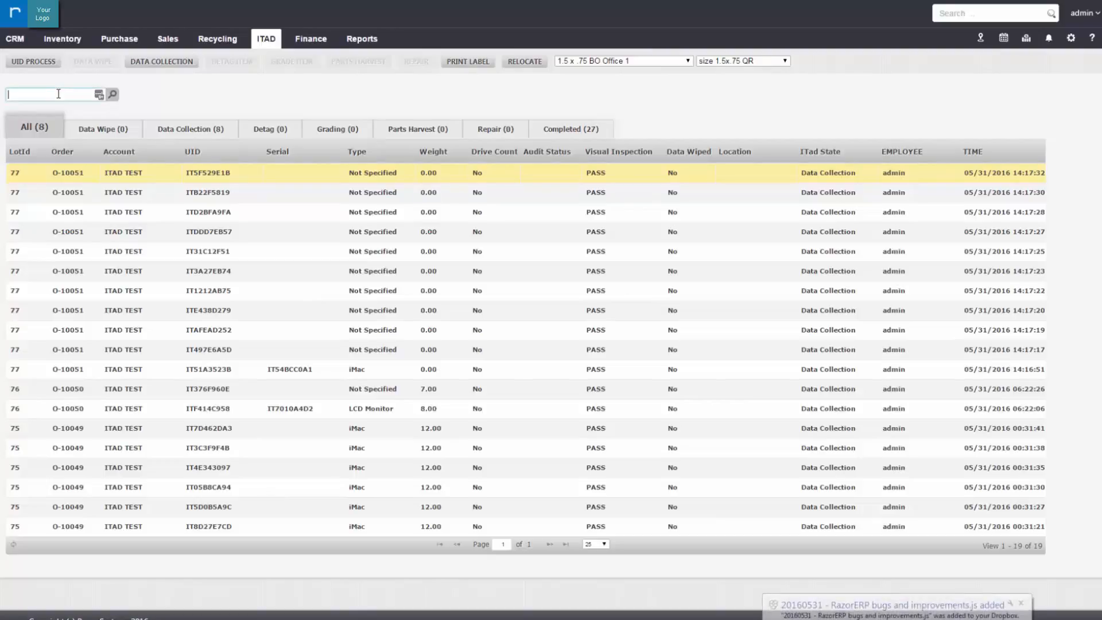
click(208, 349)
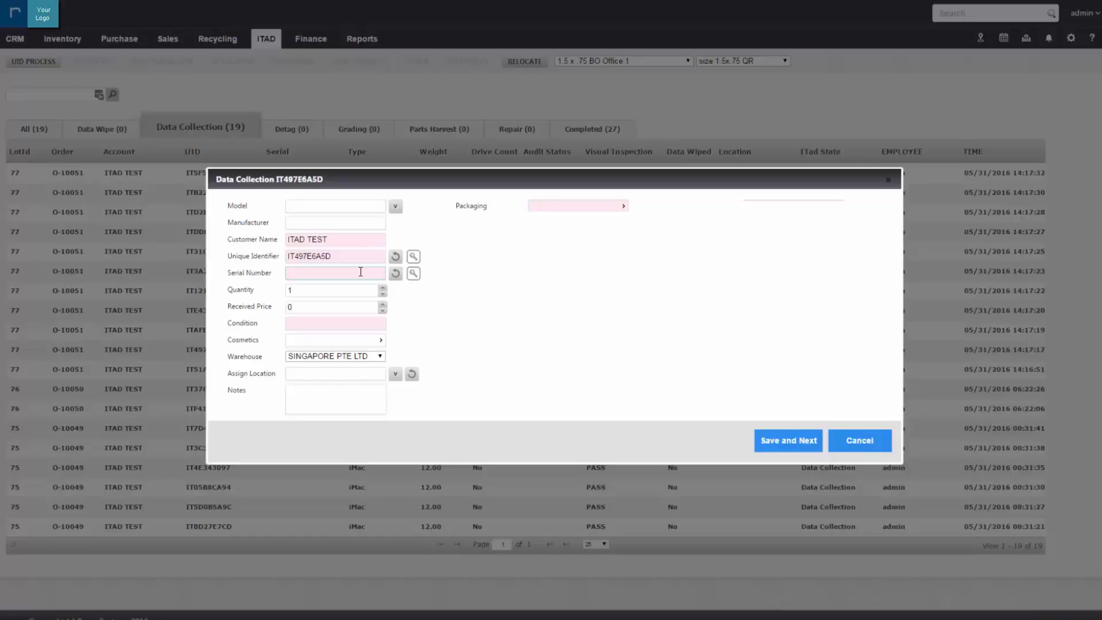
Enter serial PF00U3W4, pull the Lenovo specs from it, mark condition USED and save
text(PF00U3W4)
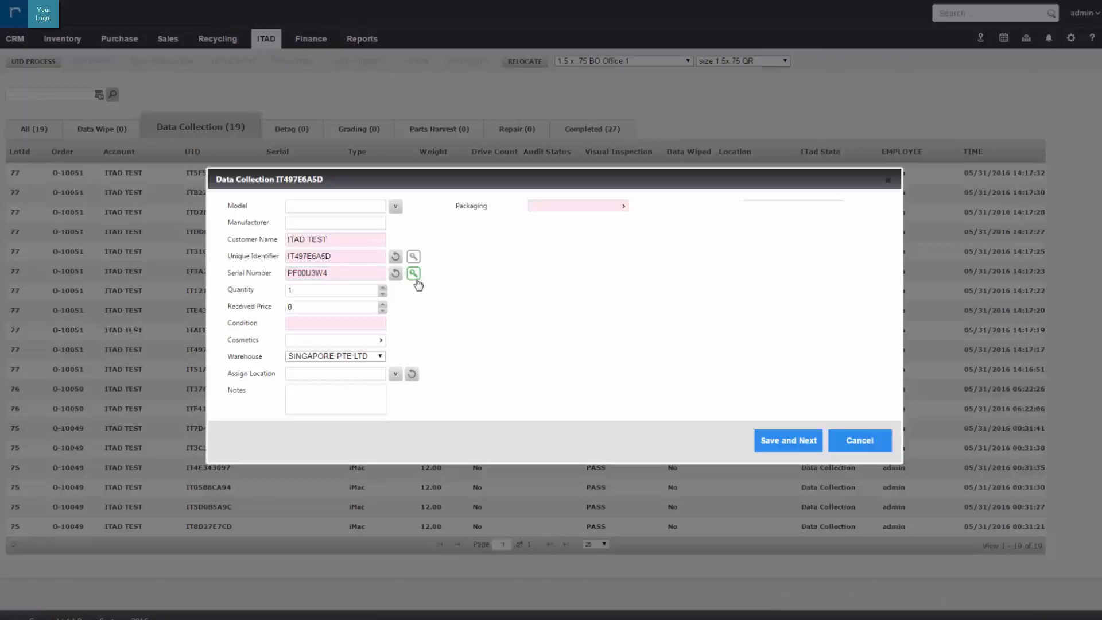
click(413, 273)
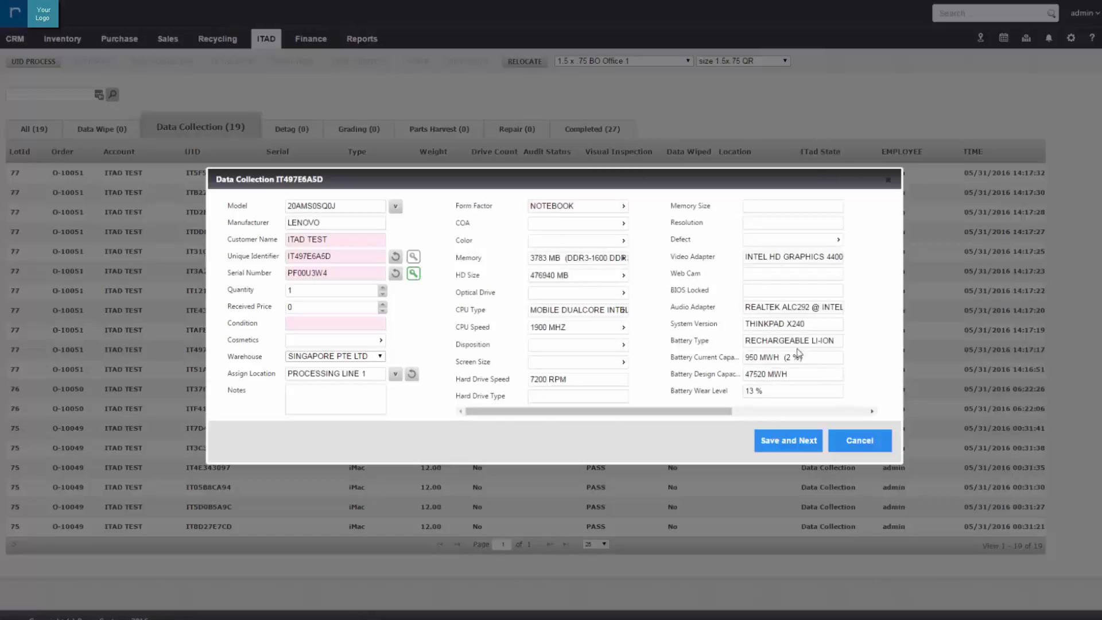
text(USED)
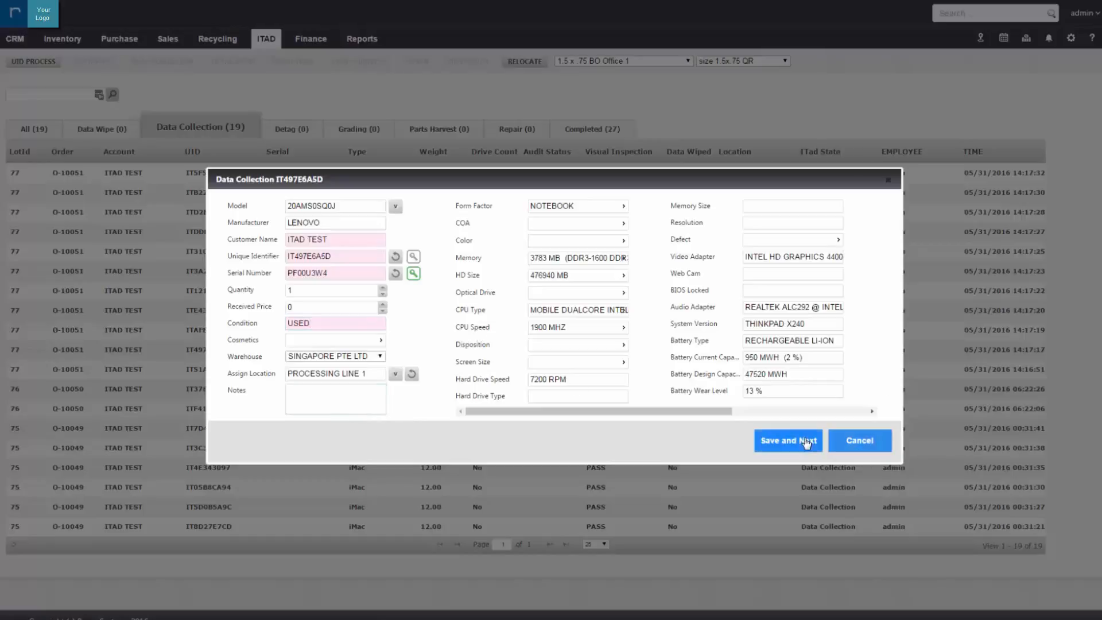
click(788, 441)
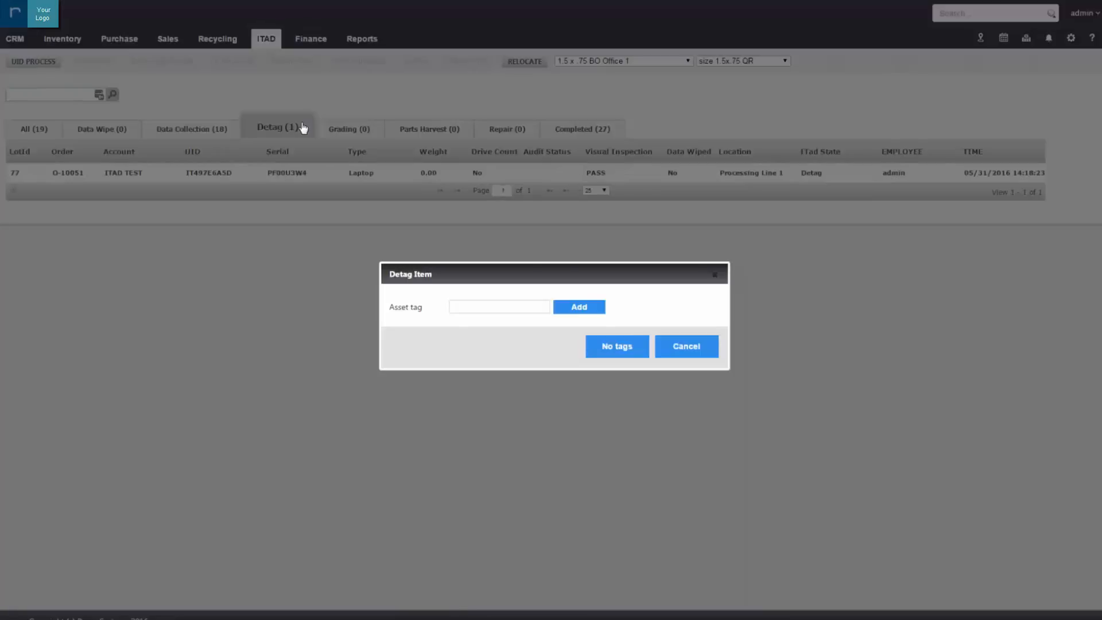
Add asset tag 1256 to the laptop and locate IT49 in the grading queue
click(499, 306)
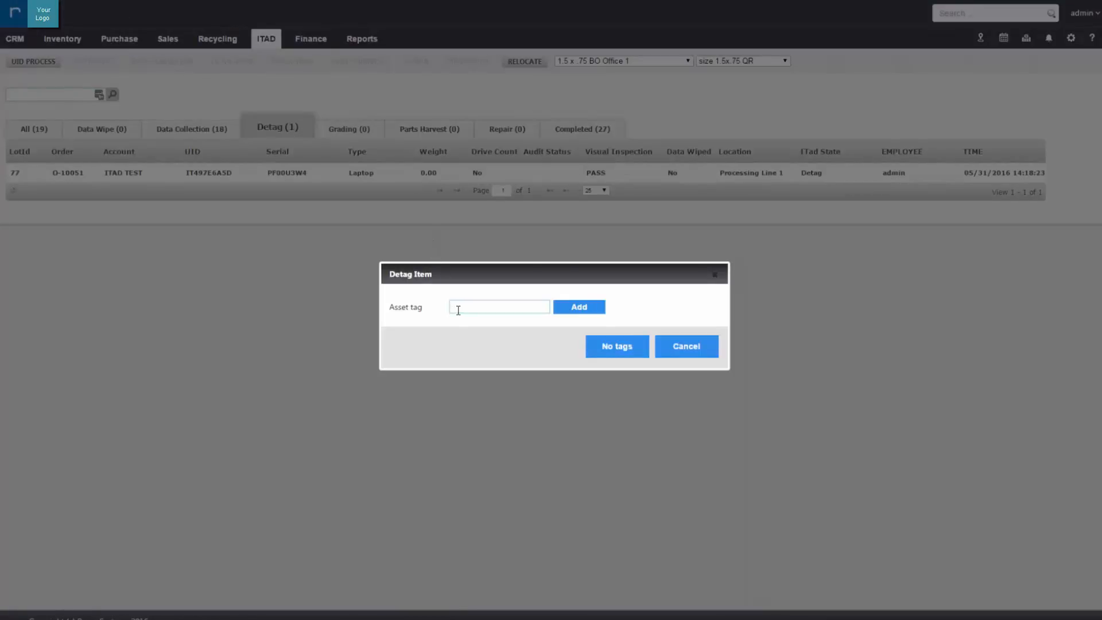
text(1256)
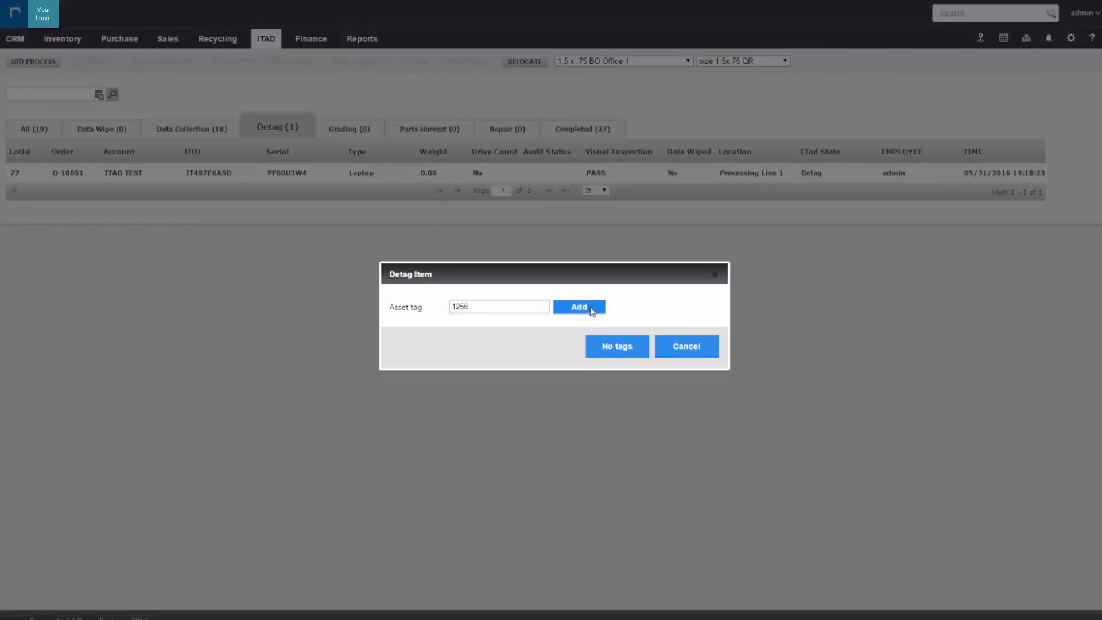
click(578, 308)
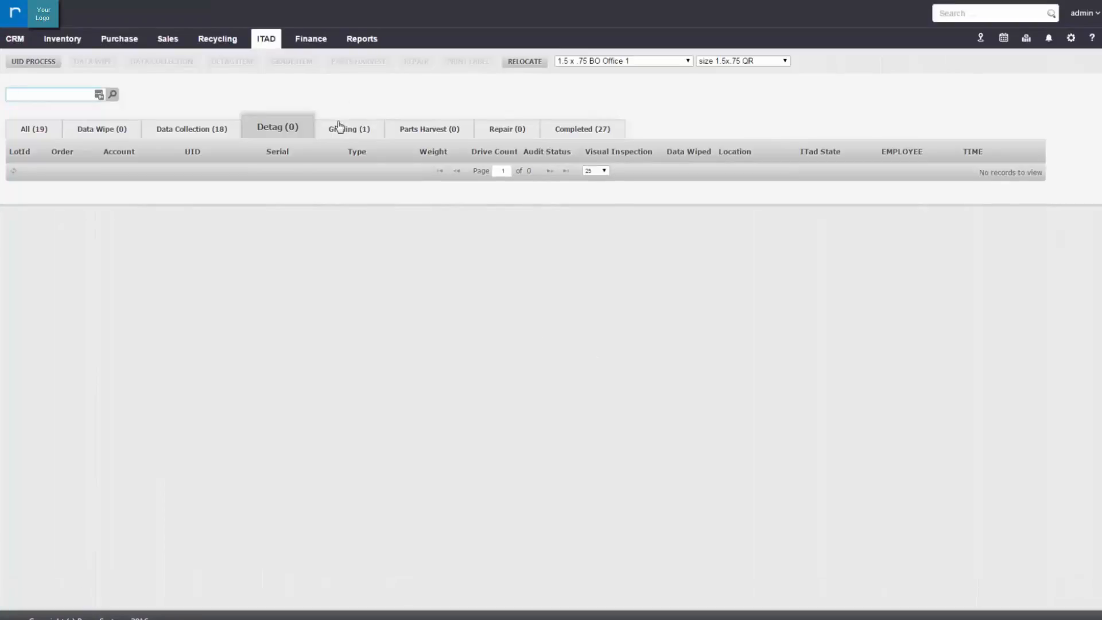
click(345, 129)
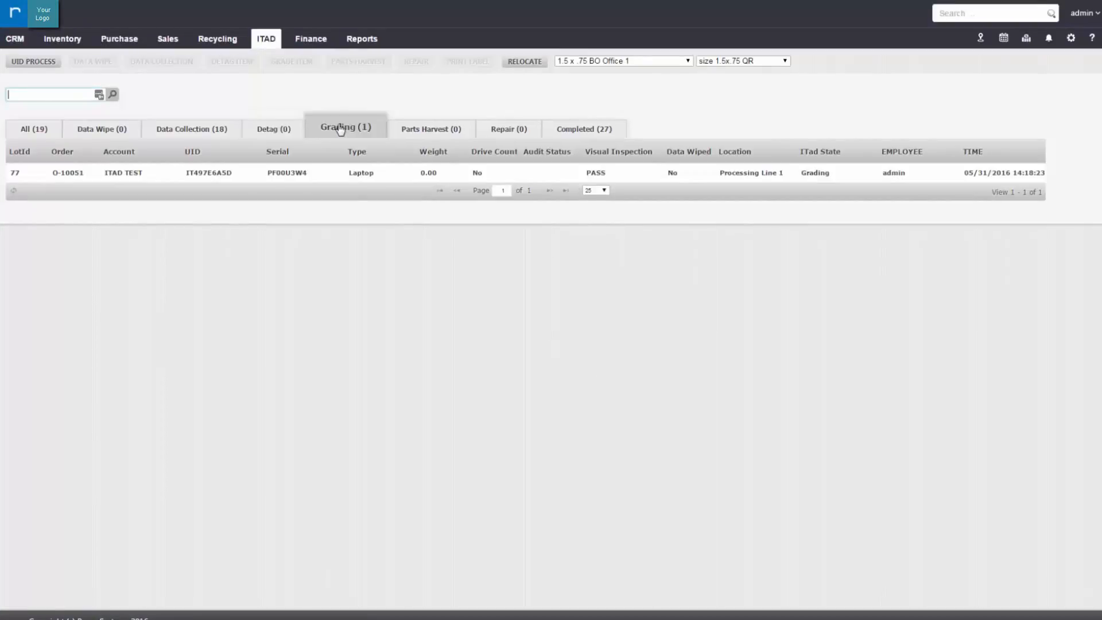
text(IT49)
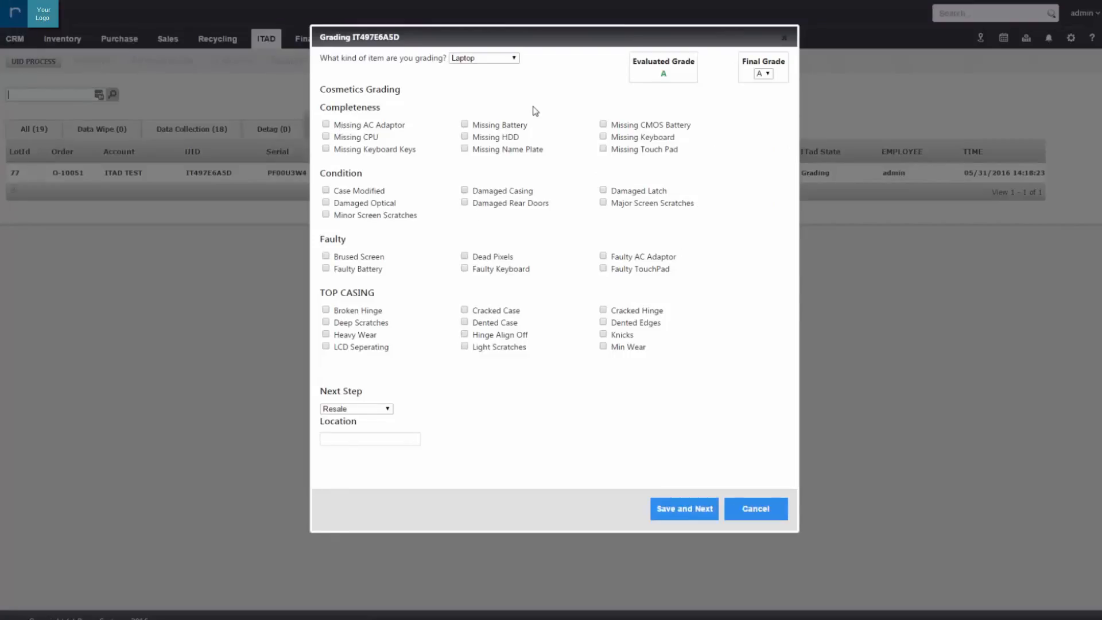
mouse_move(397, 424)
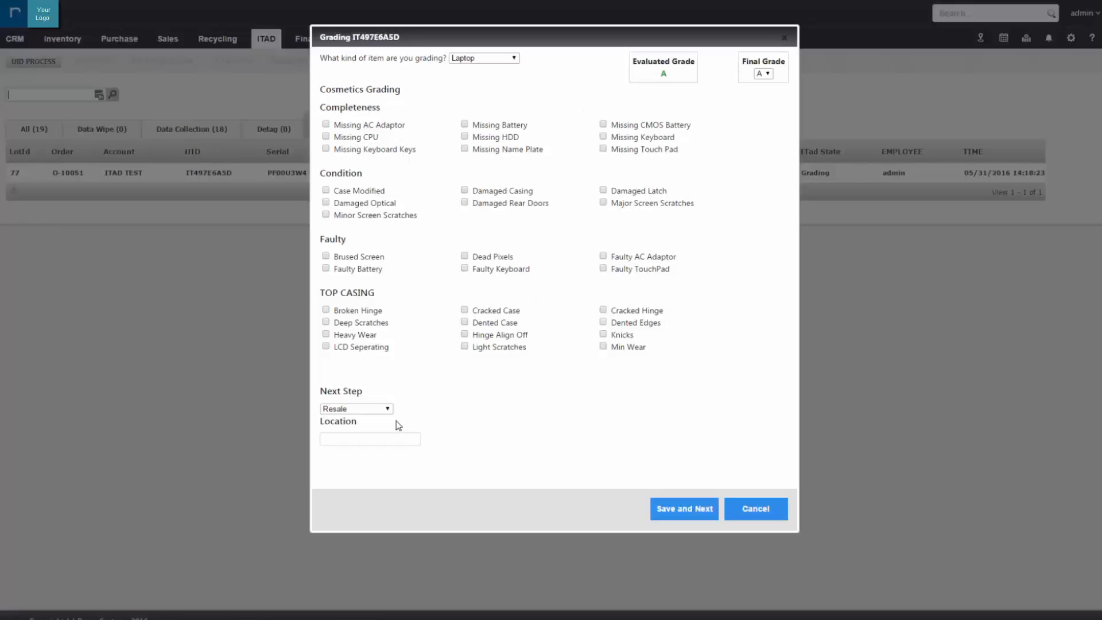
Record Missing AC Adaptor, Case Modified, Faulty AC Adaptor and Cracked Hinge, then save the grade B result
click(326, 124)
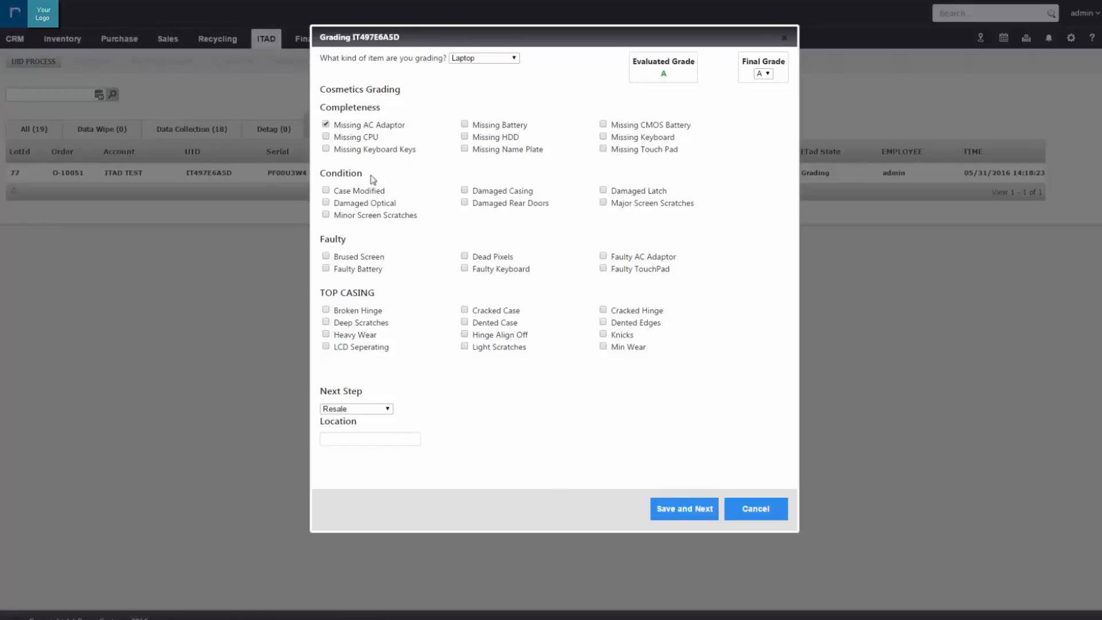
click(325, 191)
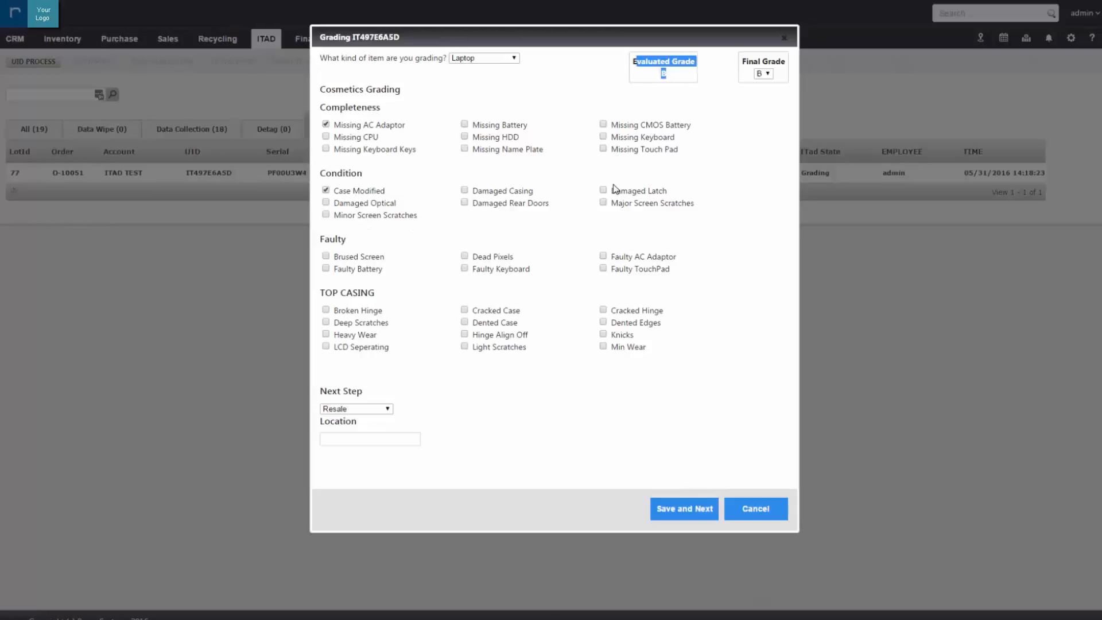
click(603, 255)
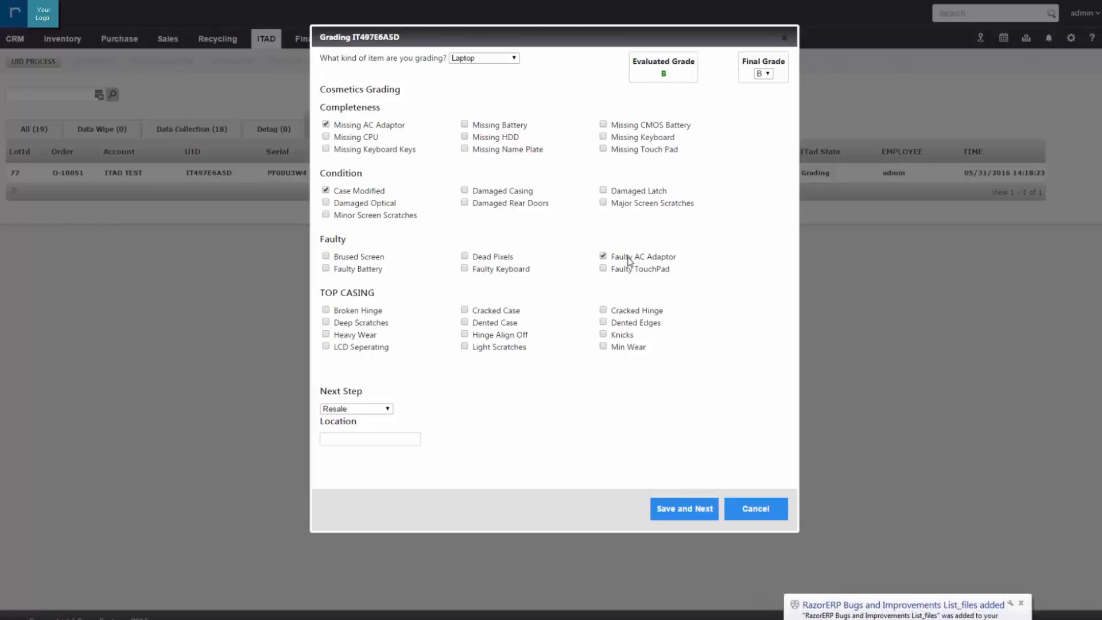
click(602, 310)
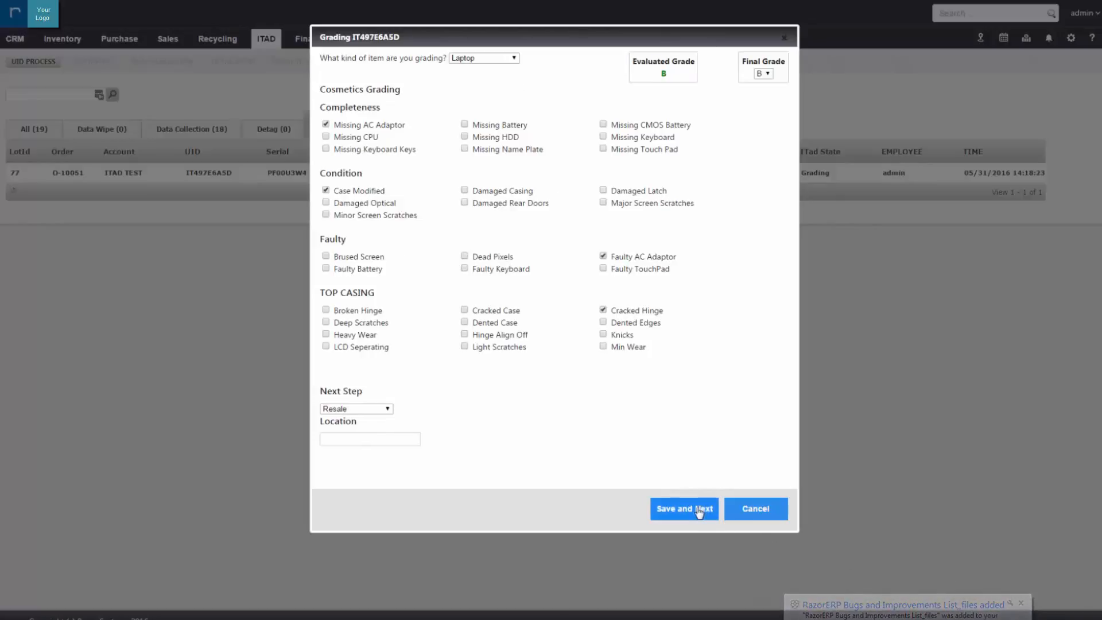
click(682, 508)
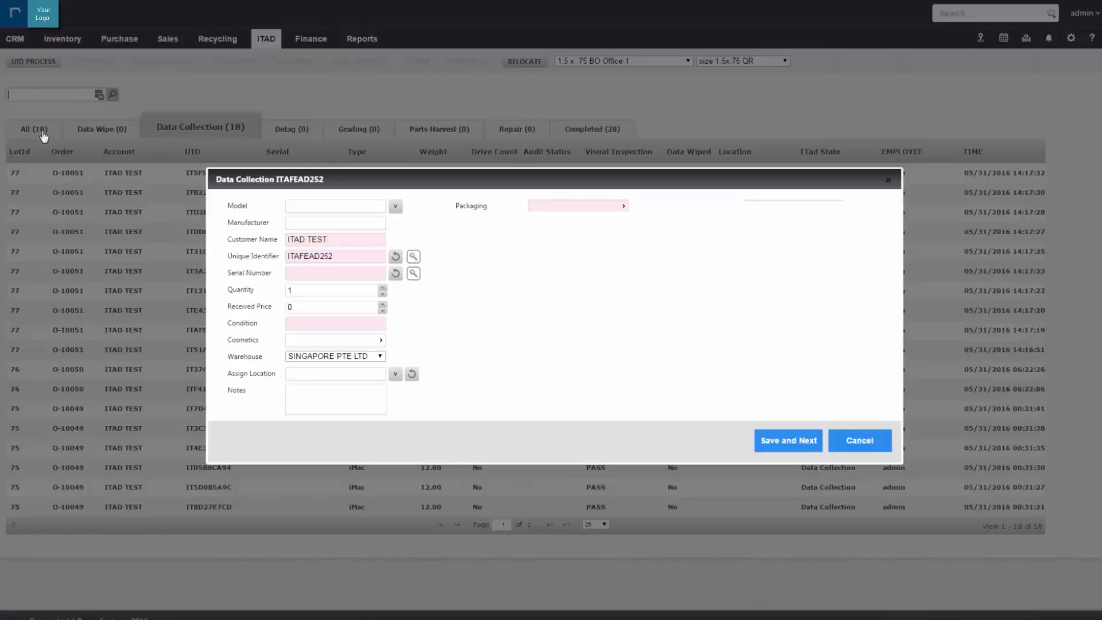
Enter serial PC029D3N, pull the Lenovo specs from it, mark condition USED and save
click(335, 273)
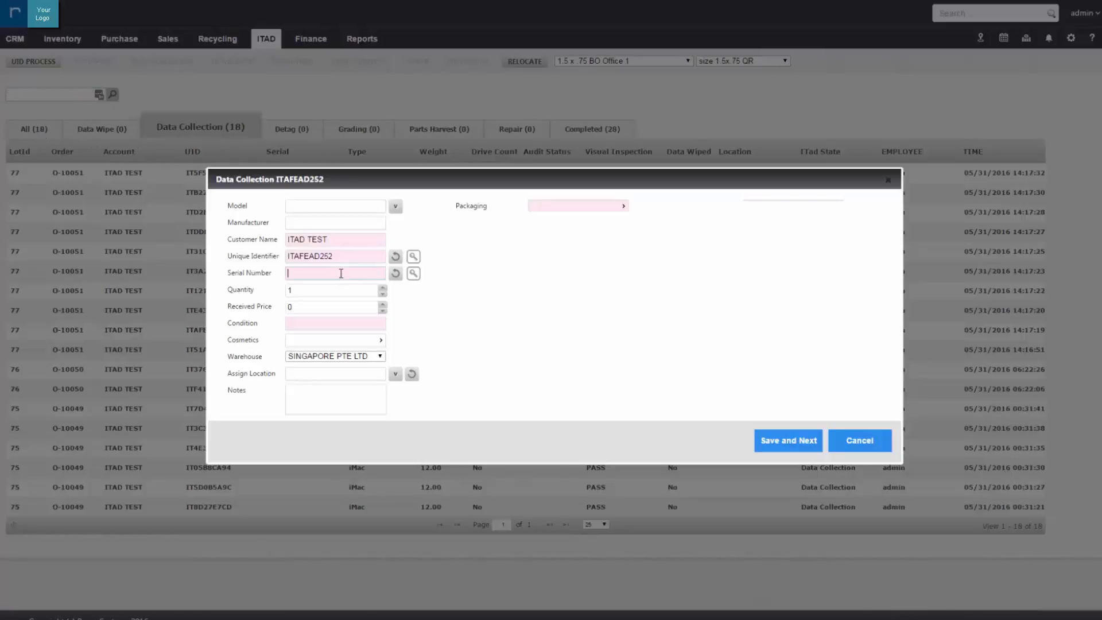
text(PC029D3N)
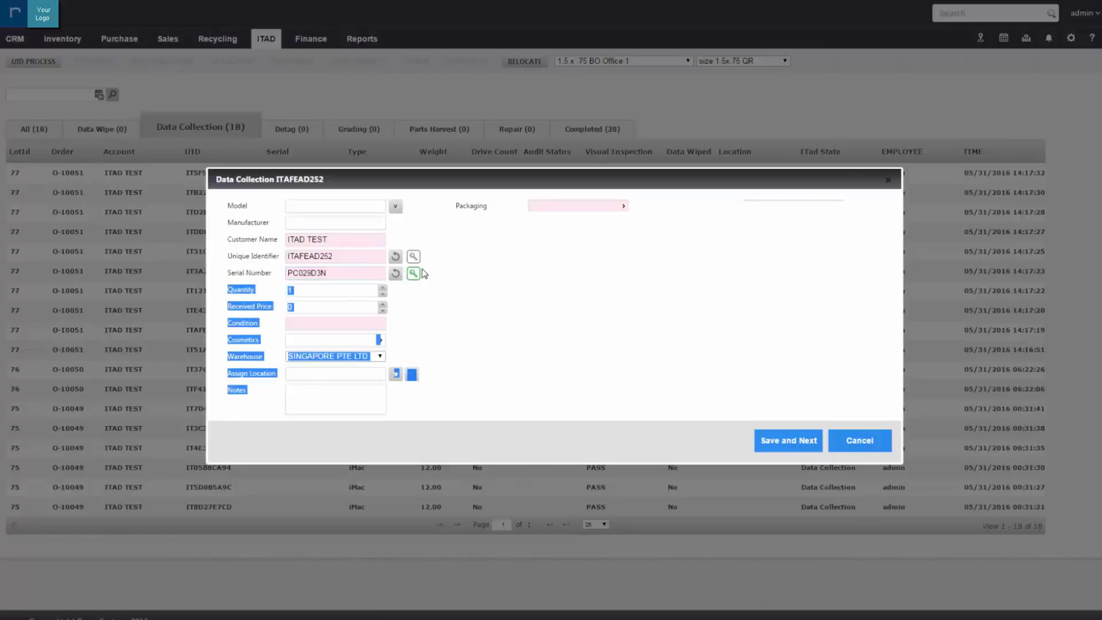
click(413, 273)
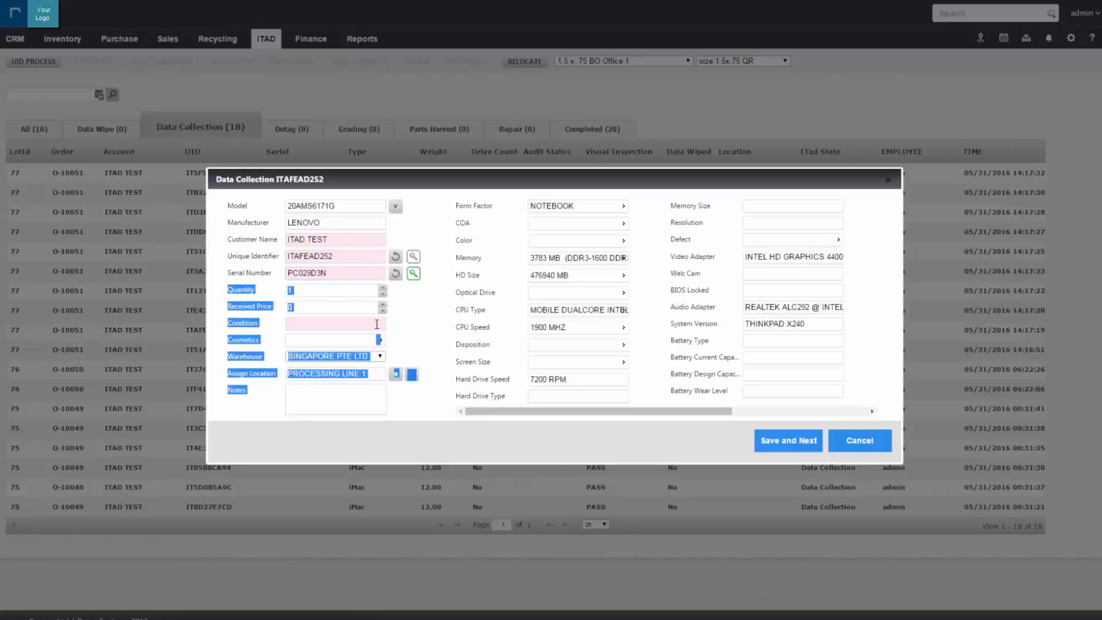
text(USED)
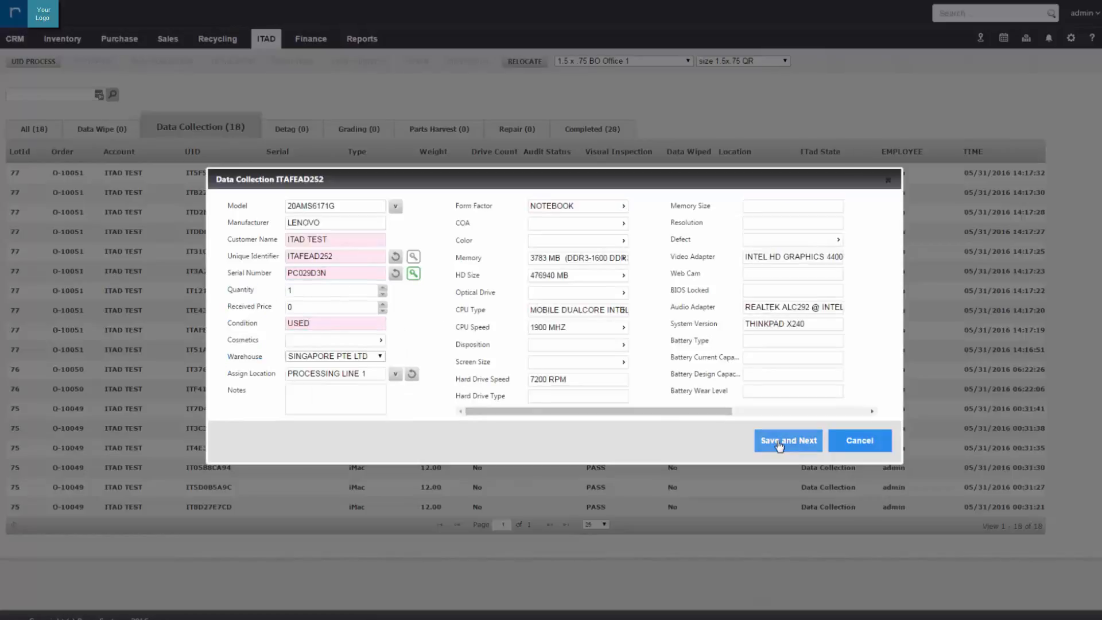
click(788, 441)
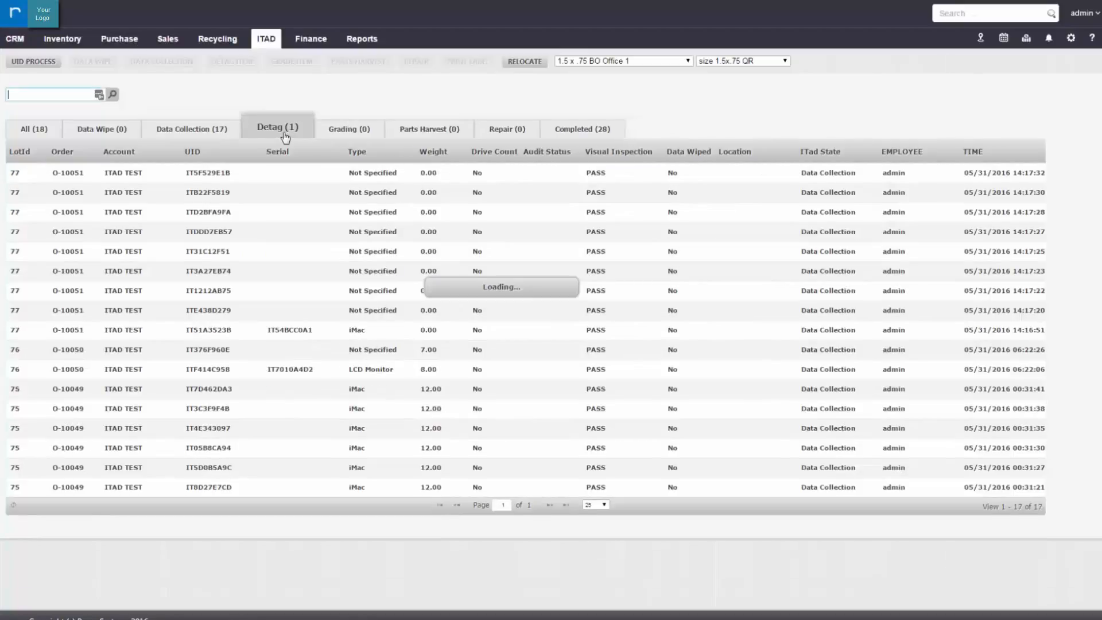
Detag ITAFEAD252 with no asset tags and move to the grading queue
click(276, 129)
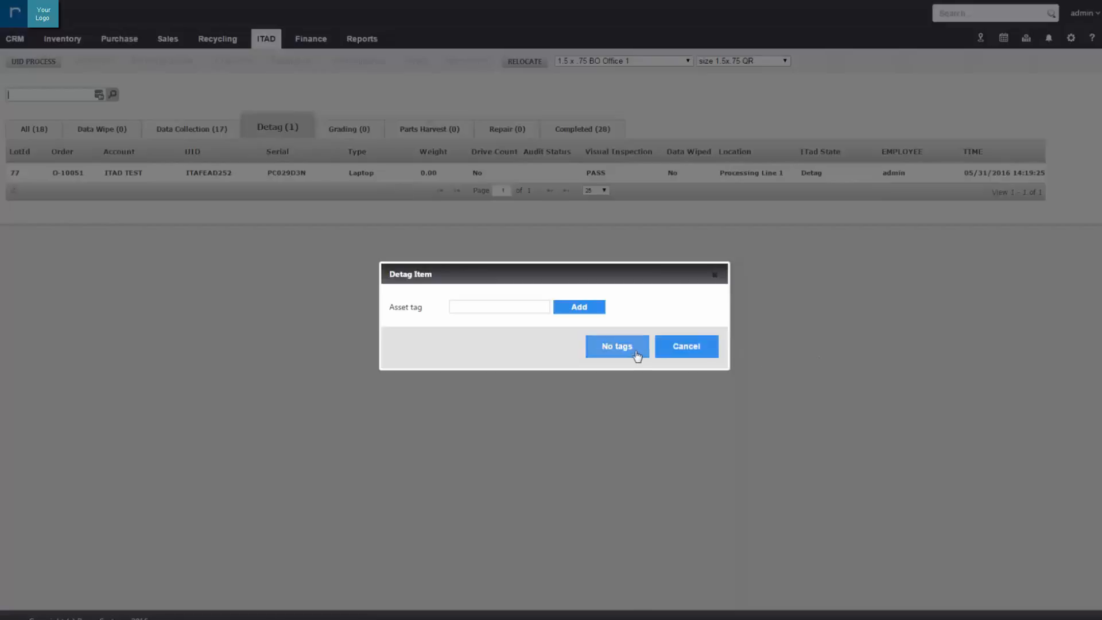
click(617, 346)
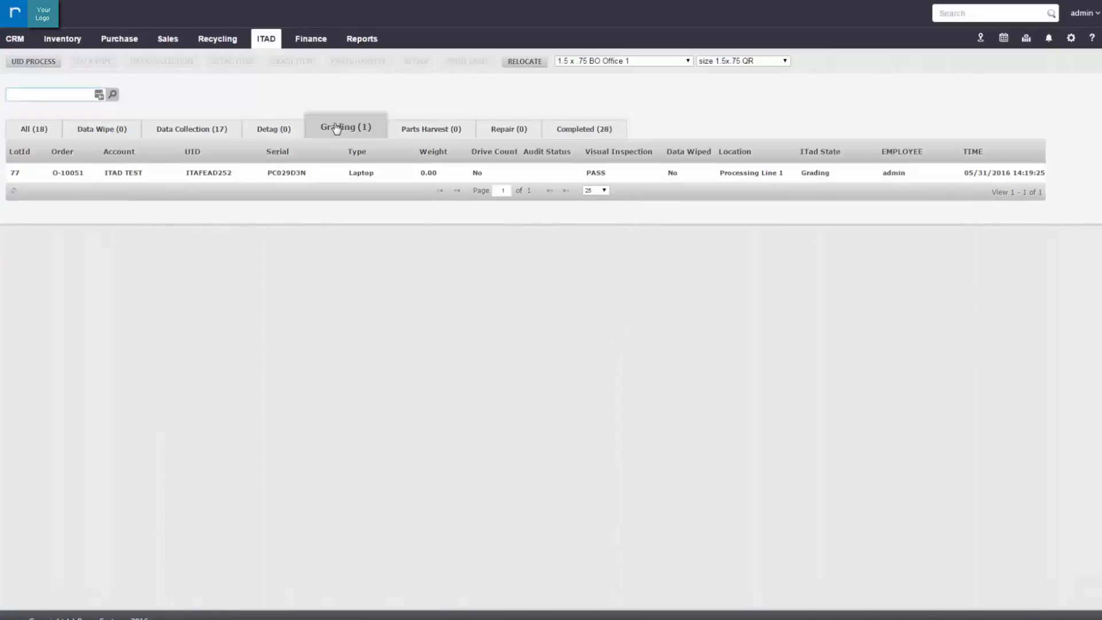
click(346, 129)
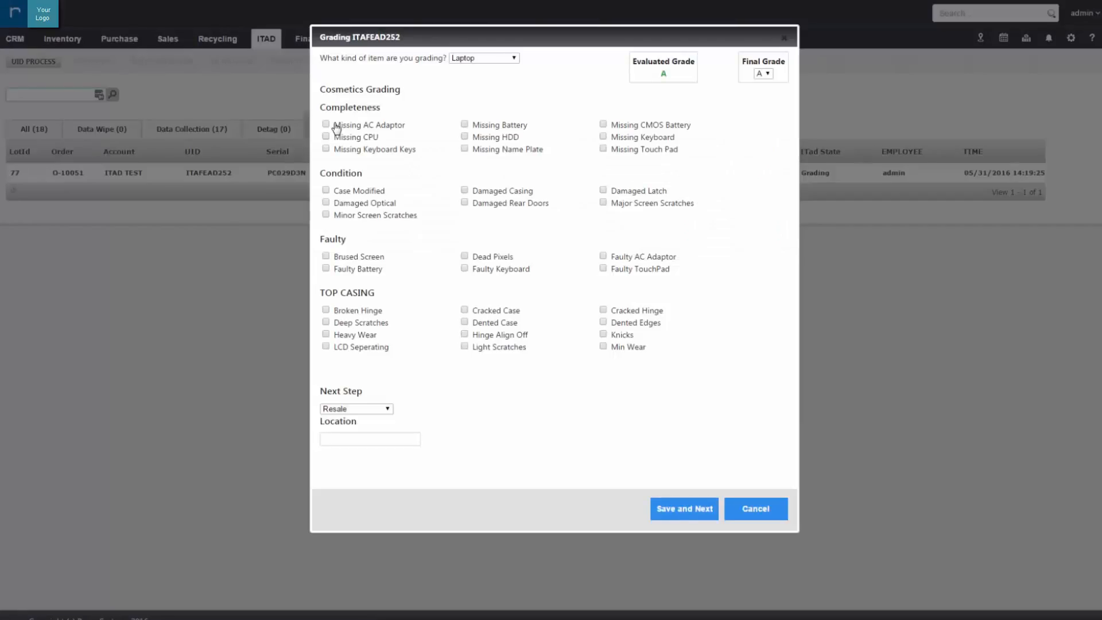
Save the laptop's grade B grading and return to the All (17) item list
click(464, 203)
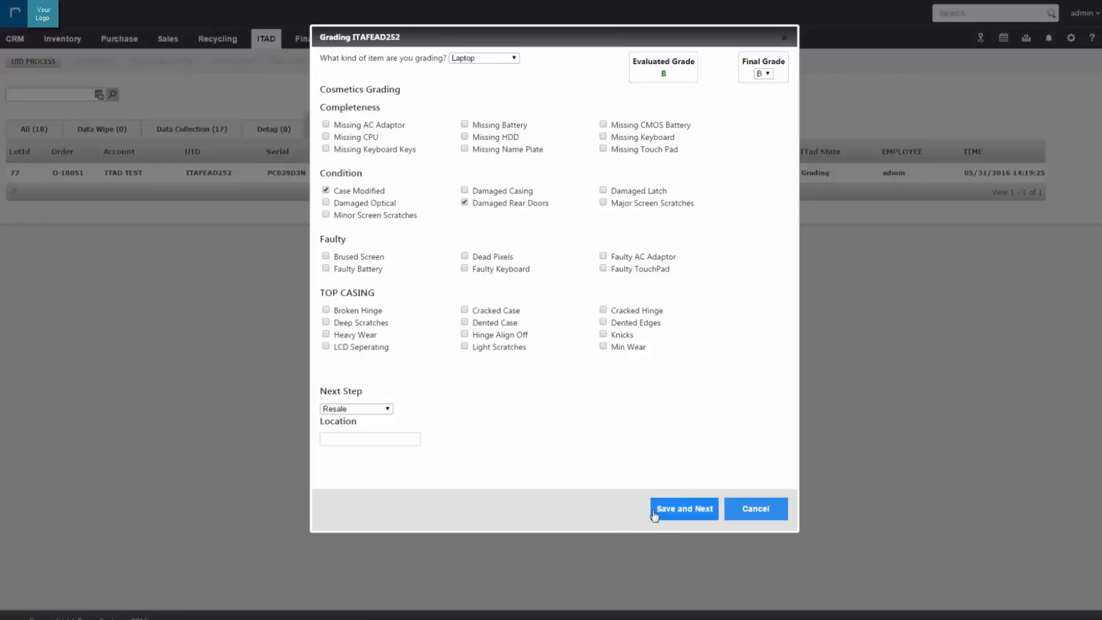
click(682, 509)
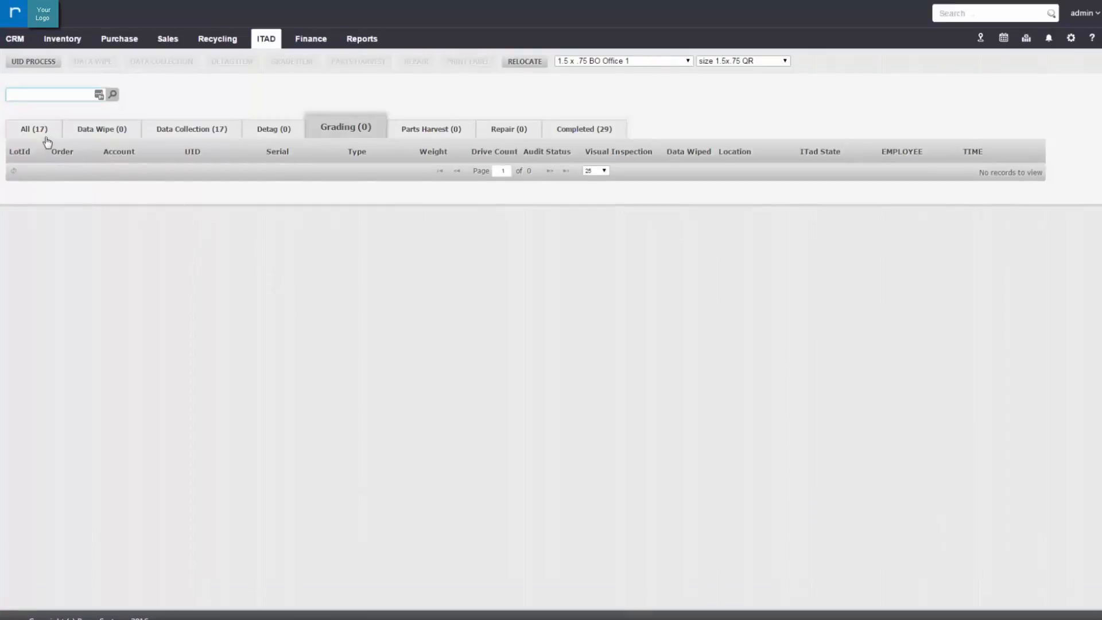
click(33, 129)
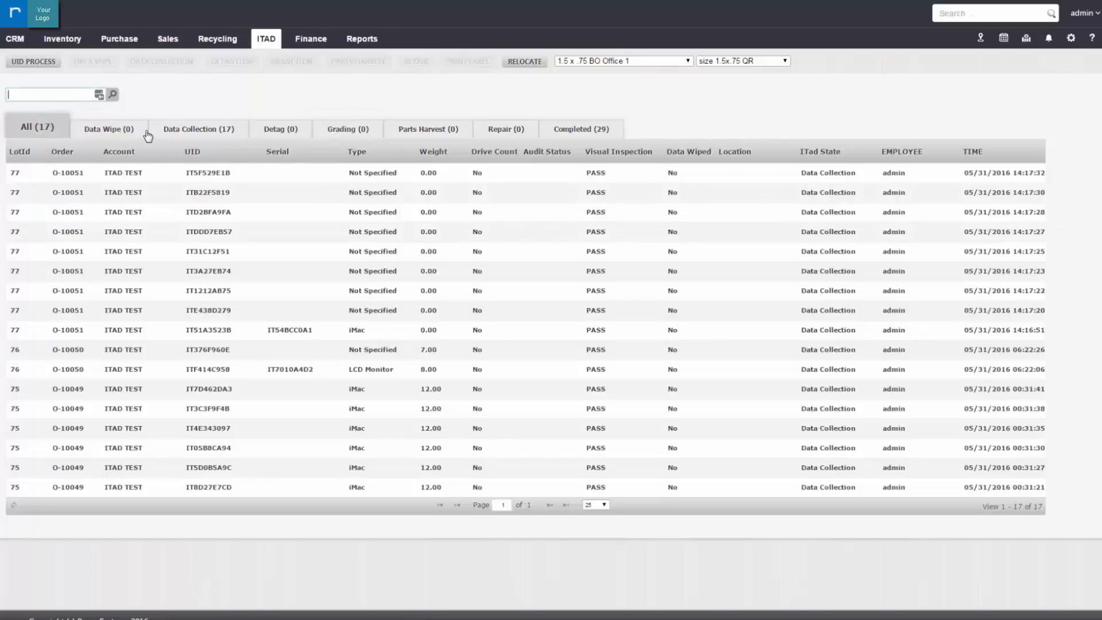
mouse_move(92, 123)
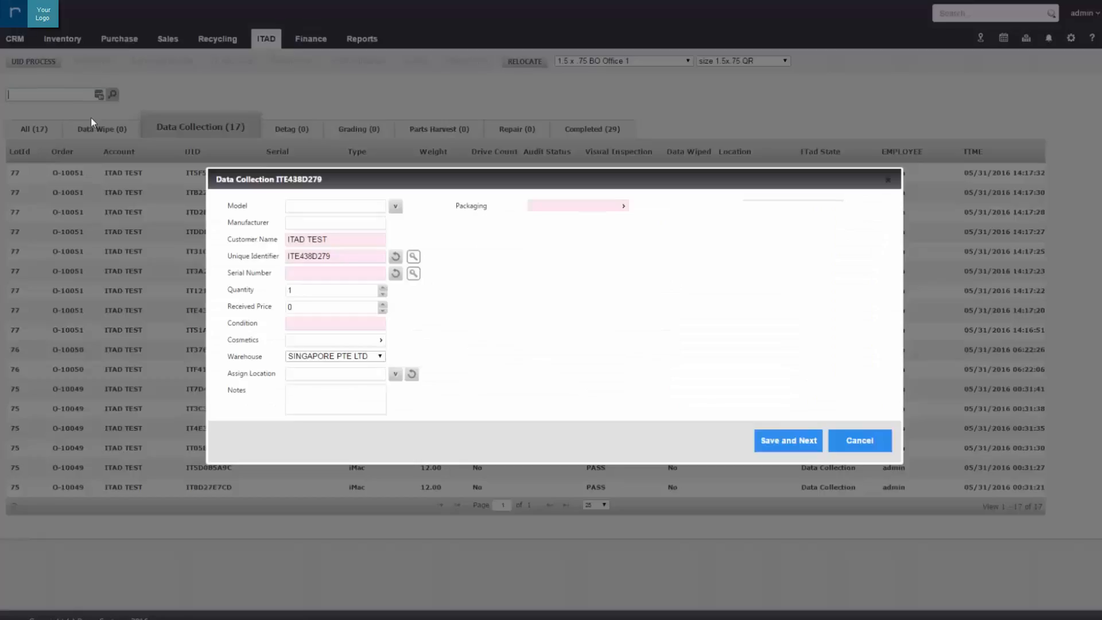
Set the monitor's model to 1908FP, screen size 19", condition USED, and save it
click(335, 205)
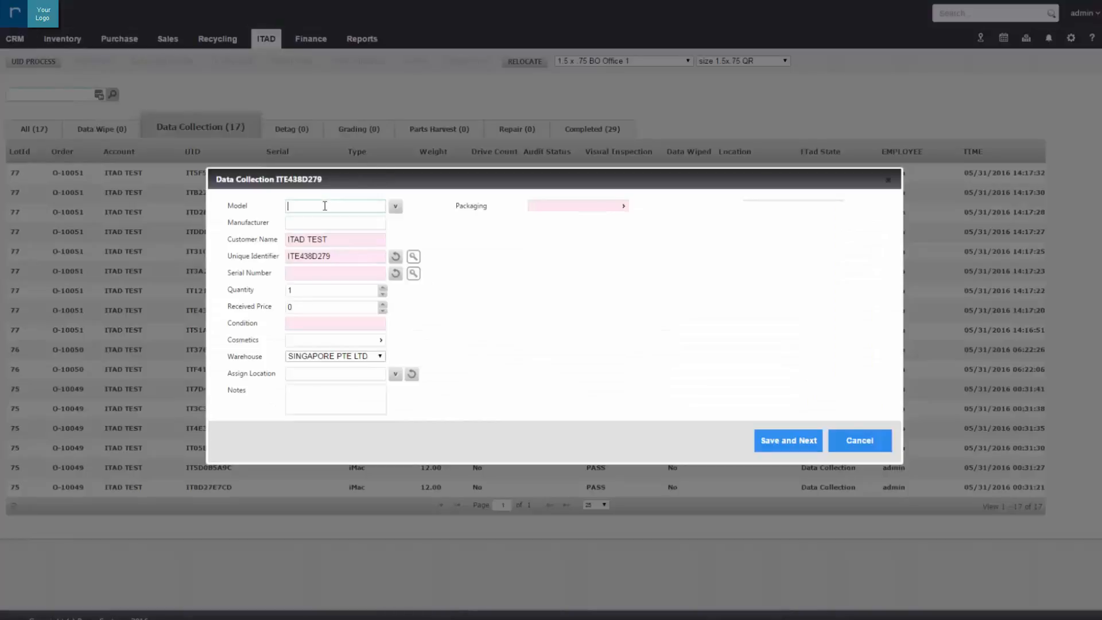
text(1908)
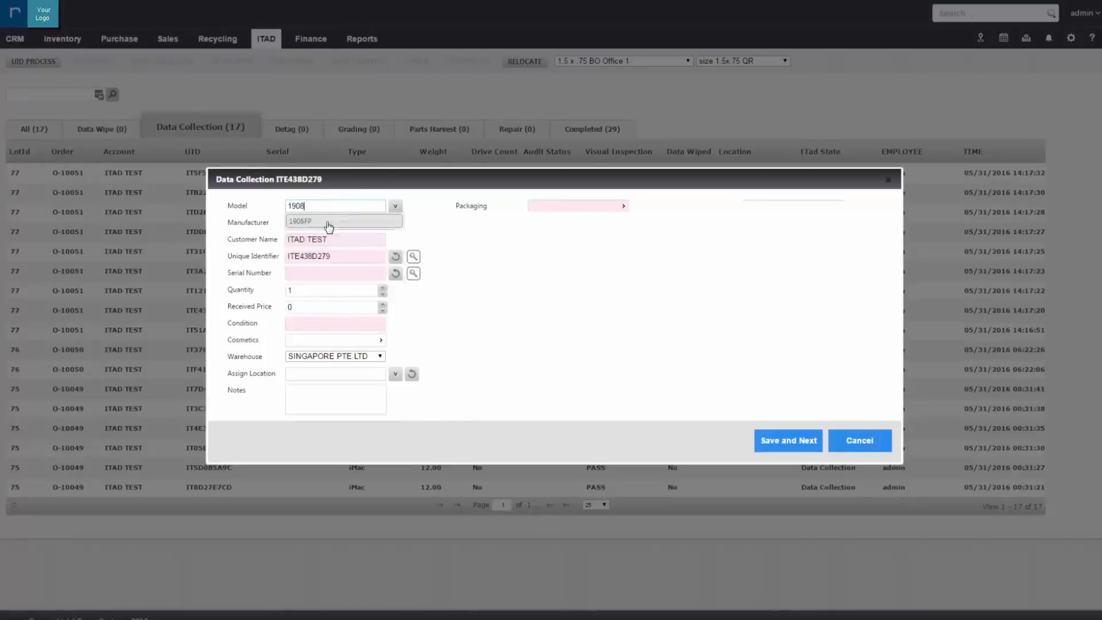
click(577, 222)
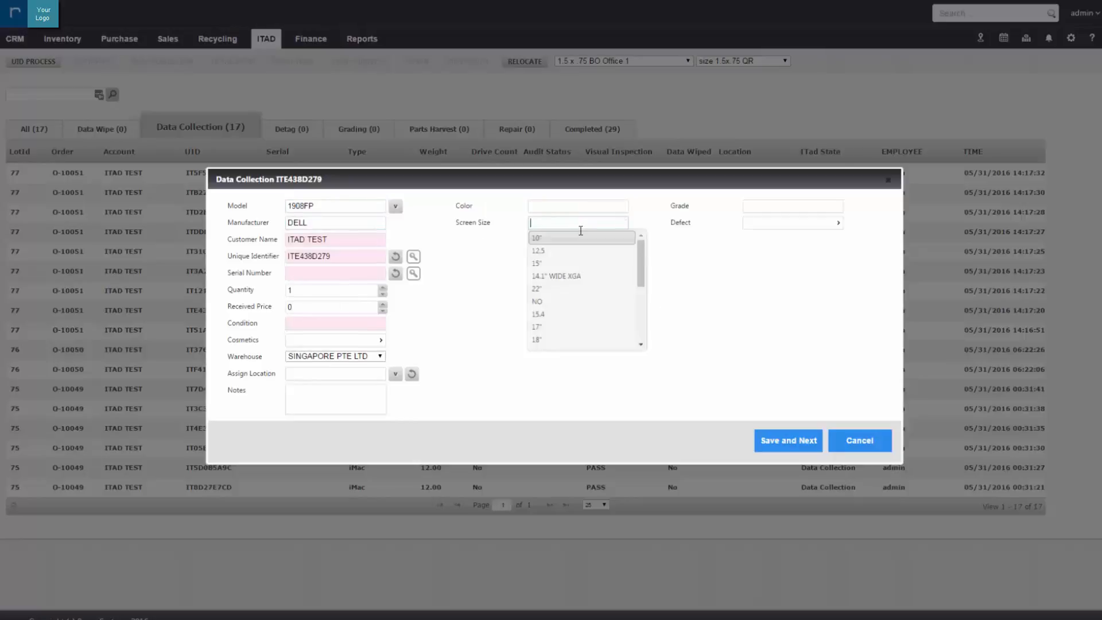
text(19")
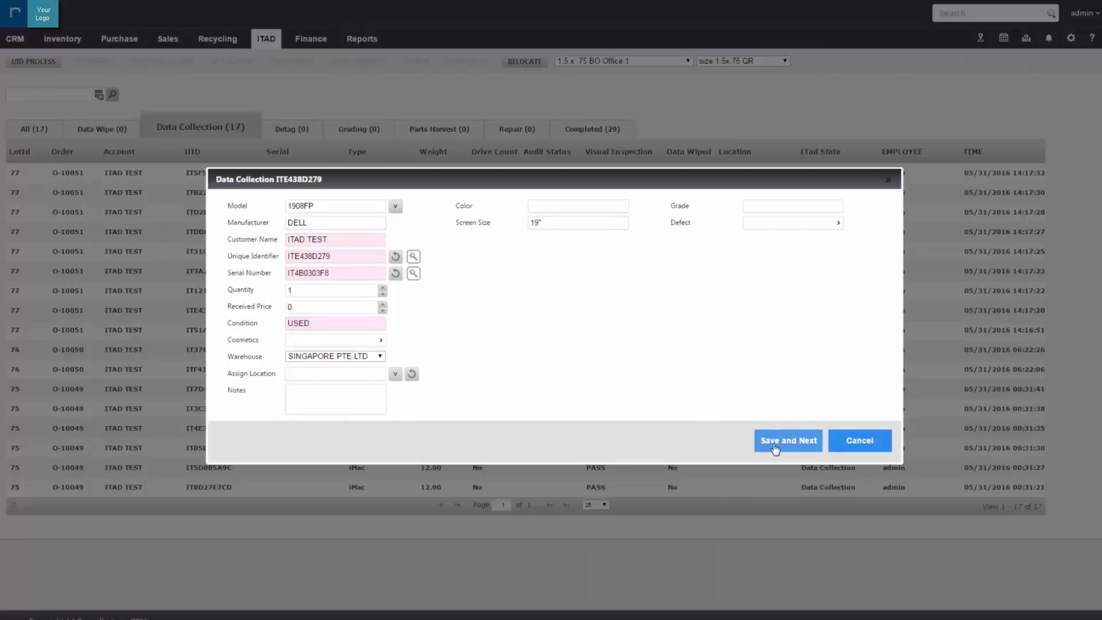
click(788, 441)
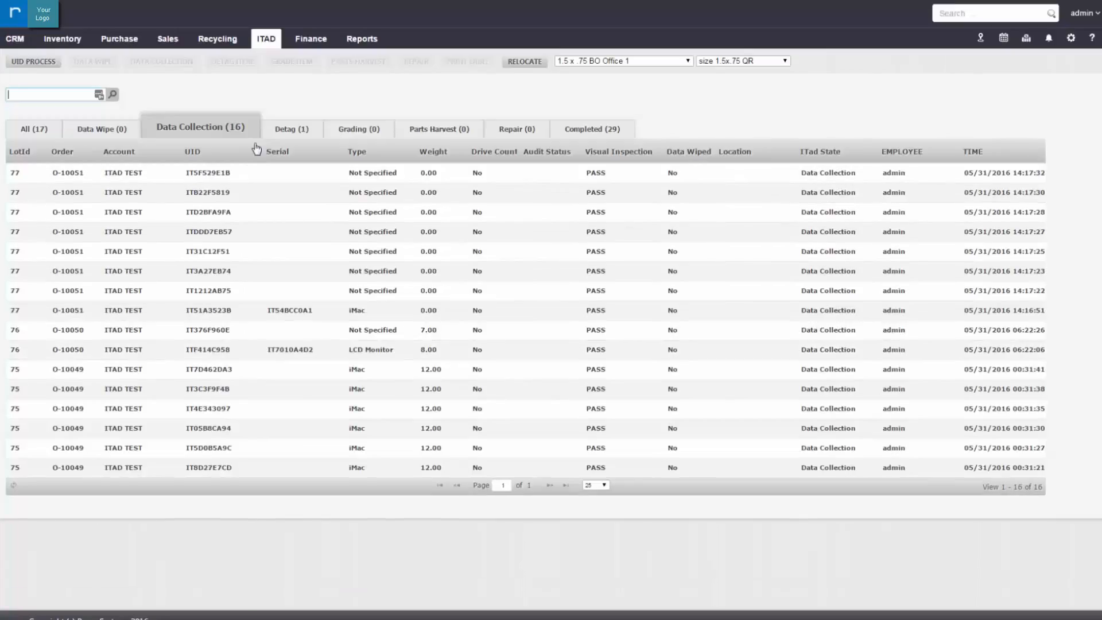
Mark the monitor as missing its AC adaptor and save its grade A grading
click(291, 128)
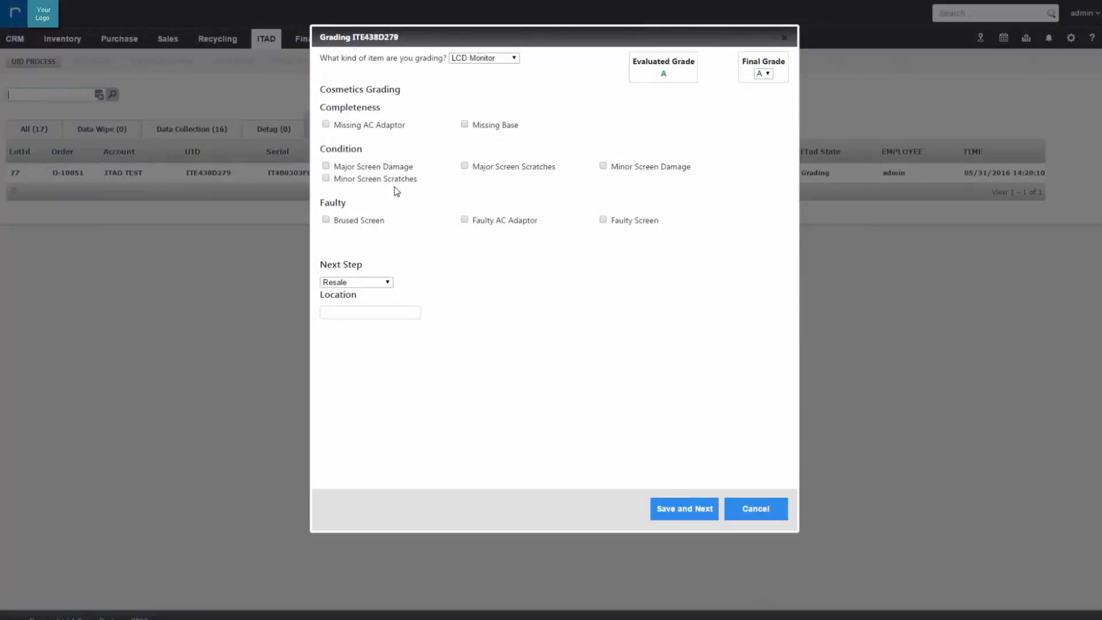
click(325, 124)
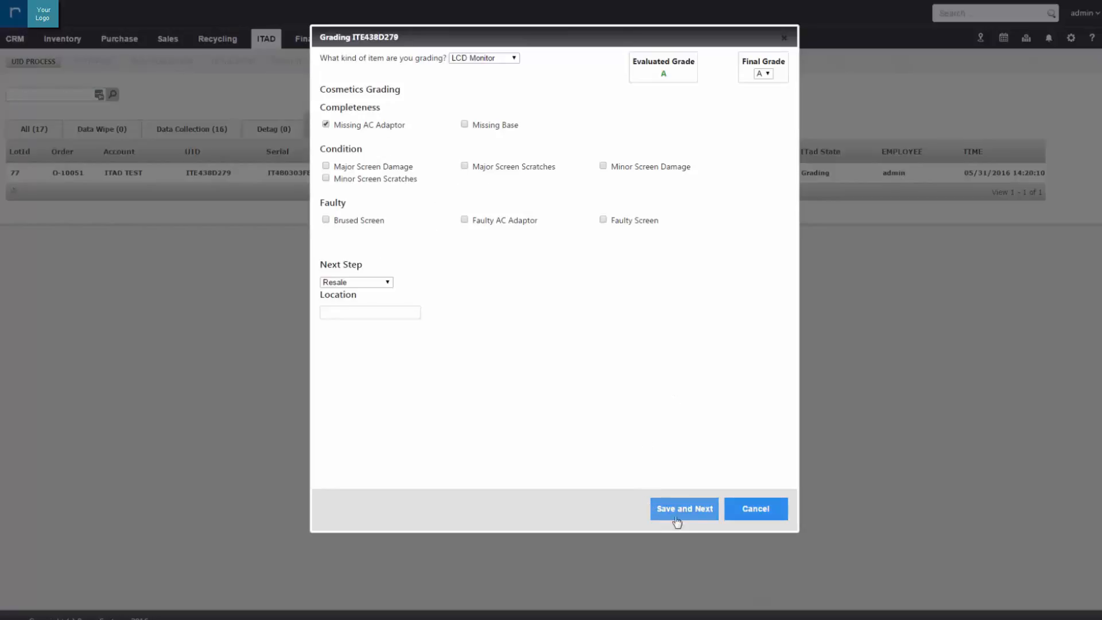
click(683, 509)
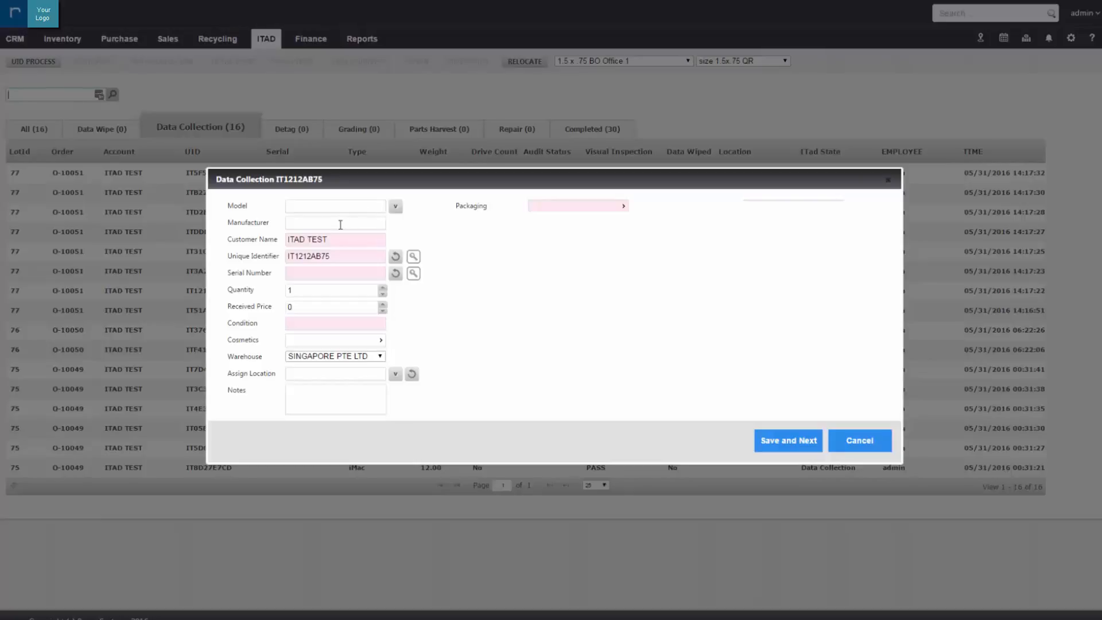
Choose model MC813B/A, enter condition USED and set CPU speed to 3.30 GHZ
text(M)
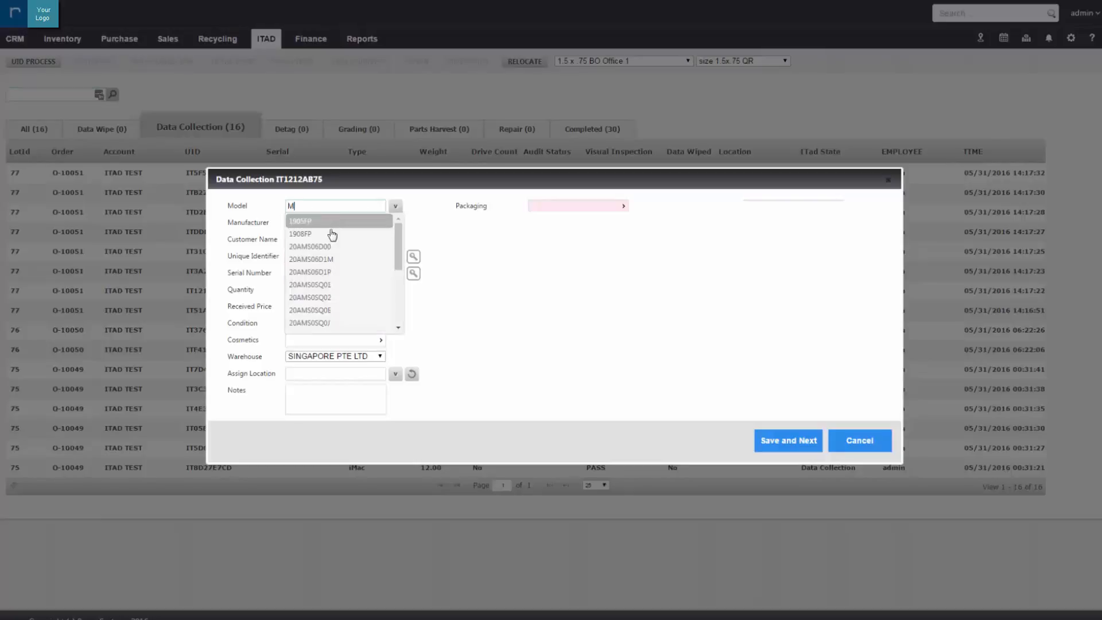
scroll(down, 3)
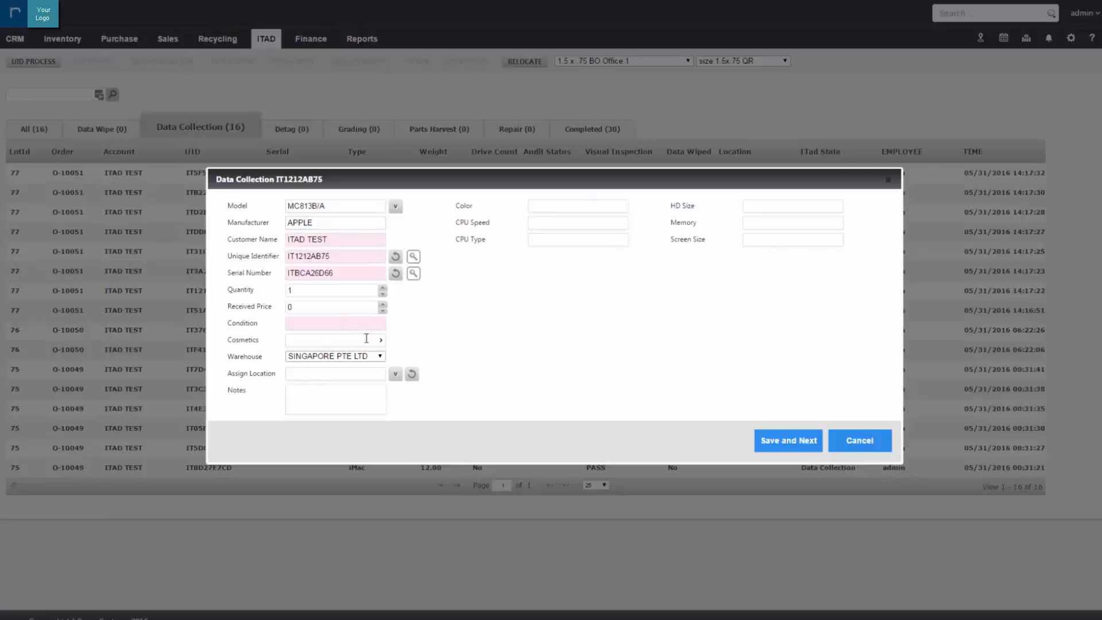
text(USED)
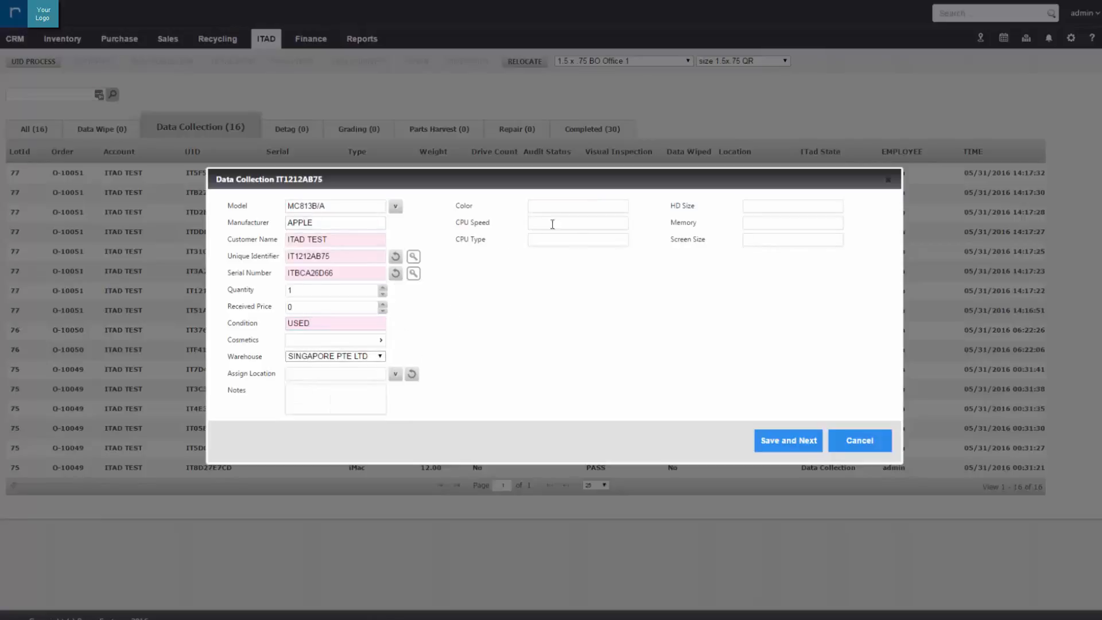
click(576, 223)
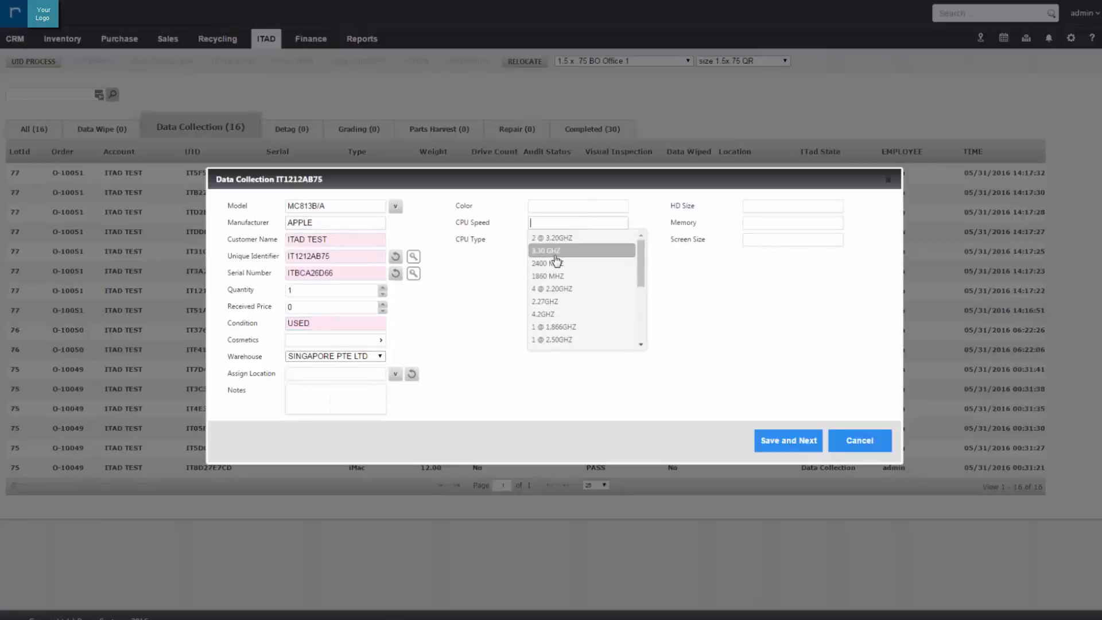
click(545, 250)
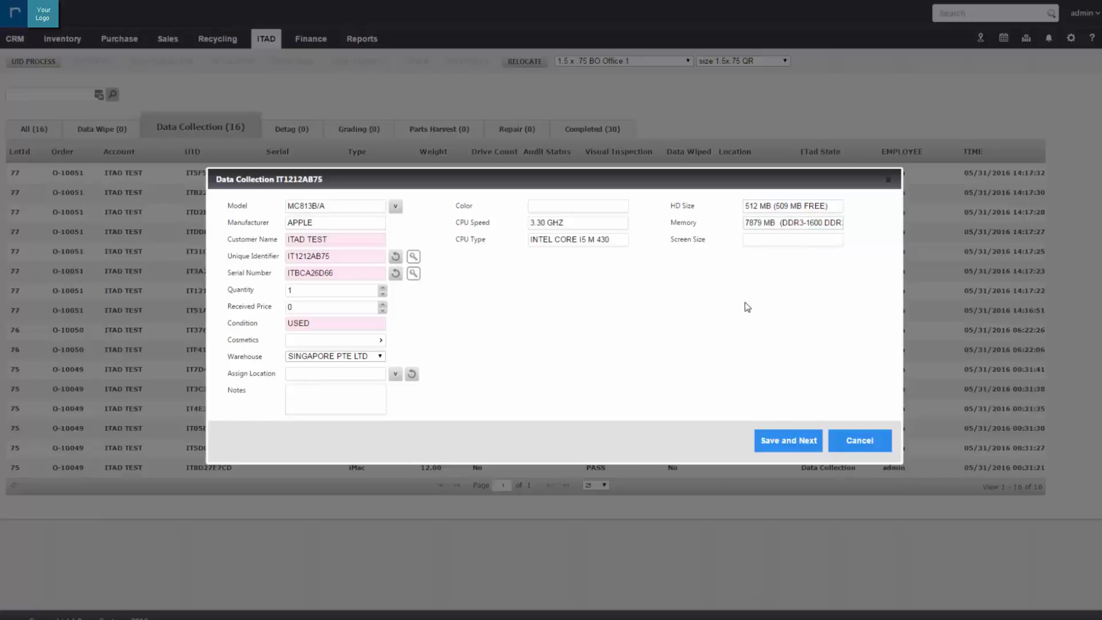
Save the iMac's specifications and detag it with no asset tags
click(788, 440)
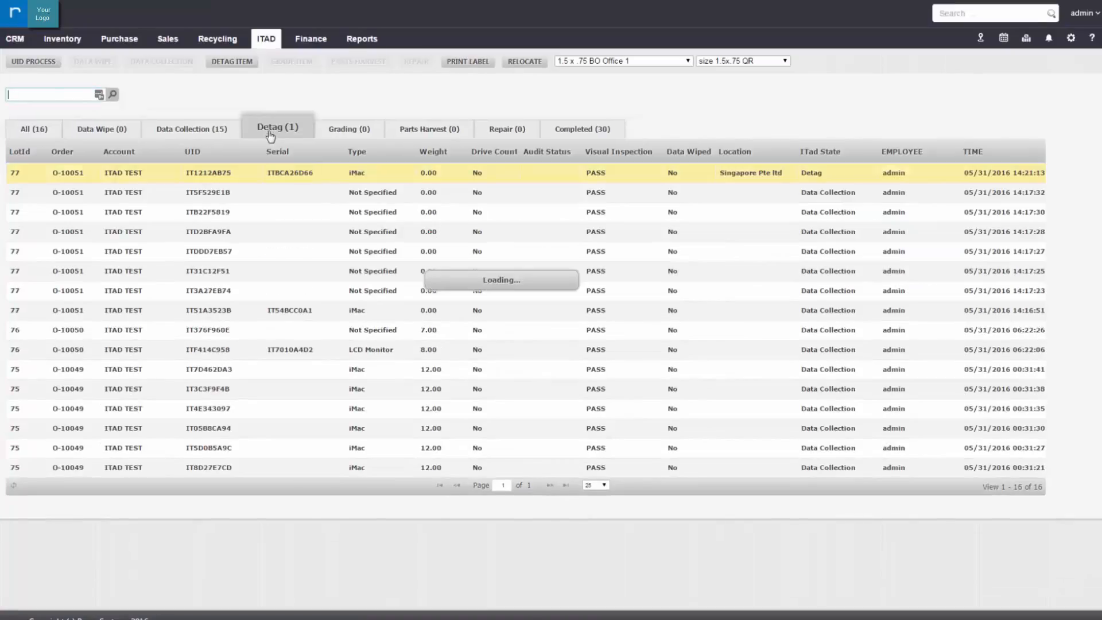
click(231, 61)
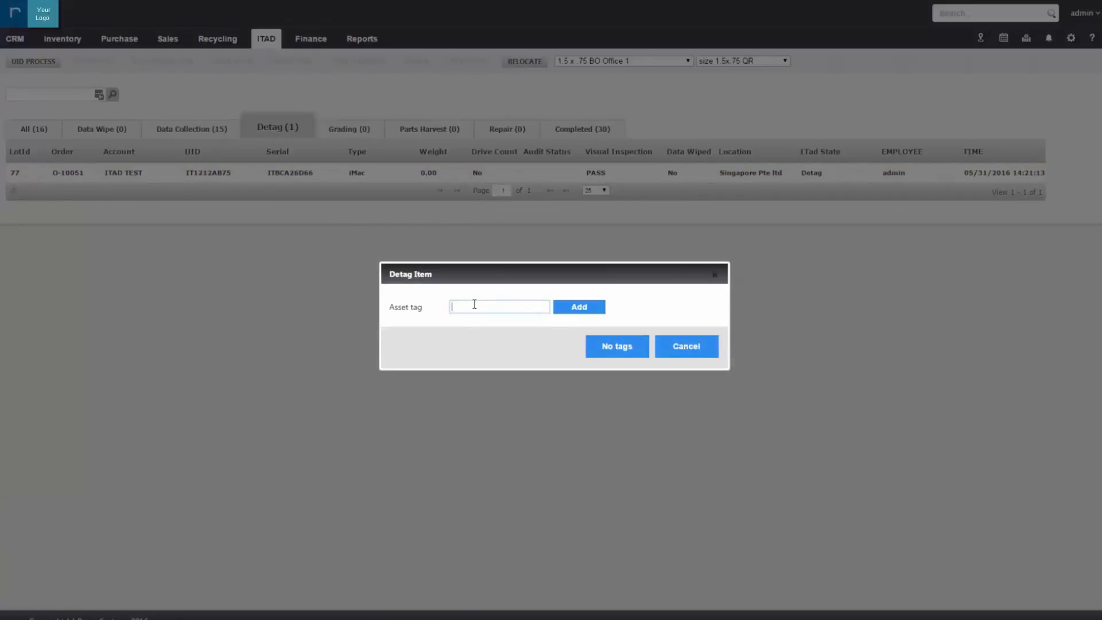
click(615, 345)
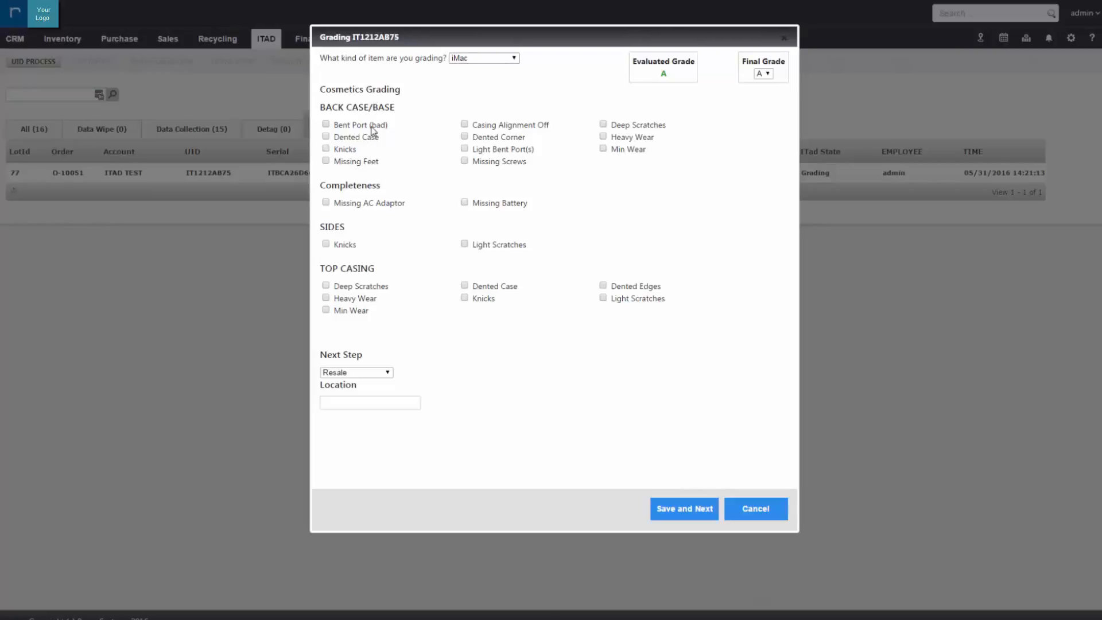
Record bent port, deep scratches, missing battery and light scratches, set next step Resale, and save grade C
click(325, 124)
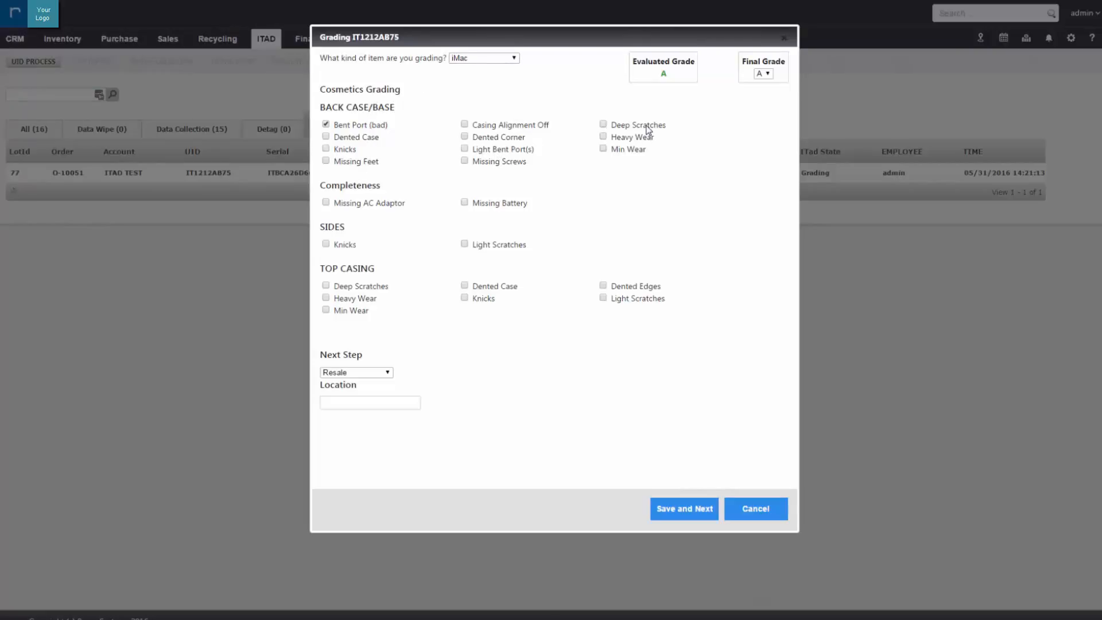
click(603, 124)
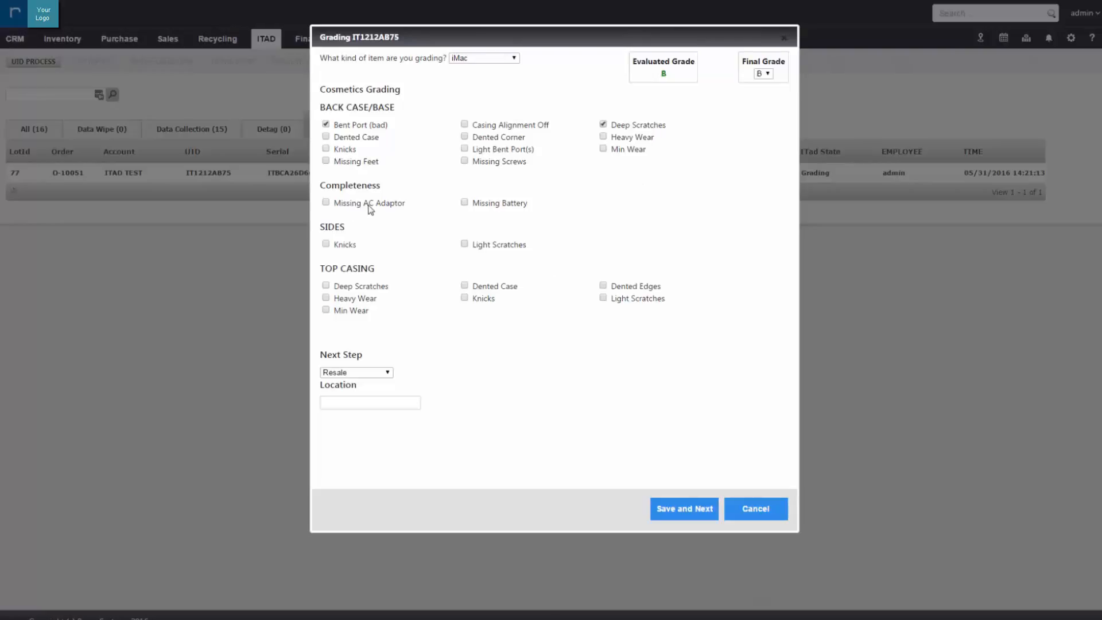
click(465, 204)
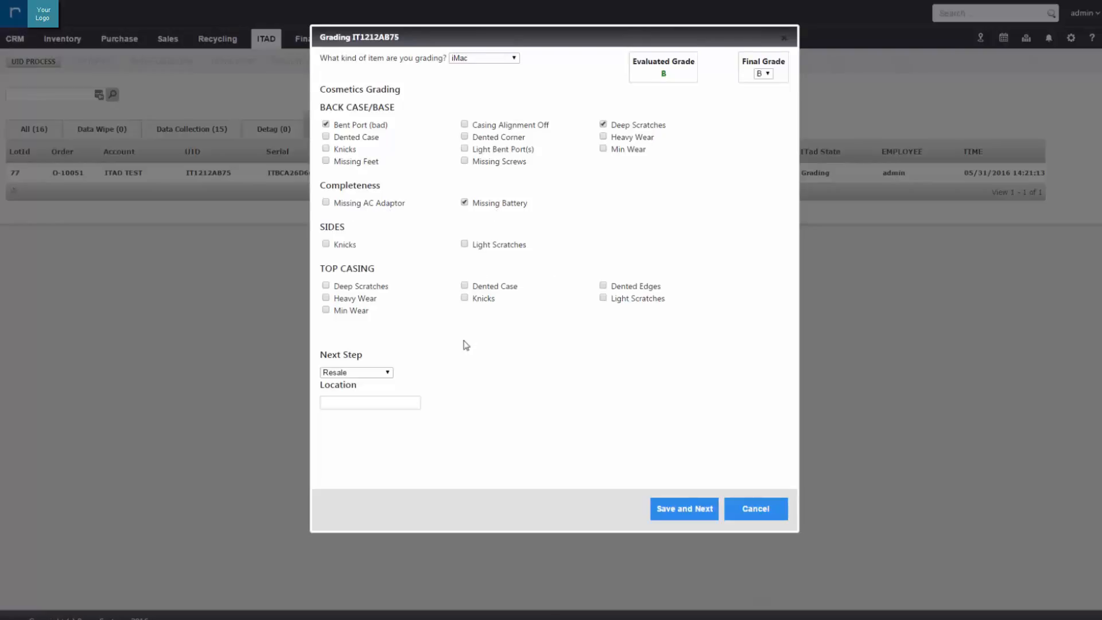
click(465, 244)
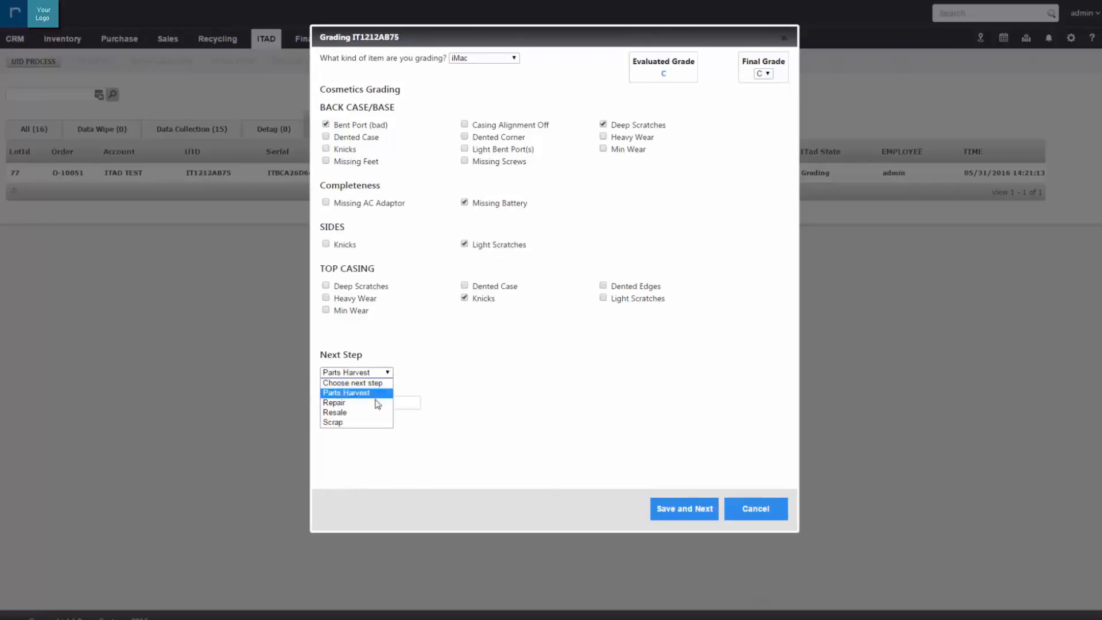
click(335, 412)
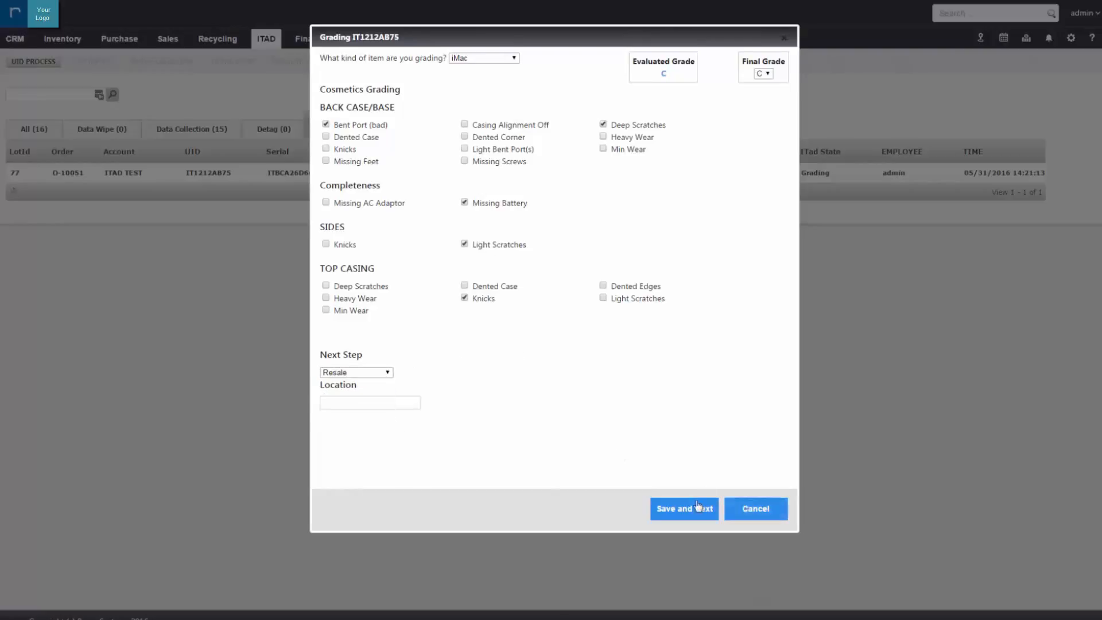
click(683, 508)
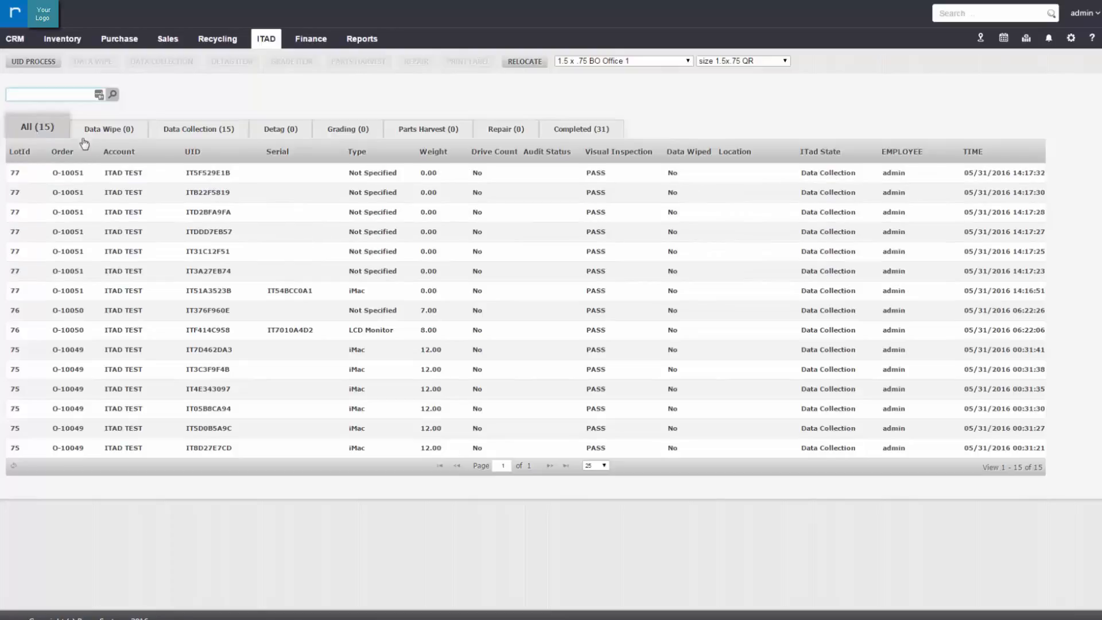
mouse_move(693, 136)
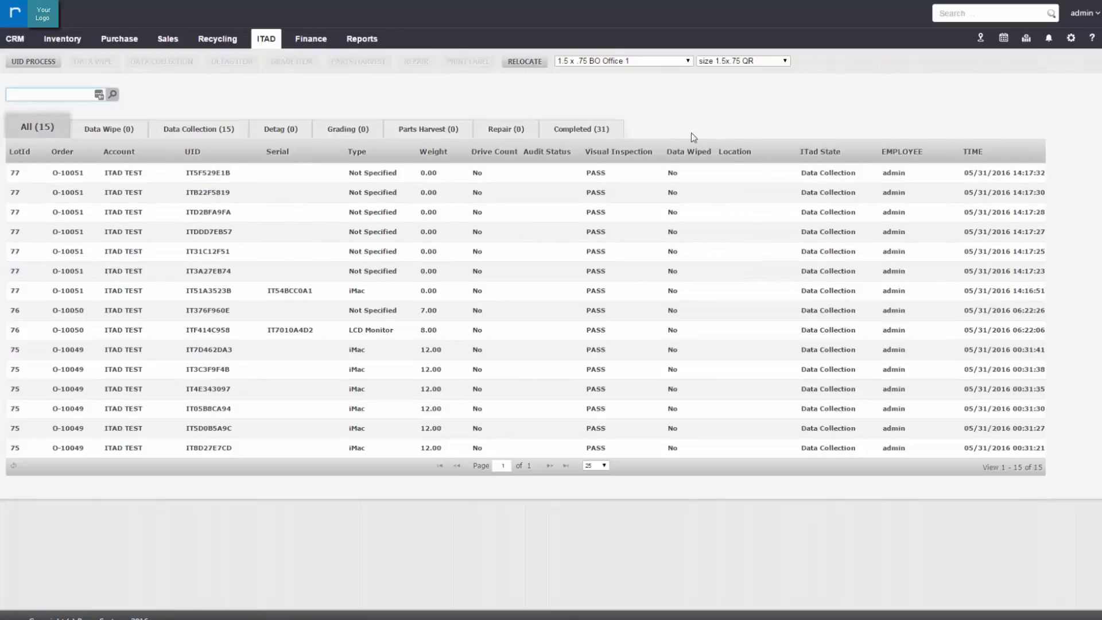
mouse_move(217, 39)
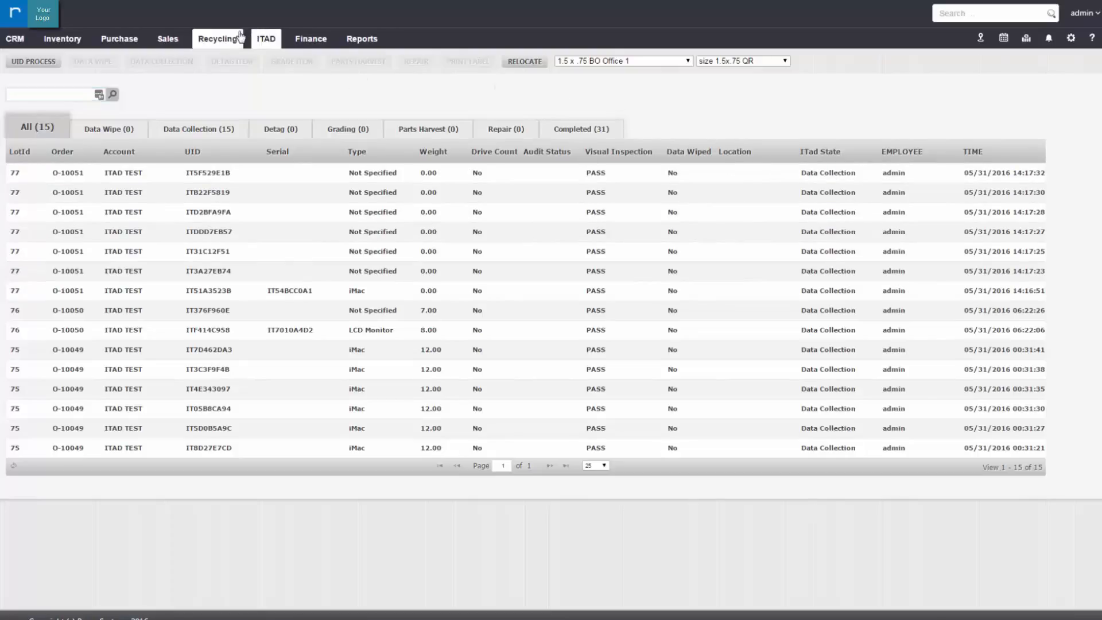
Go to ITAD > Settlement and start settling order O-10051
click(266, 39)
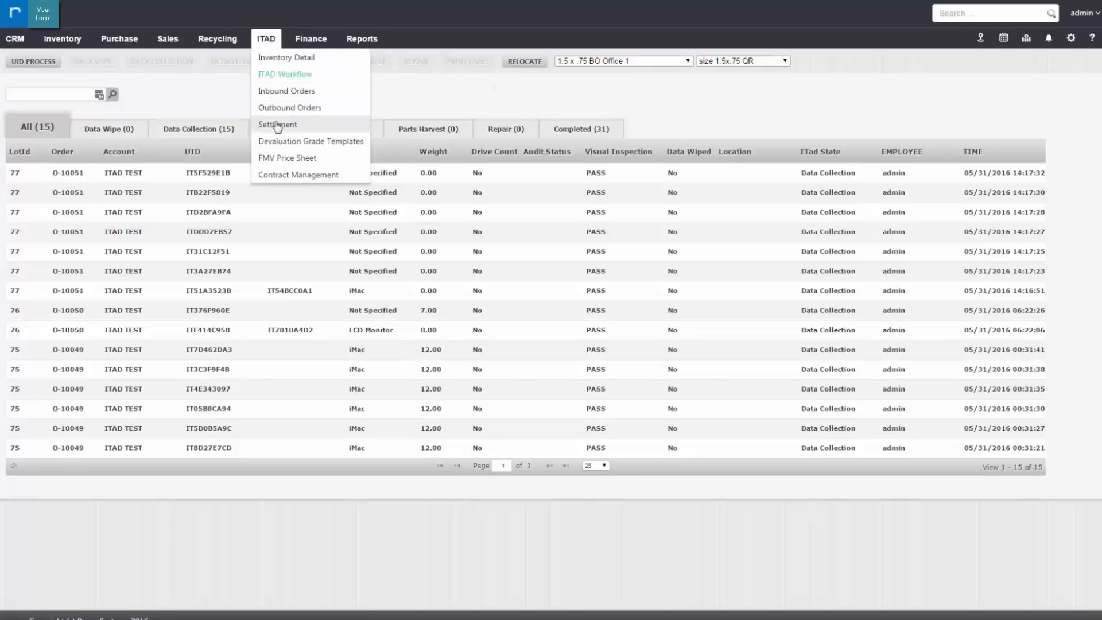
click(277, 124)
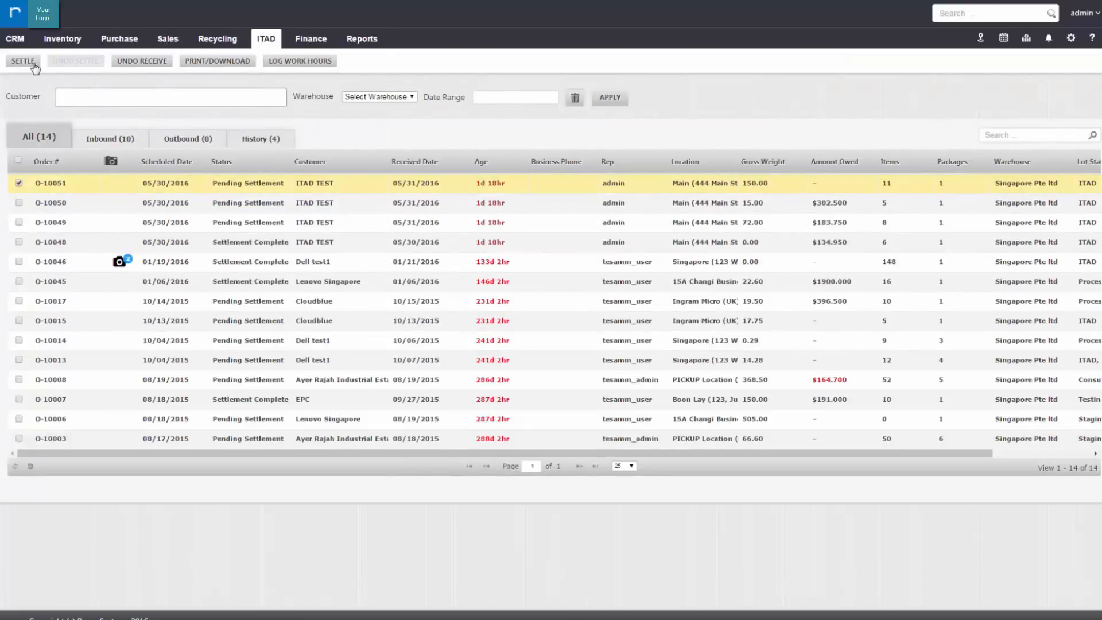
click(22, 60)
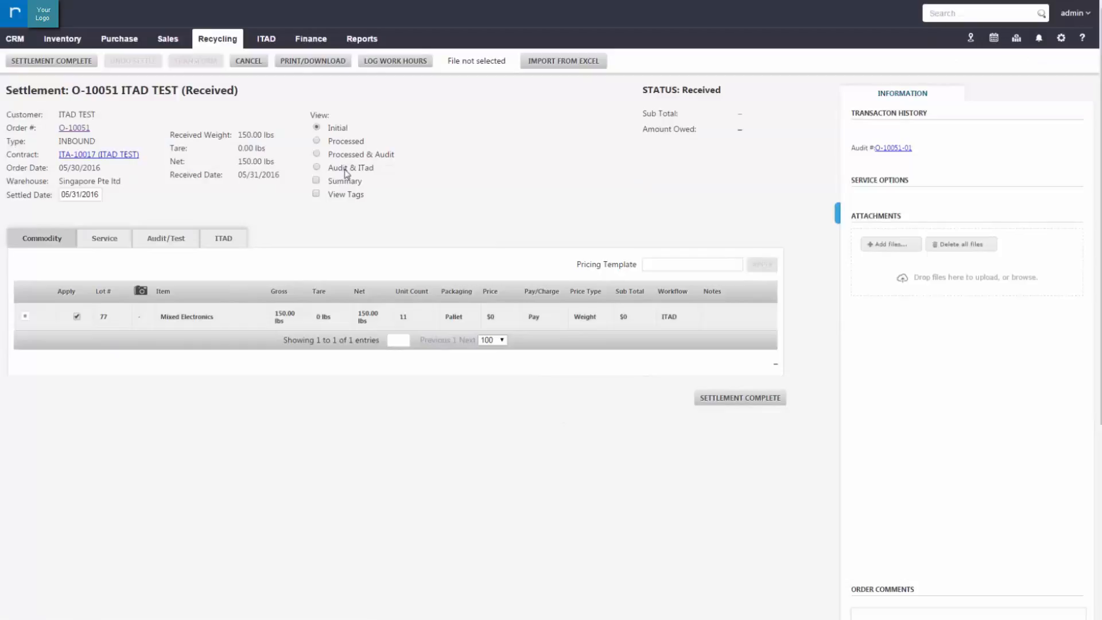
Apply Audit & ITad pricing to O-10051, view ITAD attributes and export the Attribute Report of its 11 assets
click(317, 168)
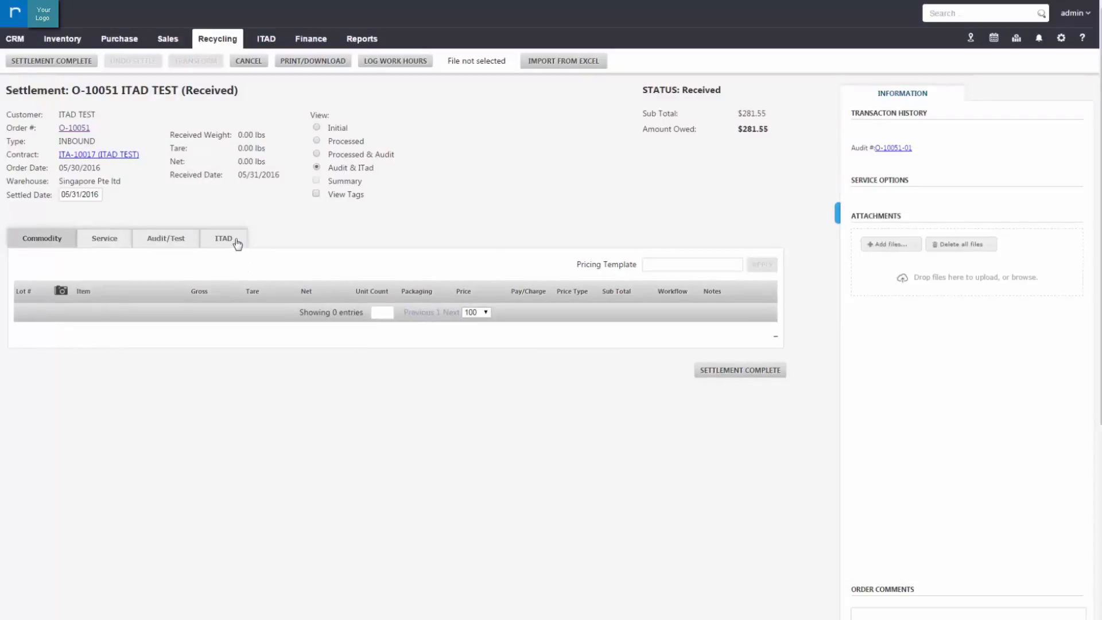
click(222, 237)
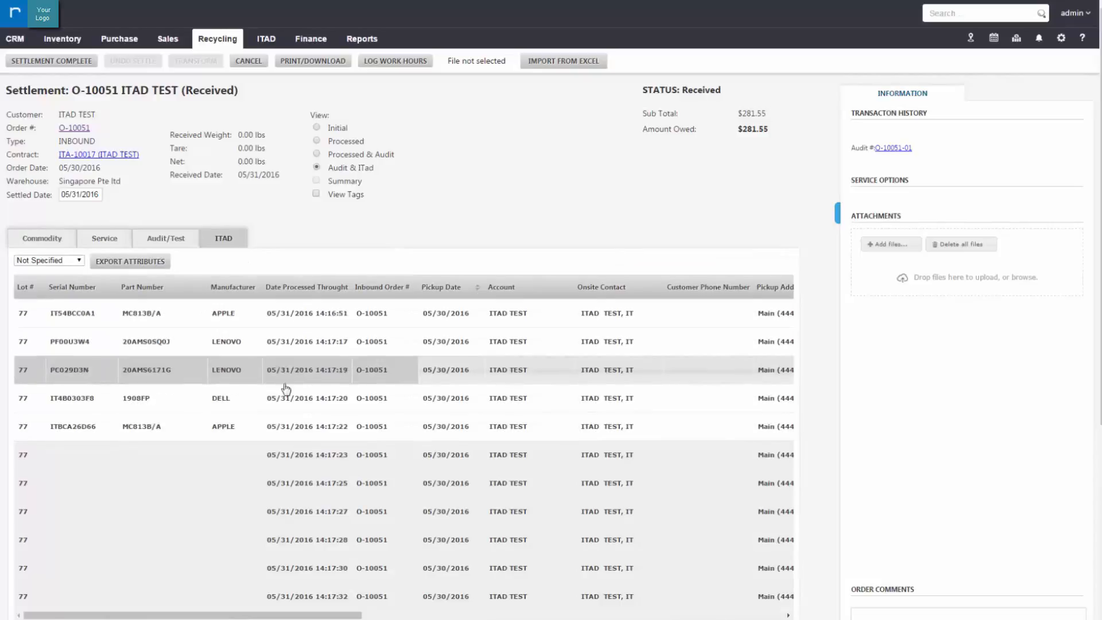
scroll(down, 3)
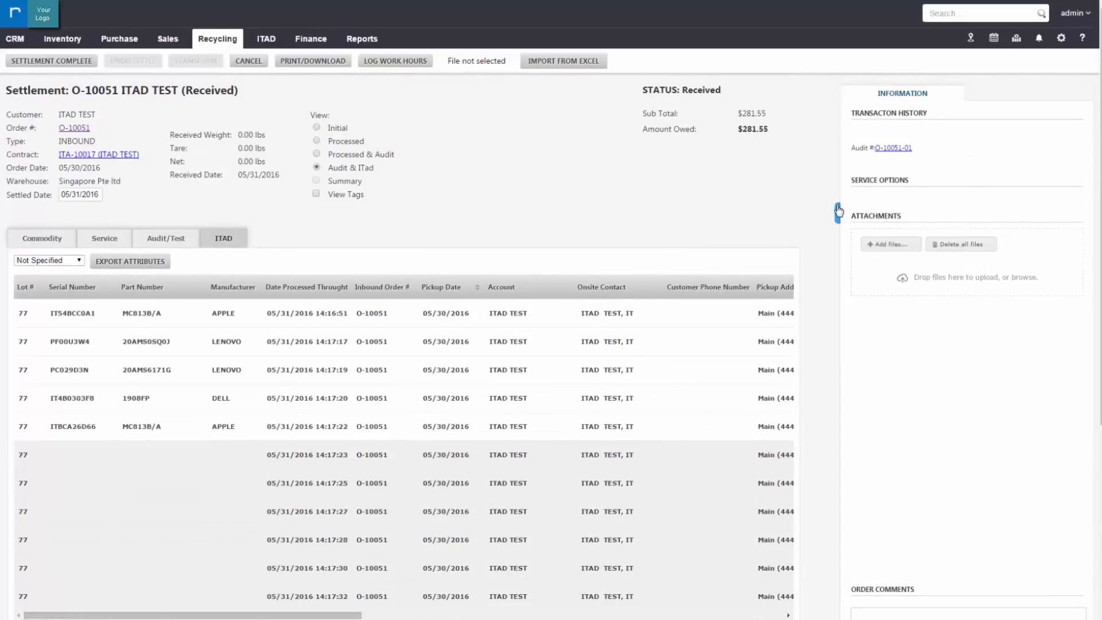
click(837, 212)
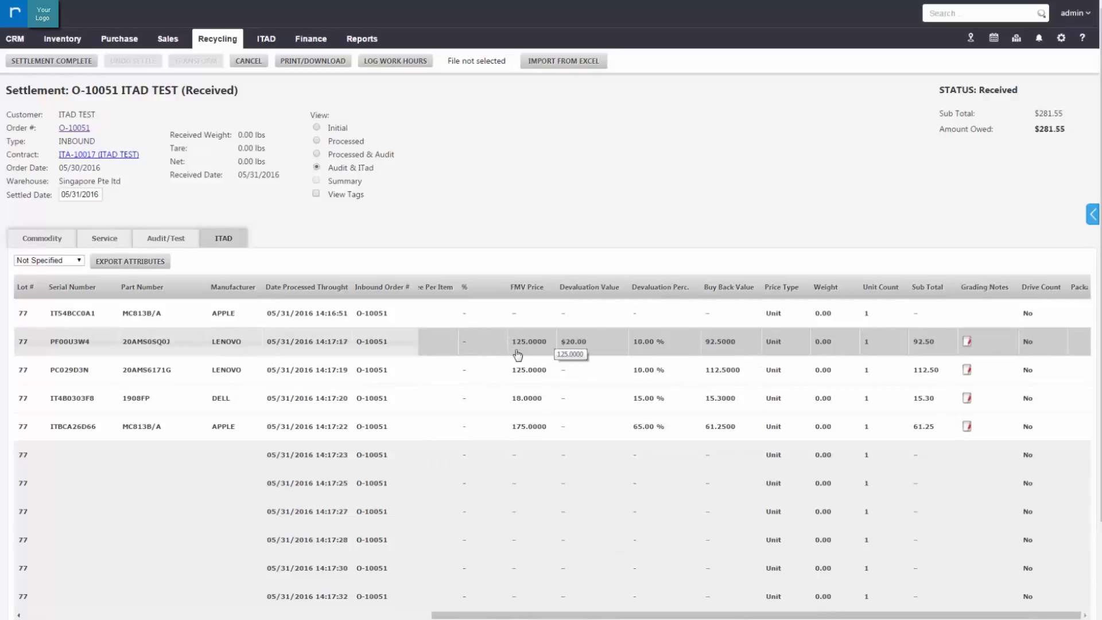
mouse_move(720, 347)
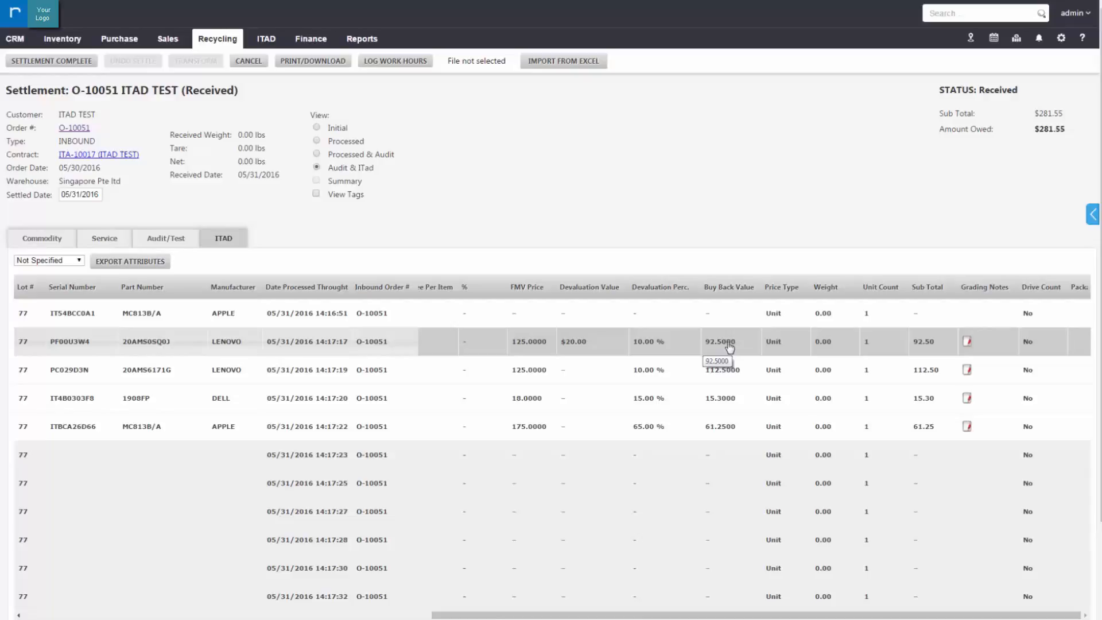
mouse_move(969, 345)
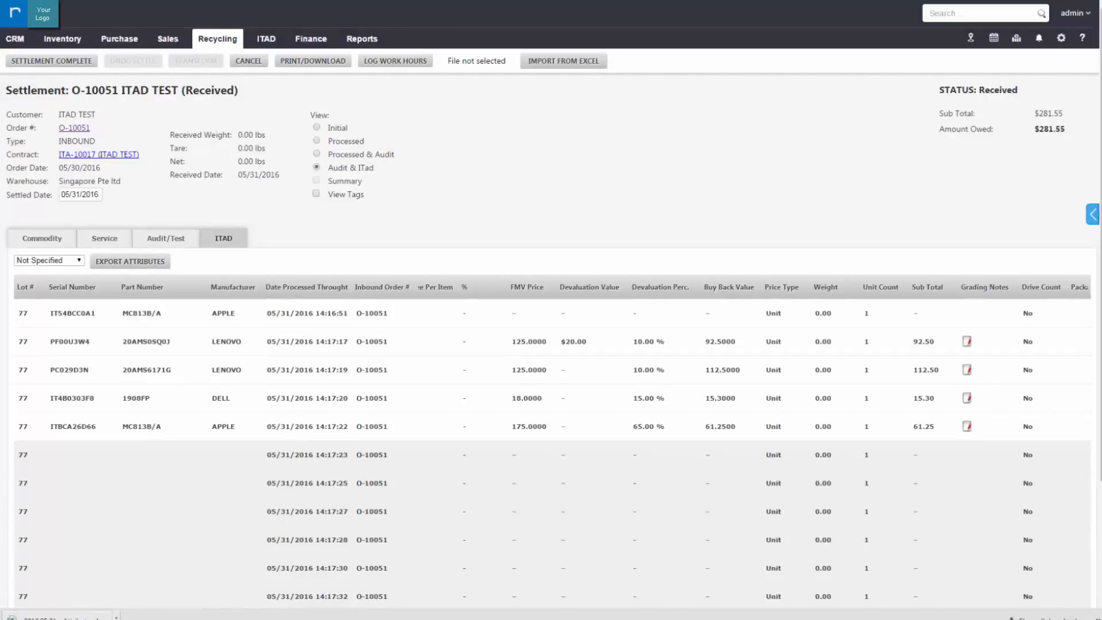
click(130, 261)
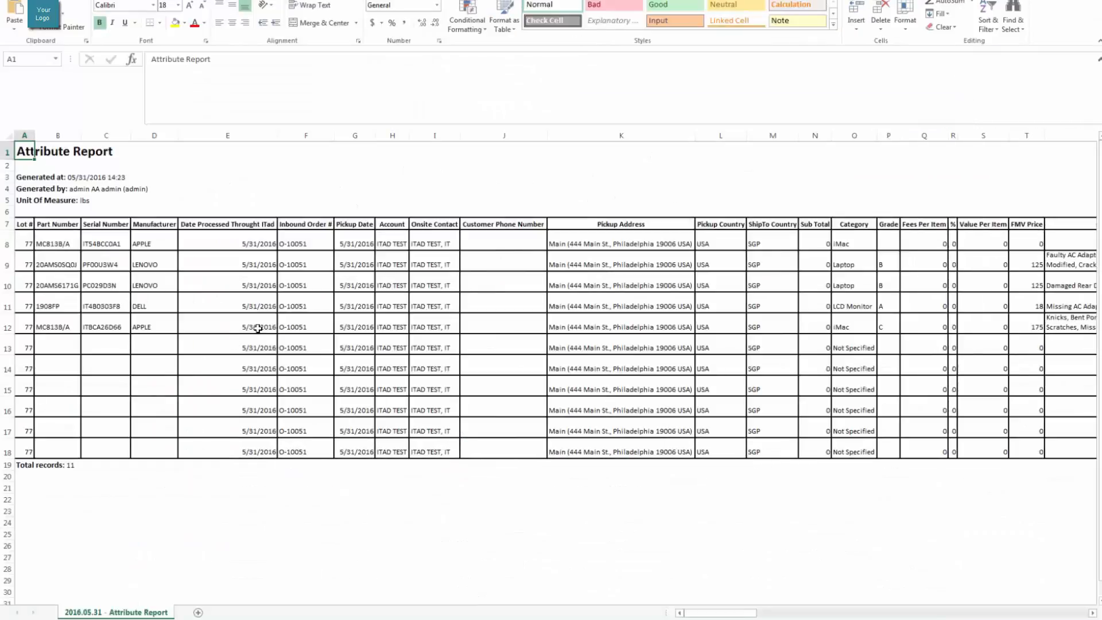
Inspect processed dates, the Dell monitor's grading notes and the devaluation and hardware columns in the report
click(227, 326)
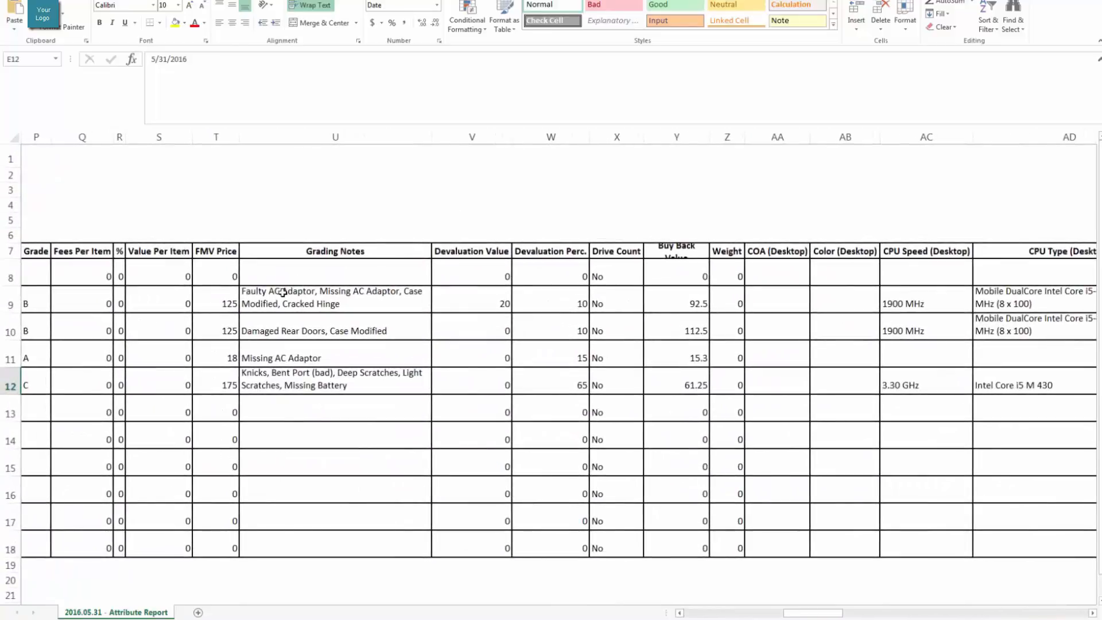
click(335, 358)
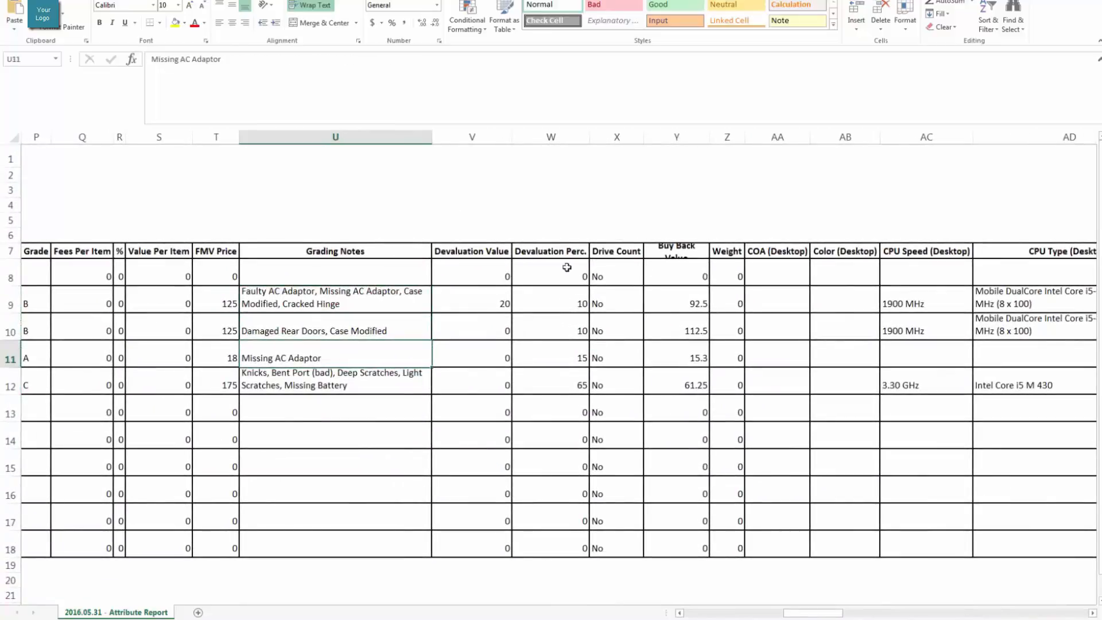
click(550, 303)
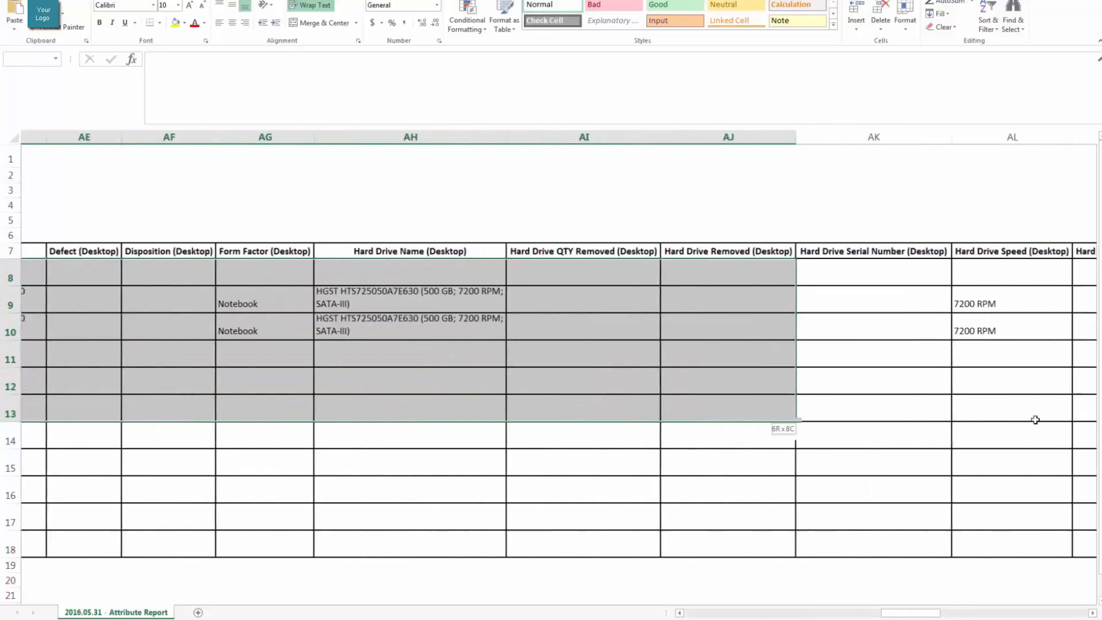
scroll(right, 3)
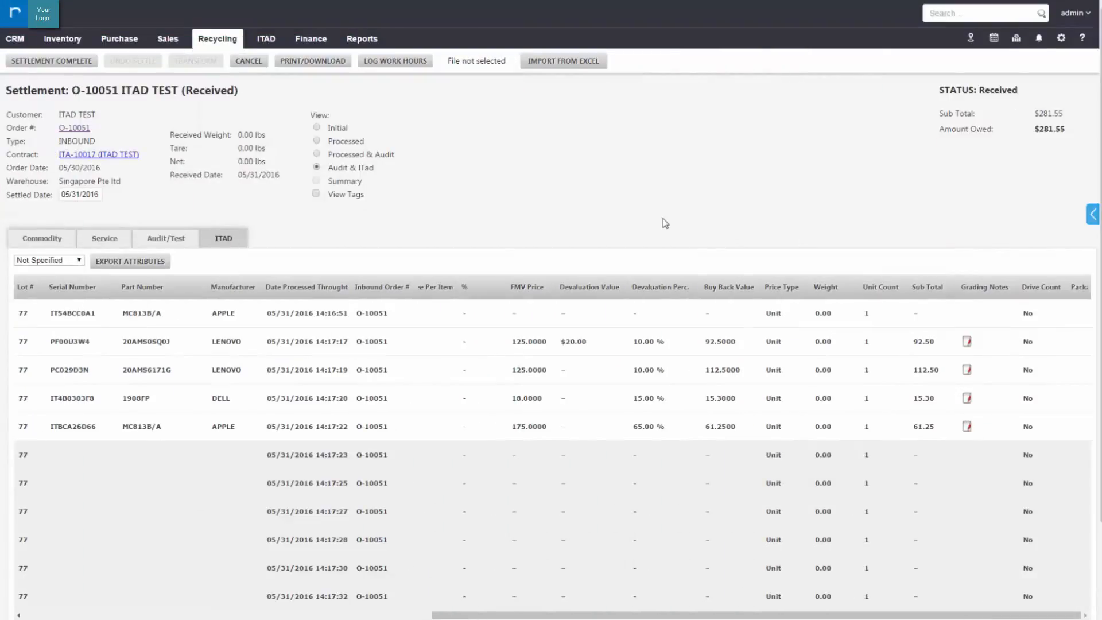
mouse_move(59, 72)
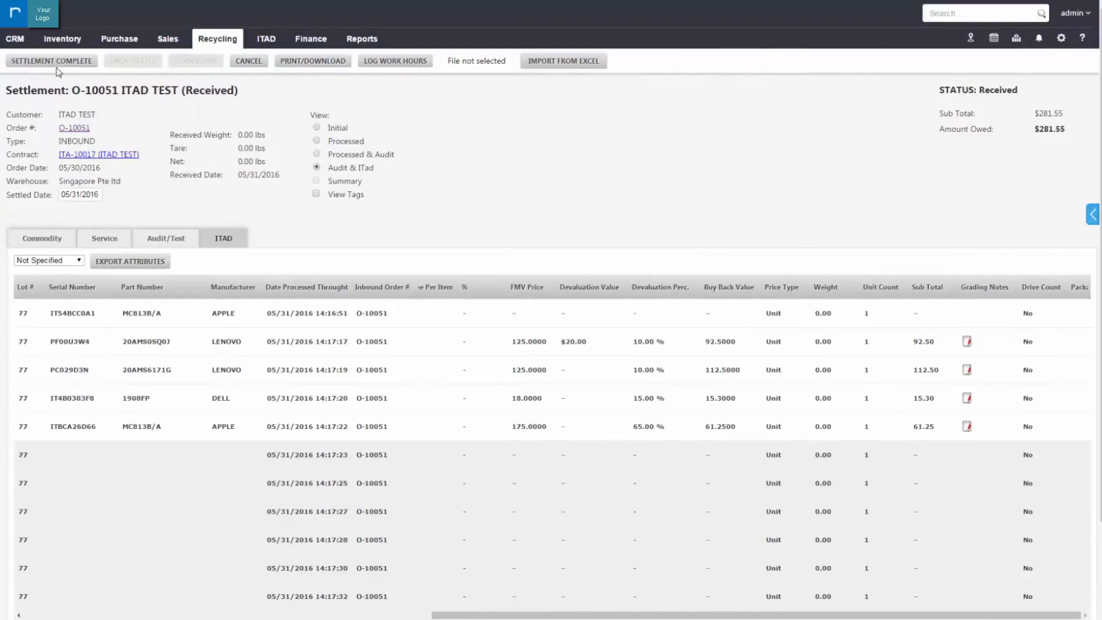
Mark O-10051 as Settlement Complete, confirming the save and the purchase-order-generated notice
click(50, 60)
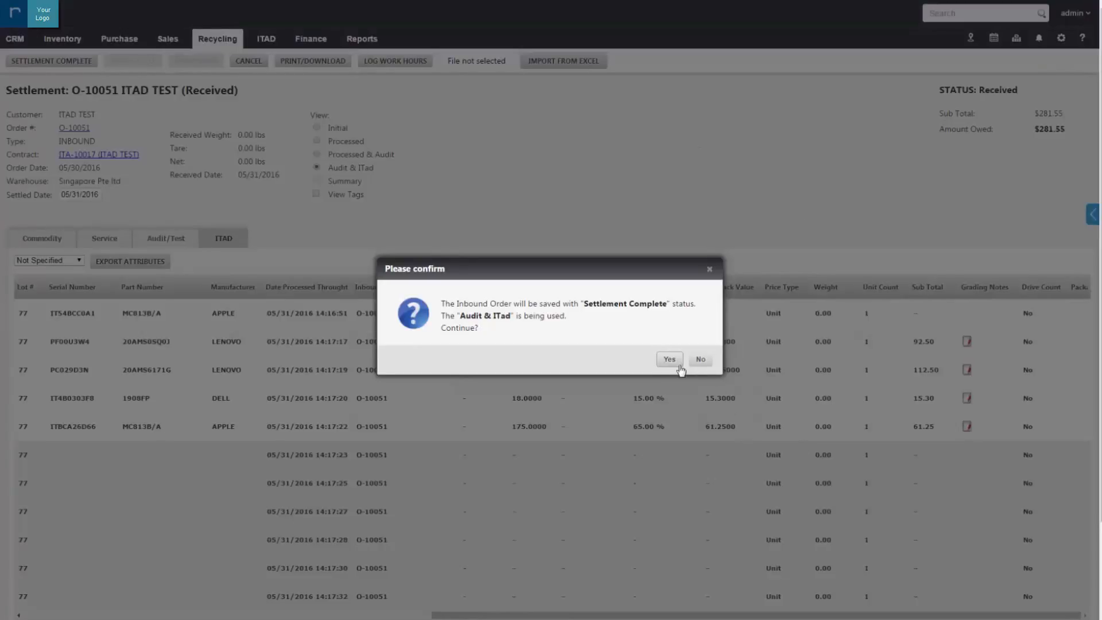
click(668, 360)
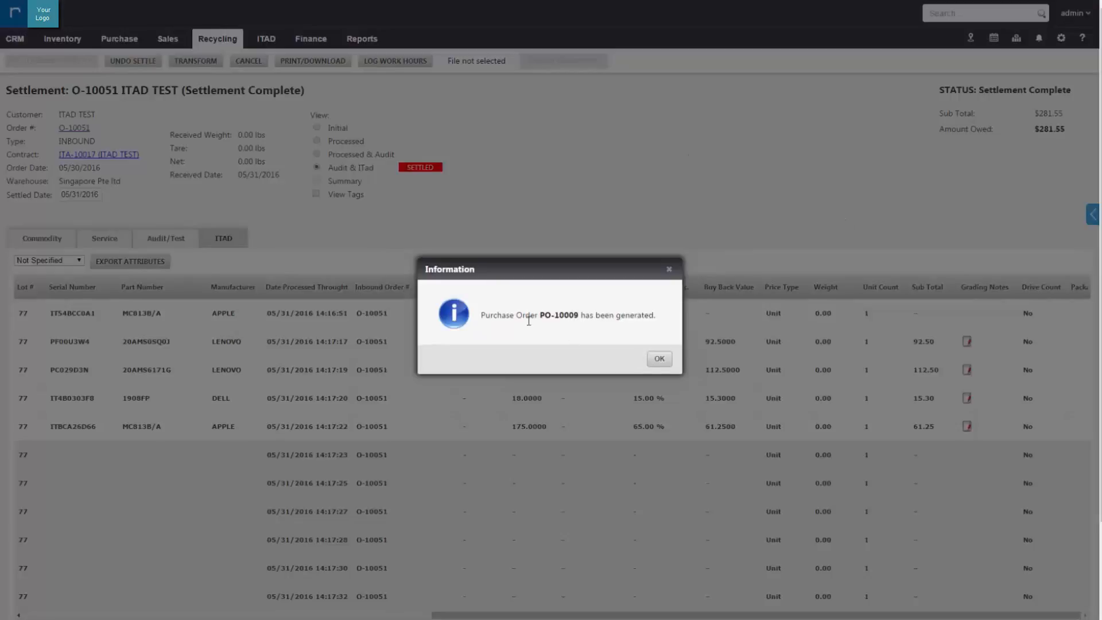
click(658, 358)
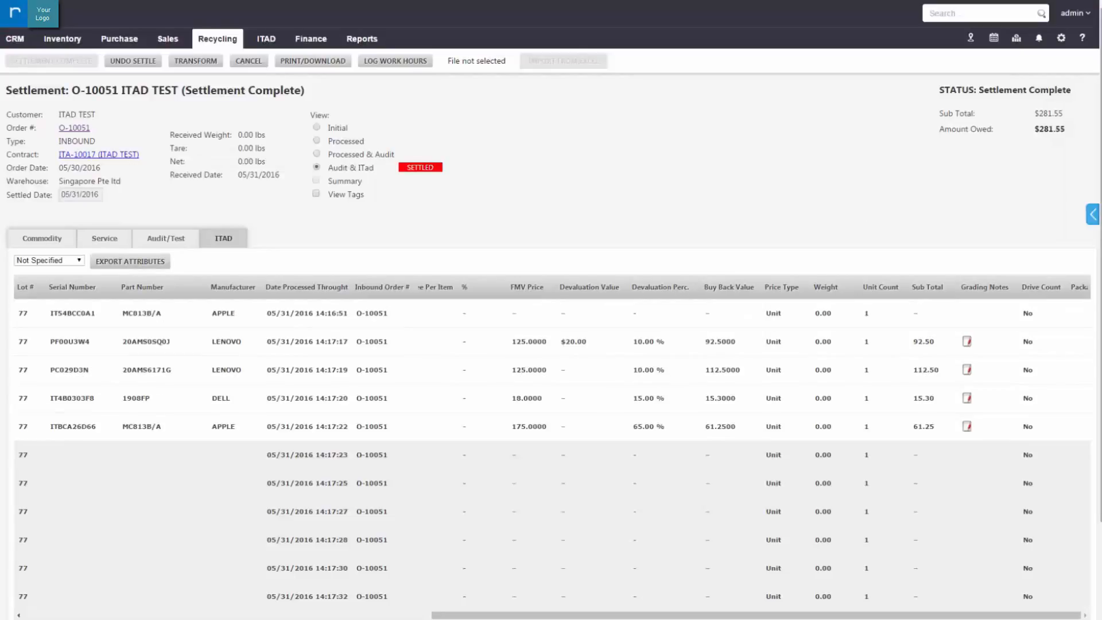
Restore the transaction history panel and open purchase order PO-10009 showing $281.55
click(1093, 214)
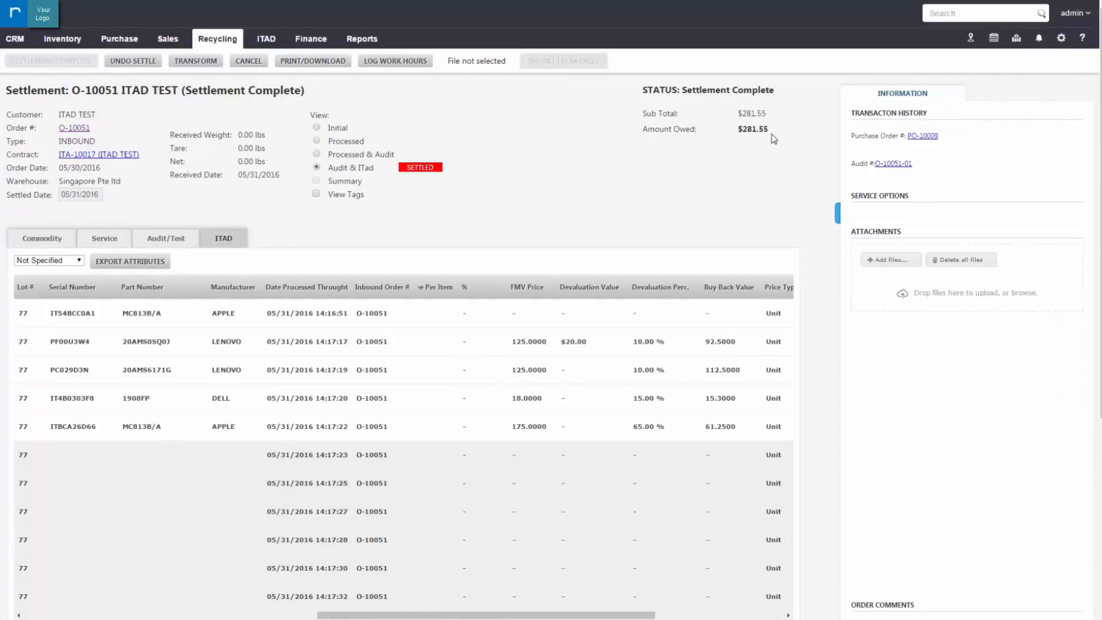
double_click(752, 129)
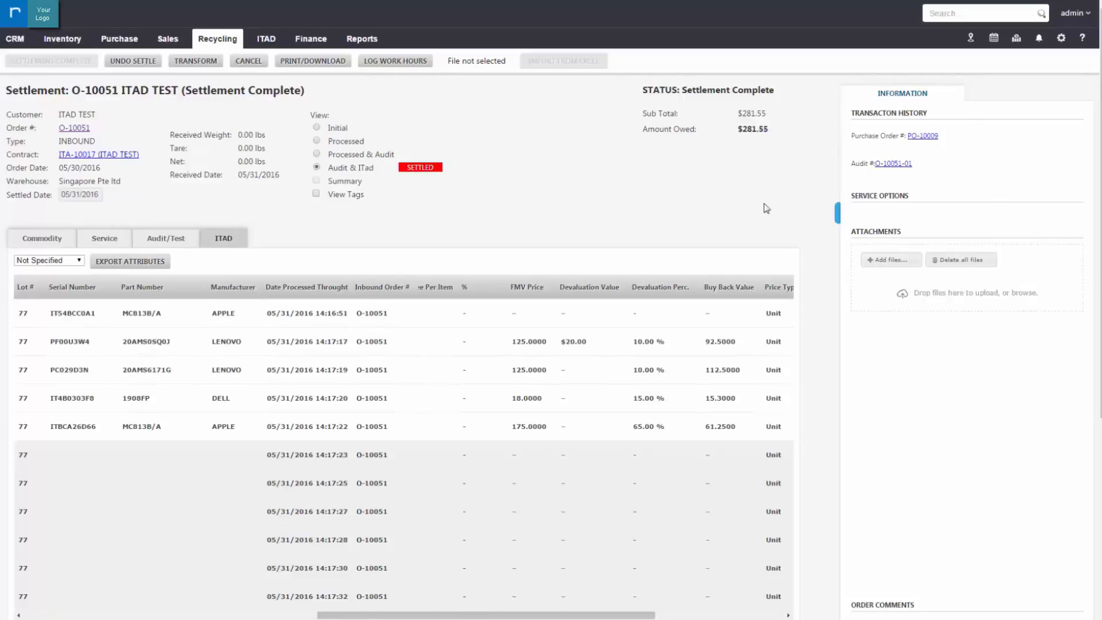
click(922, 135)
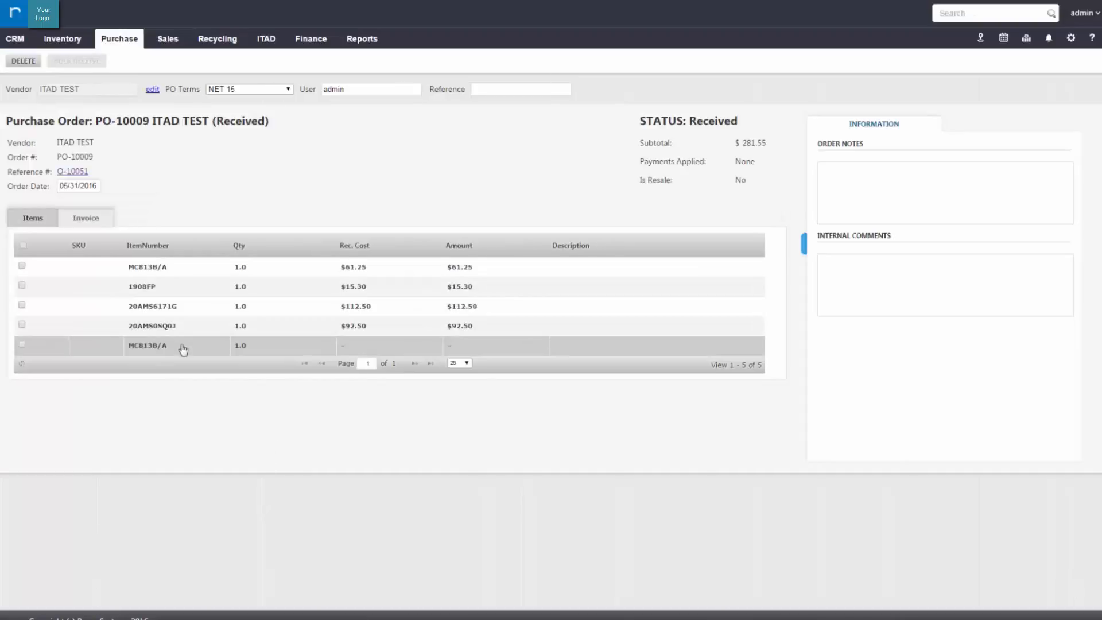
mouse_move(182, 349)
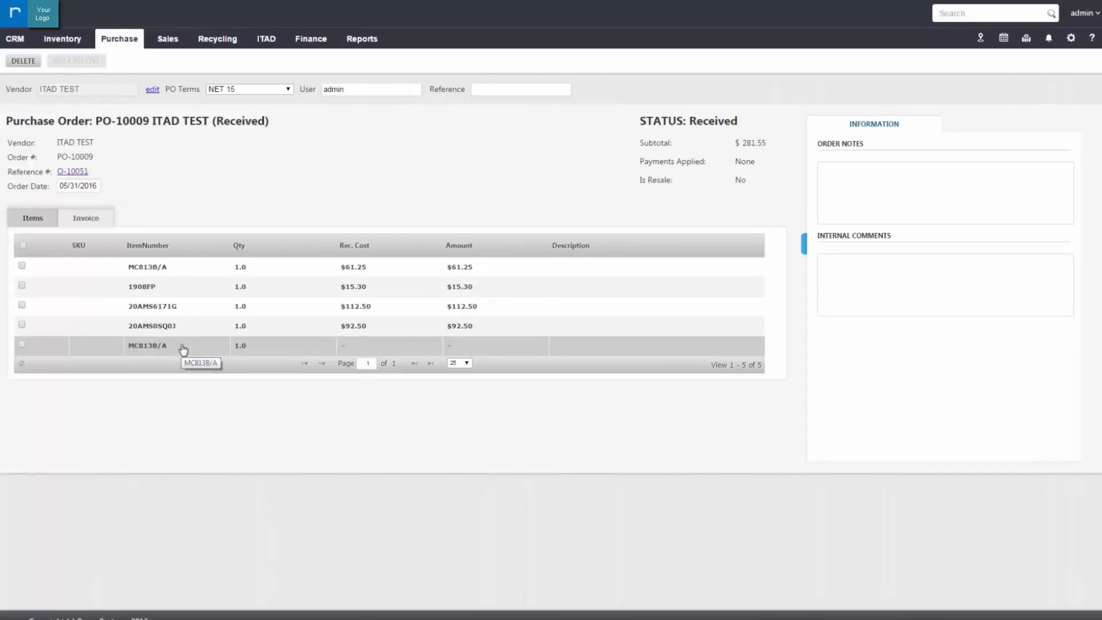
mouse_move(197, 287)
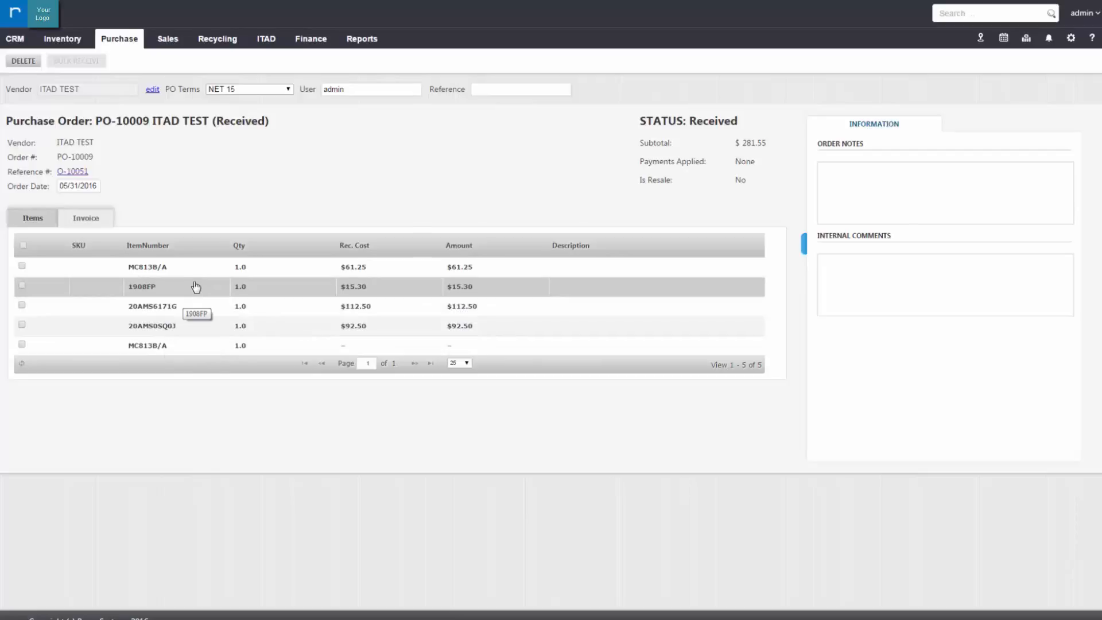
mouse_move(197, 255)
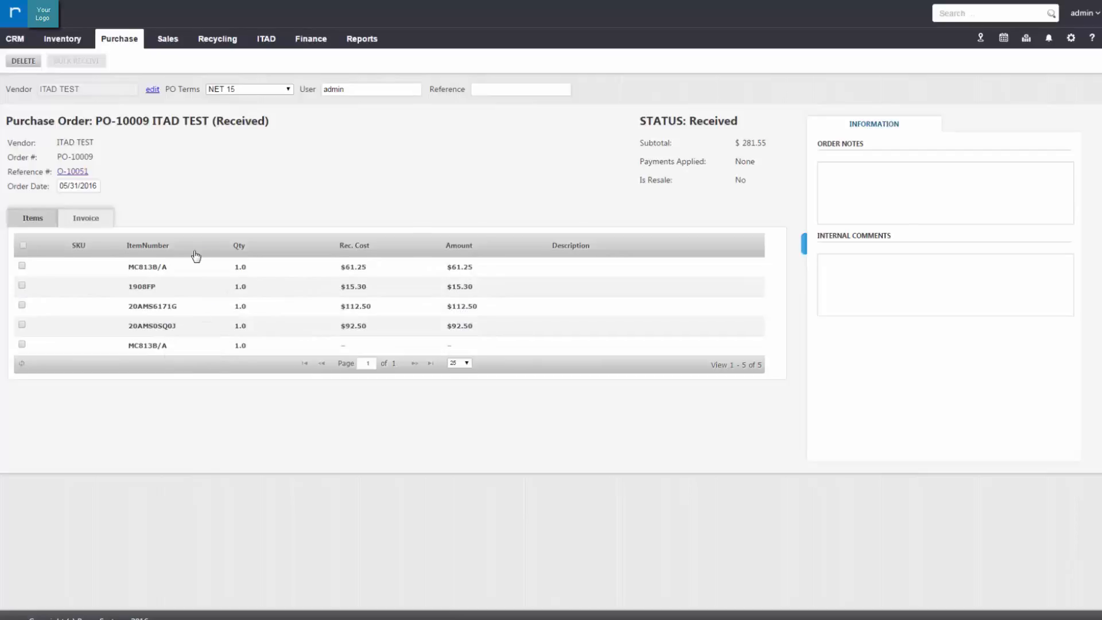
mouse_move(181, 255)
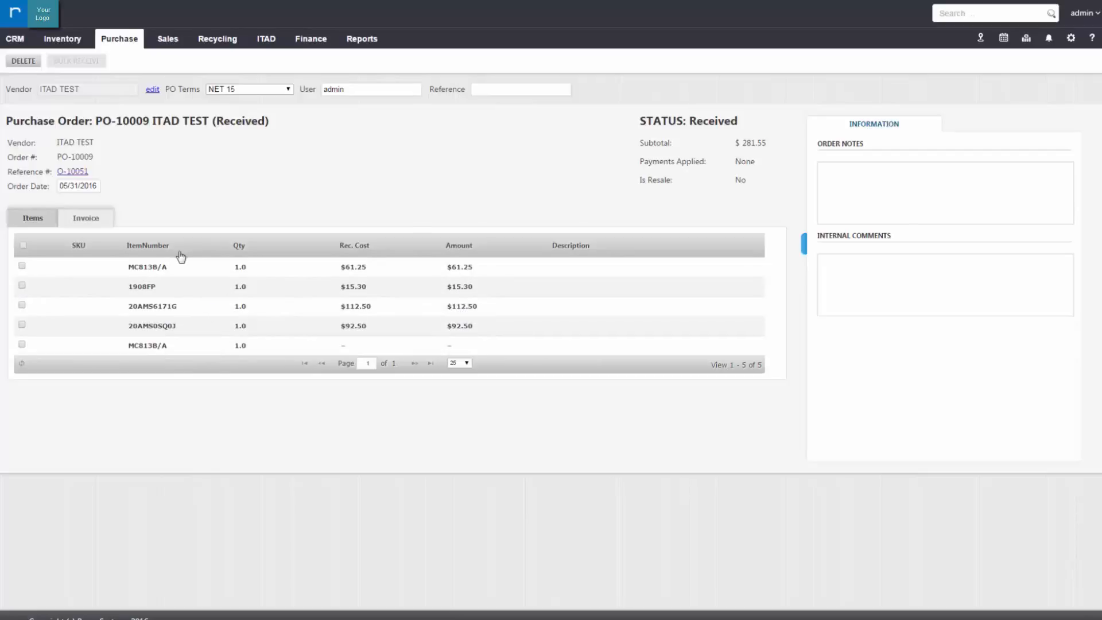